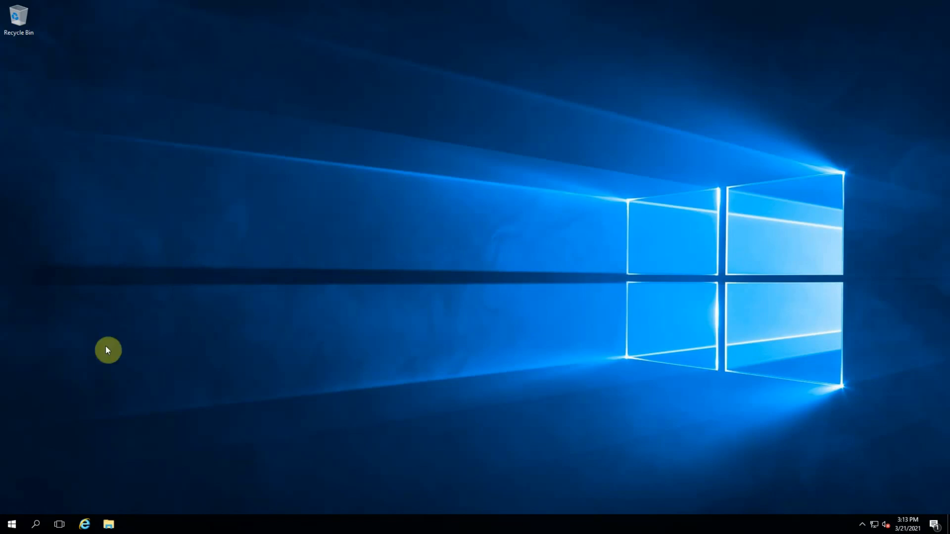
# - Search the Start Menu for 'power' and launch Windows PowerShell
pyautogui.click(11, 525)
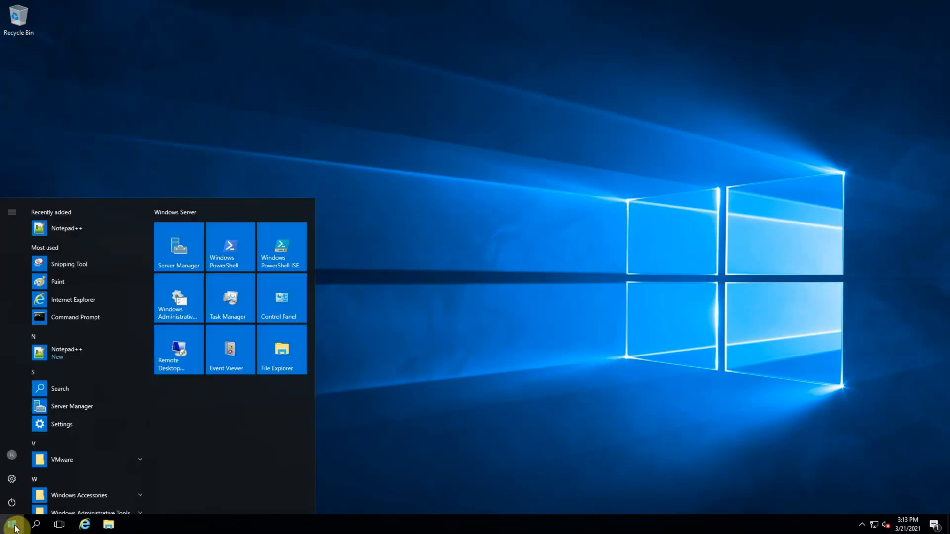
pyautogui.write('power')
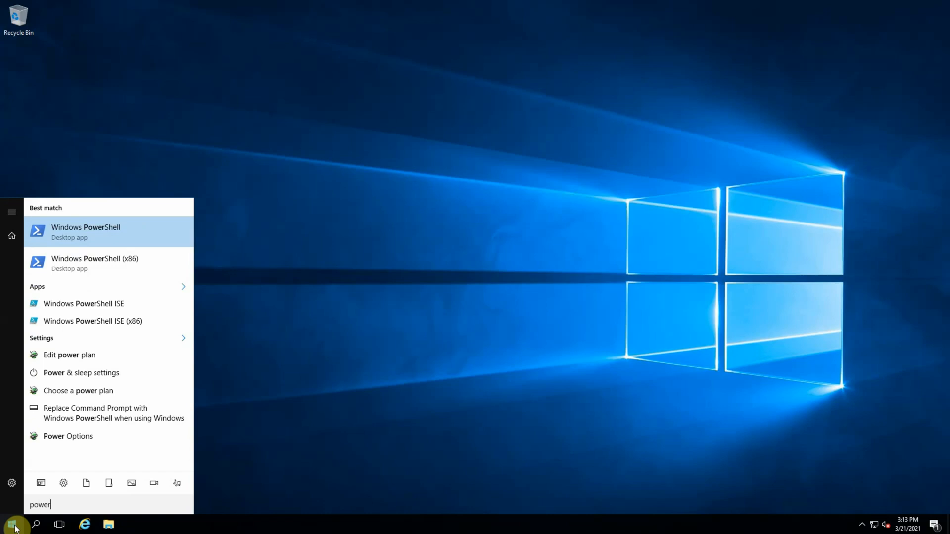
pyautogui.click(86, 232)
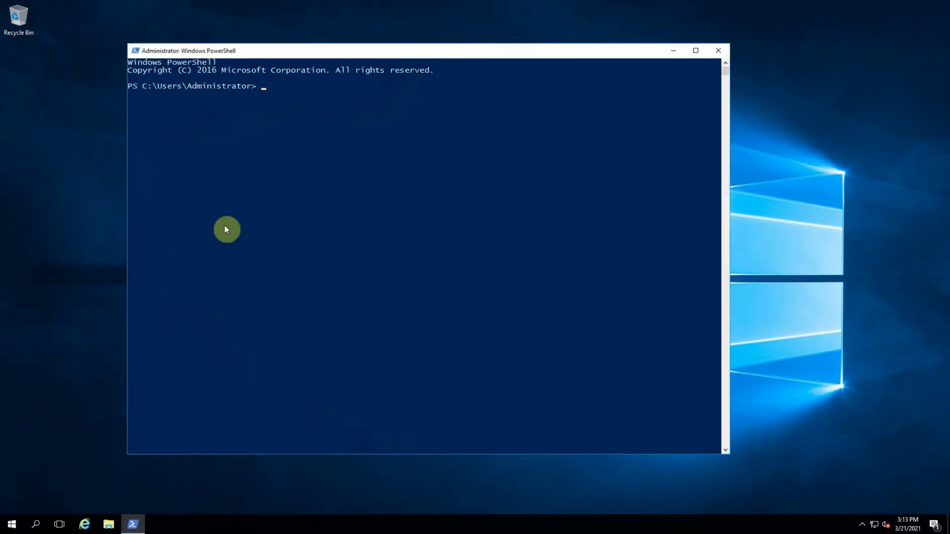
pyautogui.moveTo(213, 124)
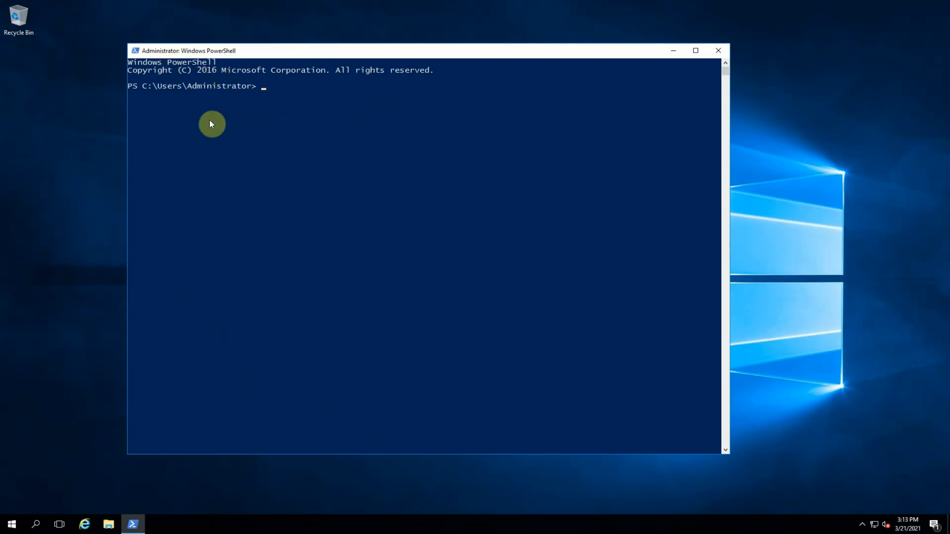
pyautogui.moveTo(426, 205)
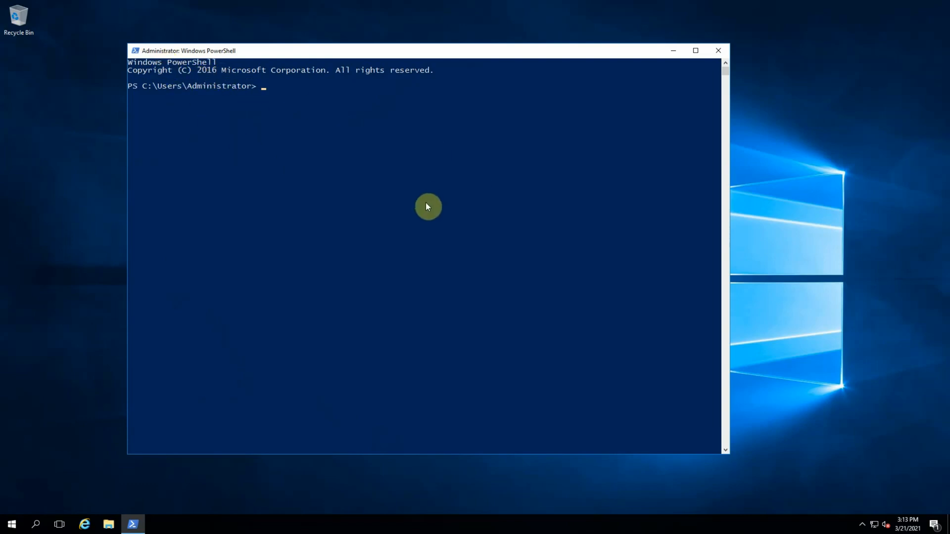
pyautogui.moveTo(426, 212)
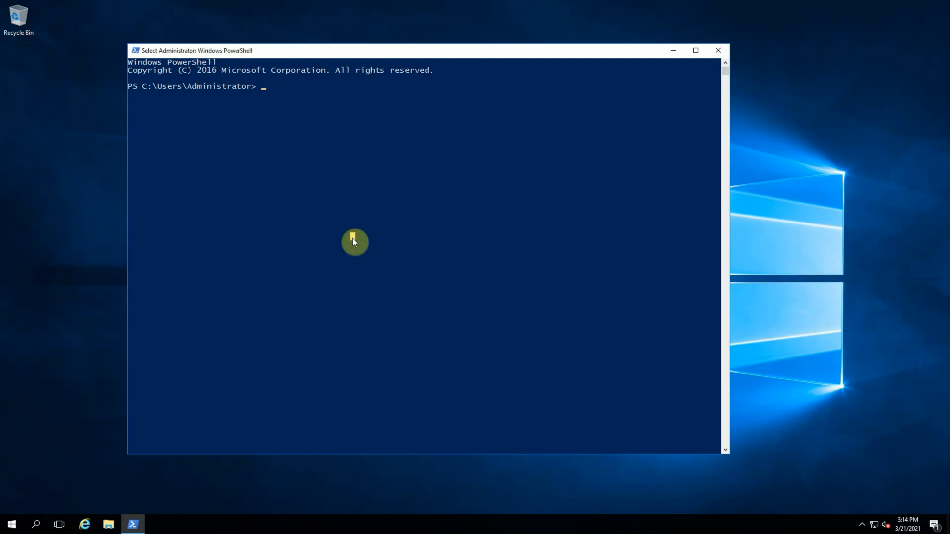
# - Run $PSVersionTable to show PSVersion 5.1.14393.3866, Desktop edition
pyautogui.write('$P')
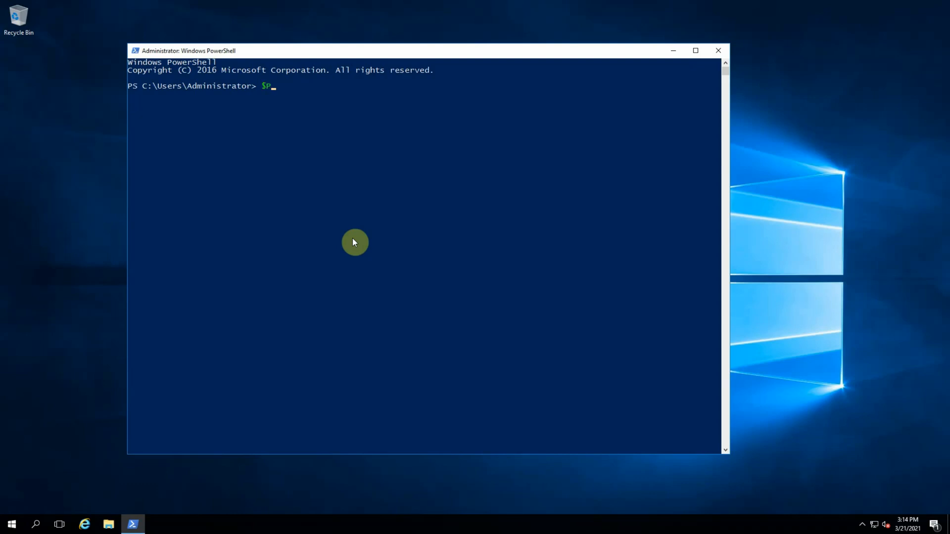
pyautogui.write('SVersionTable')
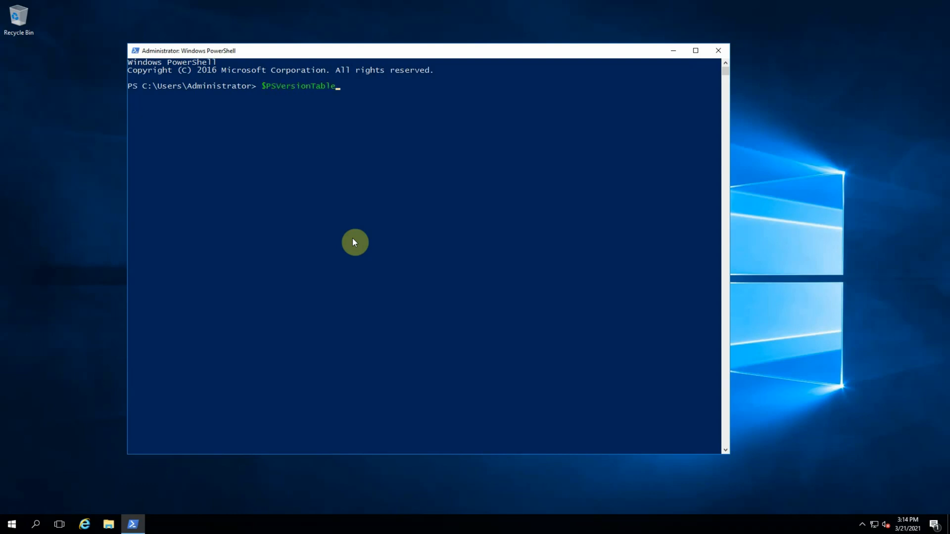
pyautogui.press('Enter')
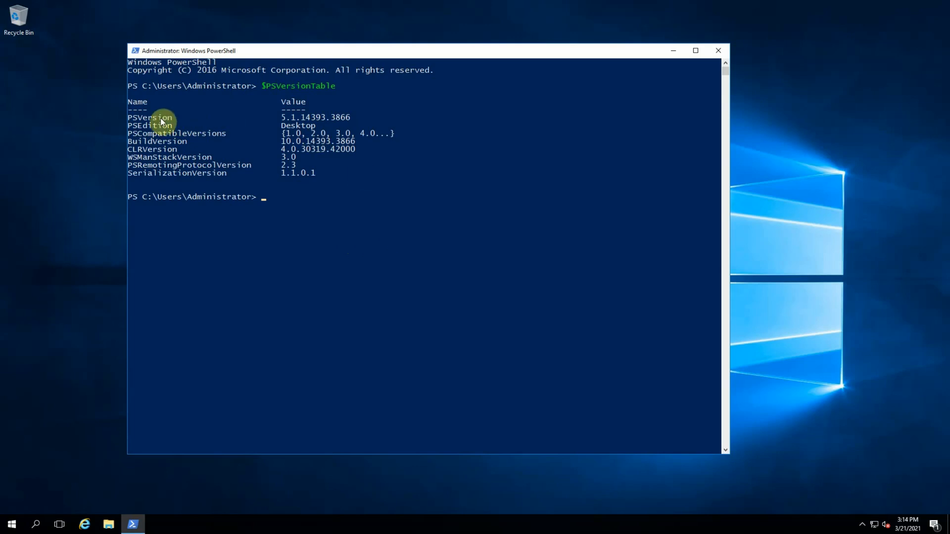
pyautogui.moveTo(305, 123)
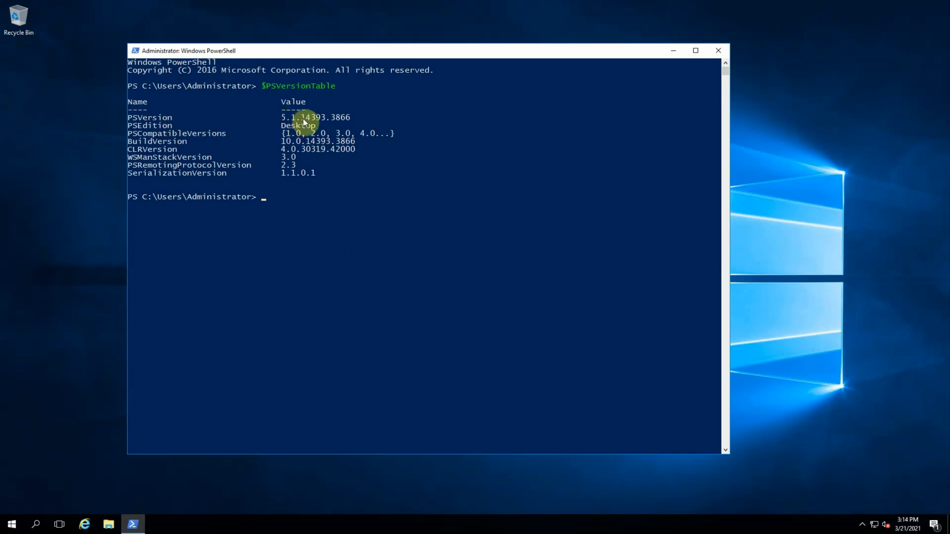
pyautogui.moveTo(346, 154)
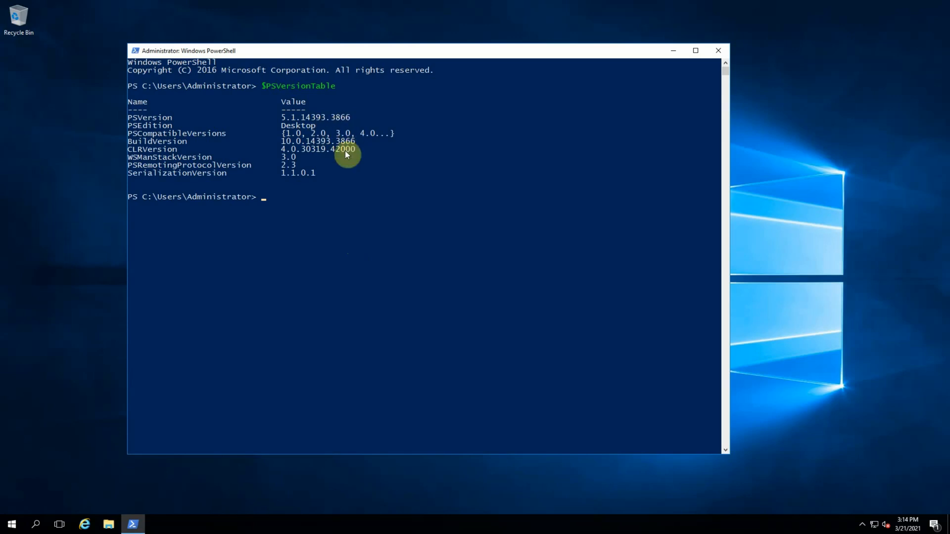
pyautogui.moveTo(297, 192)
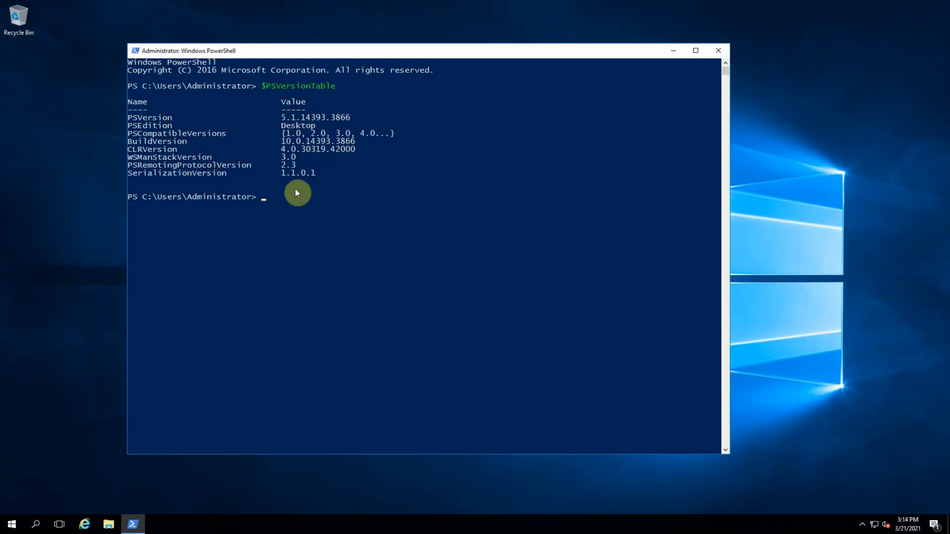
pyautogui.moveTo(326, 156)
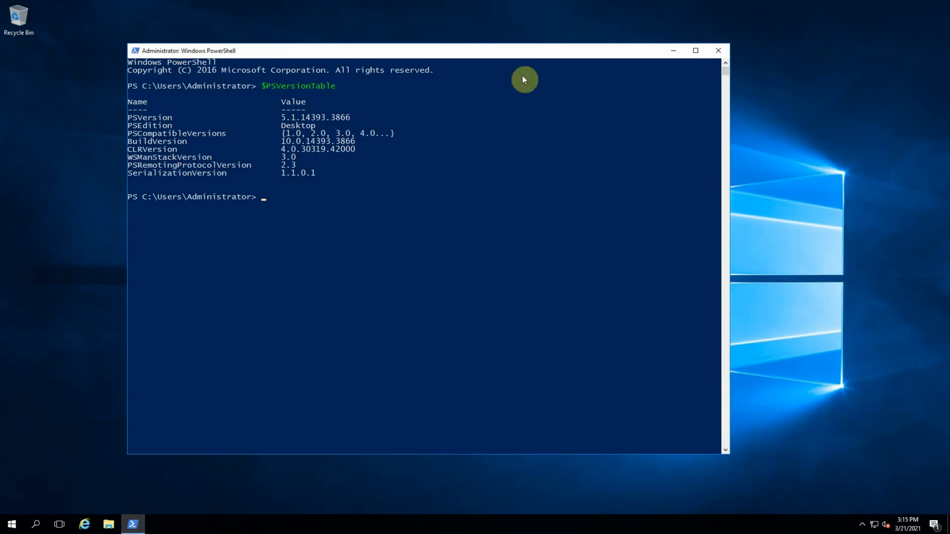
pyautogui.moveTo(596, 221)
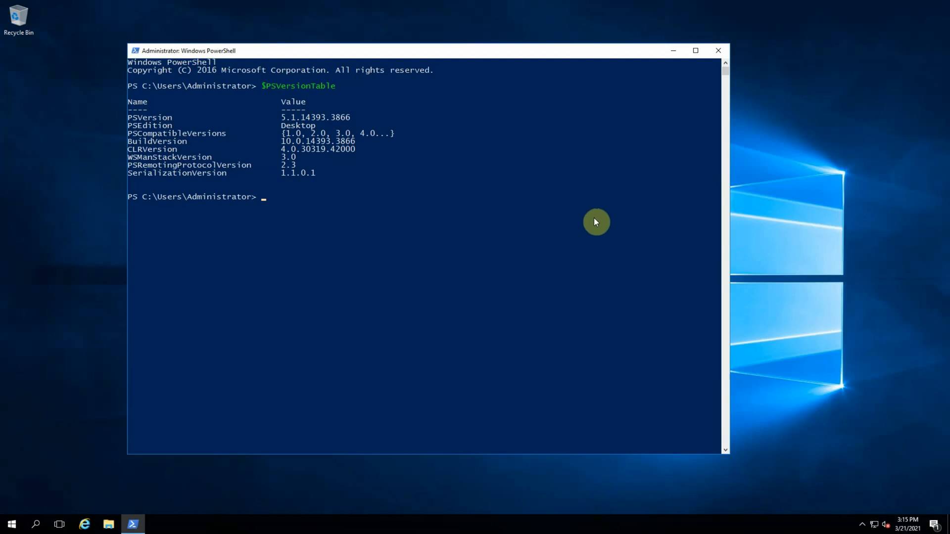
pyautogui.moveTo(376, 186)
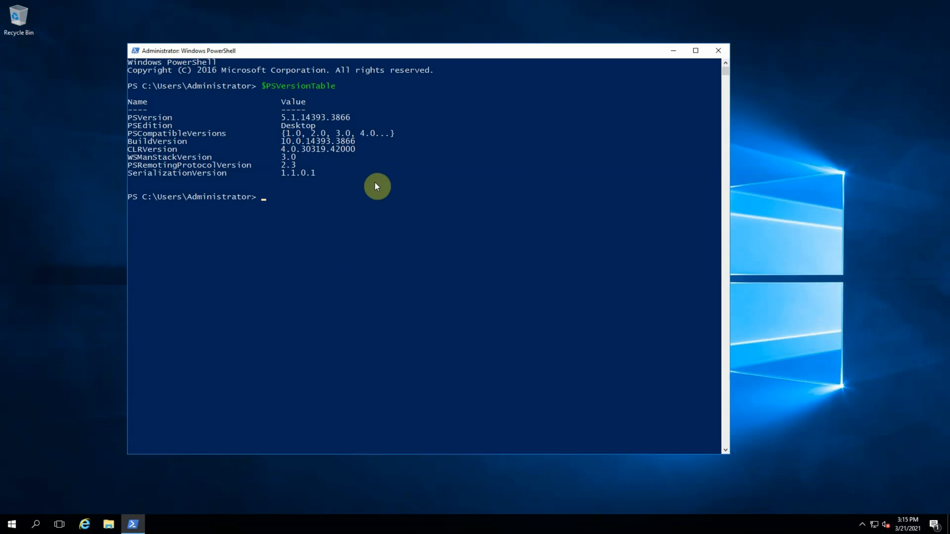
pyautogui.moveTo(515, 186)
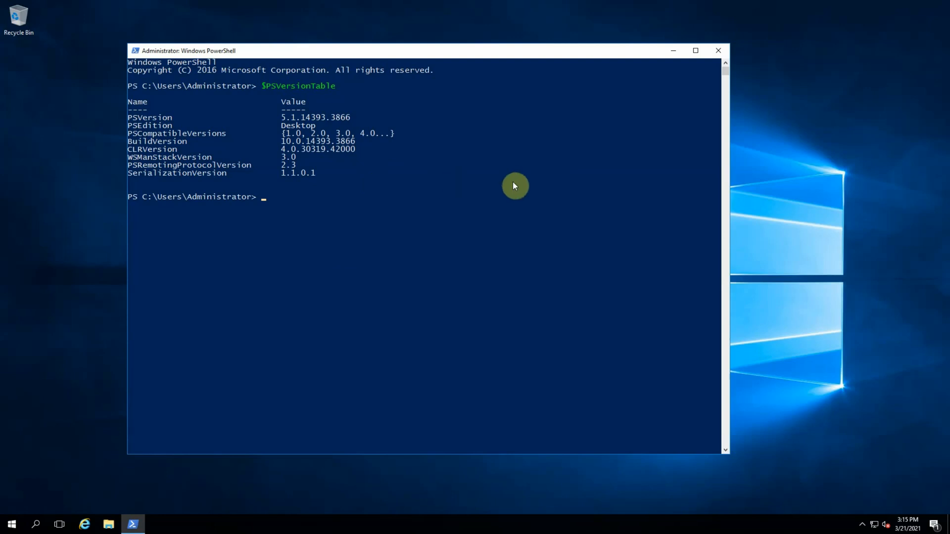
pyautogui.moveTo(453, 177)
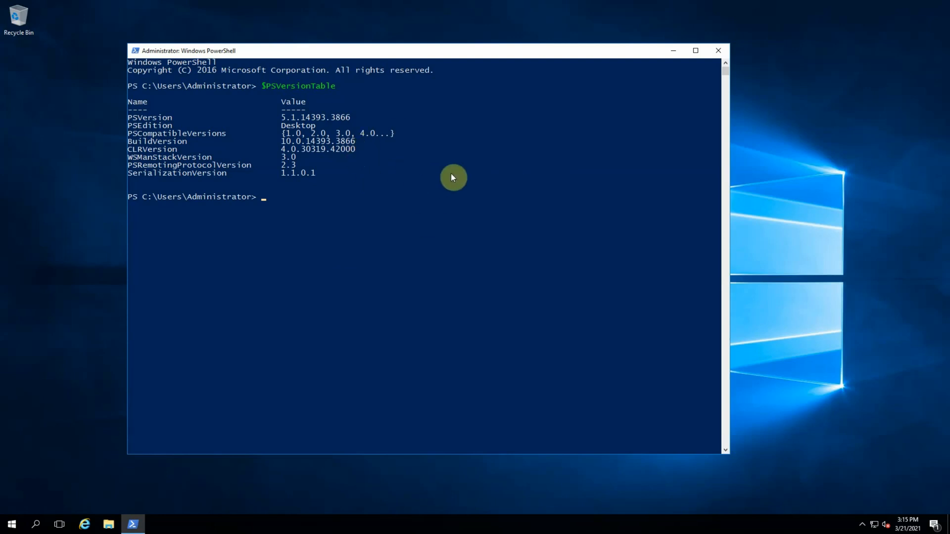
pyautogui.moveTo(331, 184)
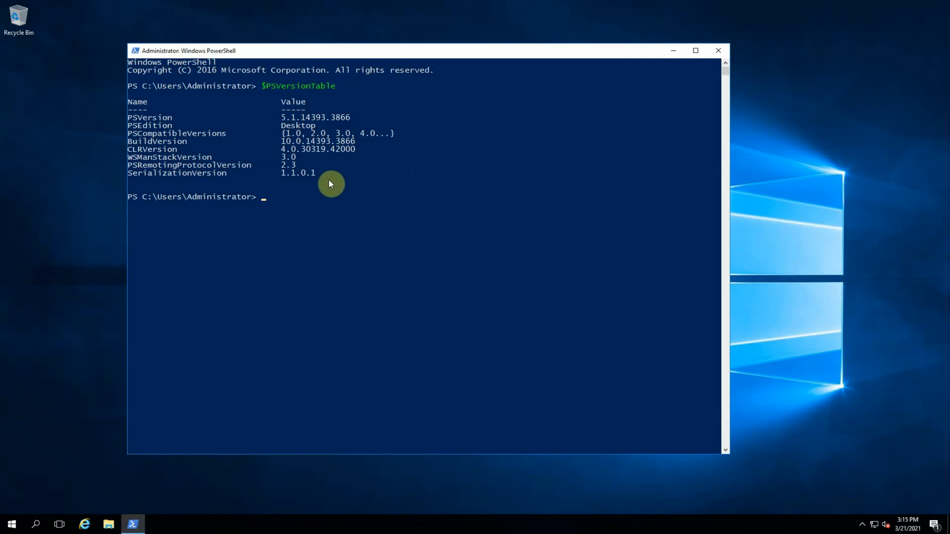
pyautogui.moveTo(10, 525)
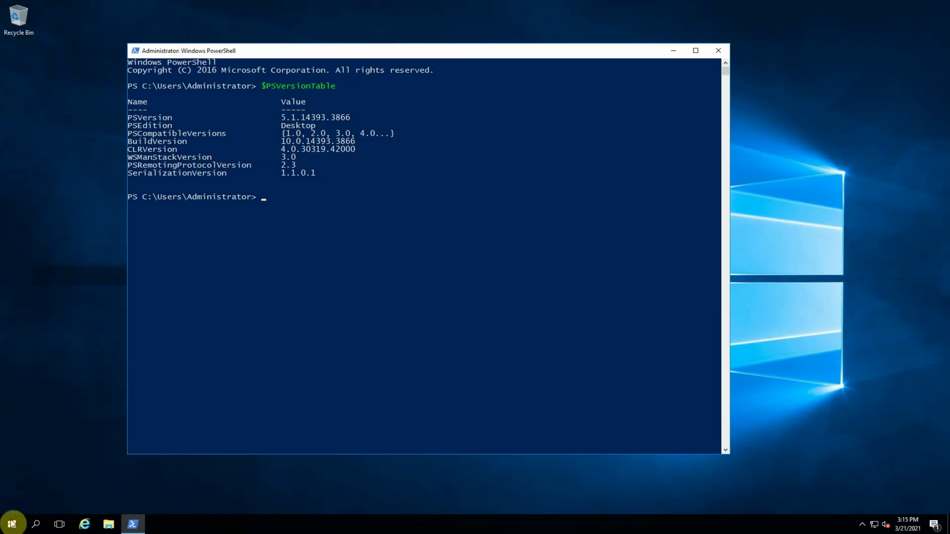
# - Launch Notepad++ and type the heading 'Windows PowerShell (PS)'
pyautogui.click(15, 524)
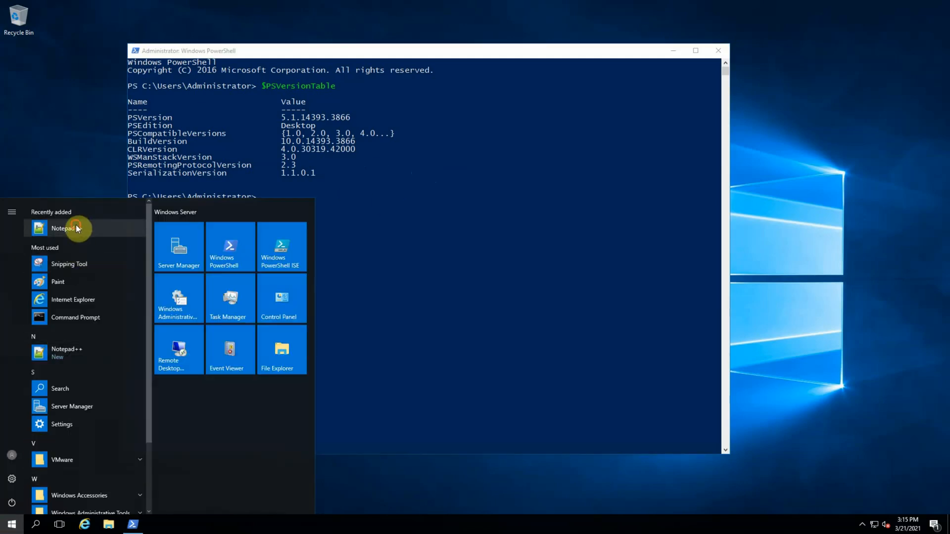
pyautogui.click(63, 228)
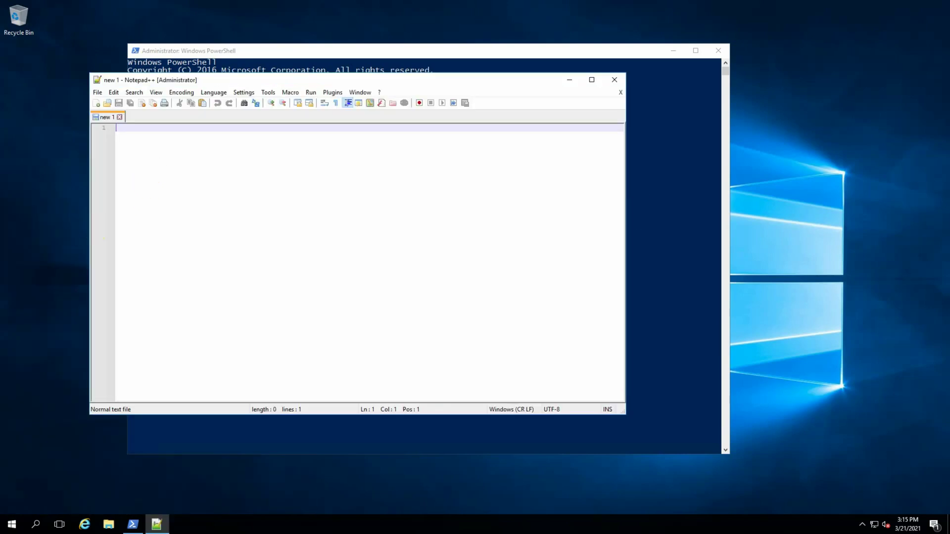
pyautogui.moveTo(293, 198)
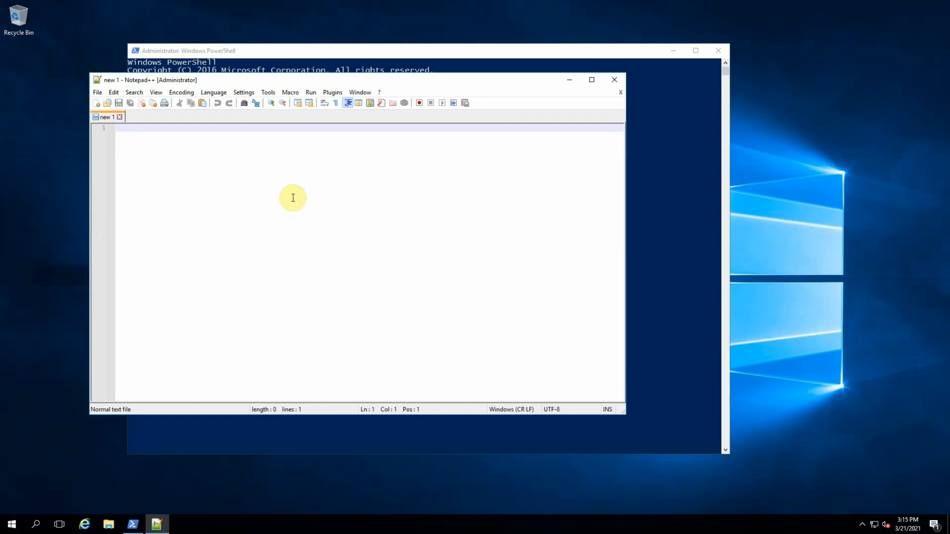
pyautogui.write('indows')
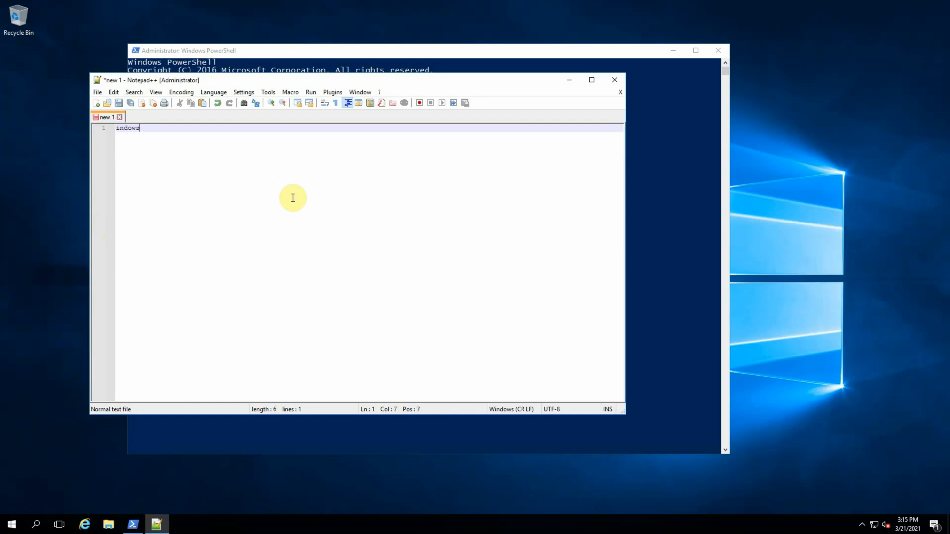
pyautogui.write('Windows')
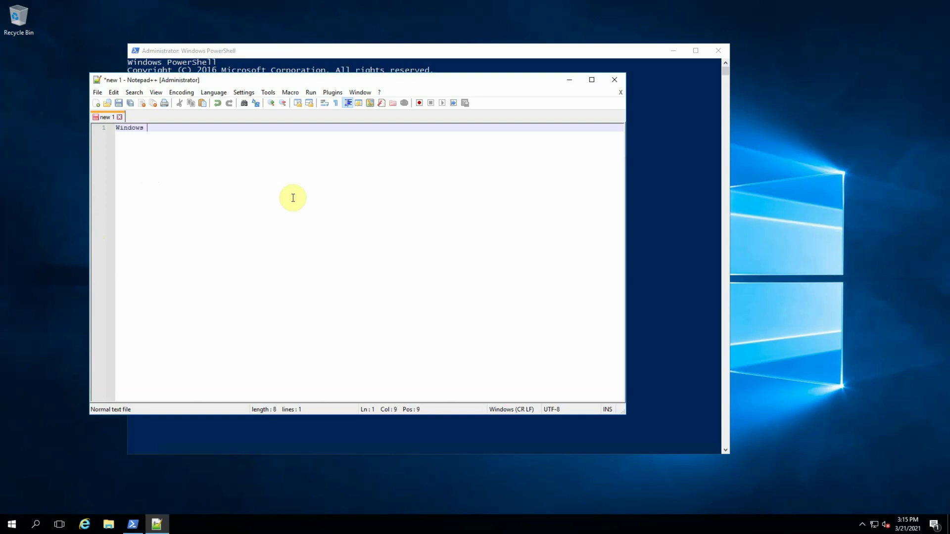
pyautogui.write('PowerShell')
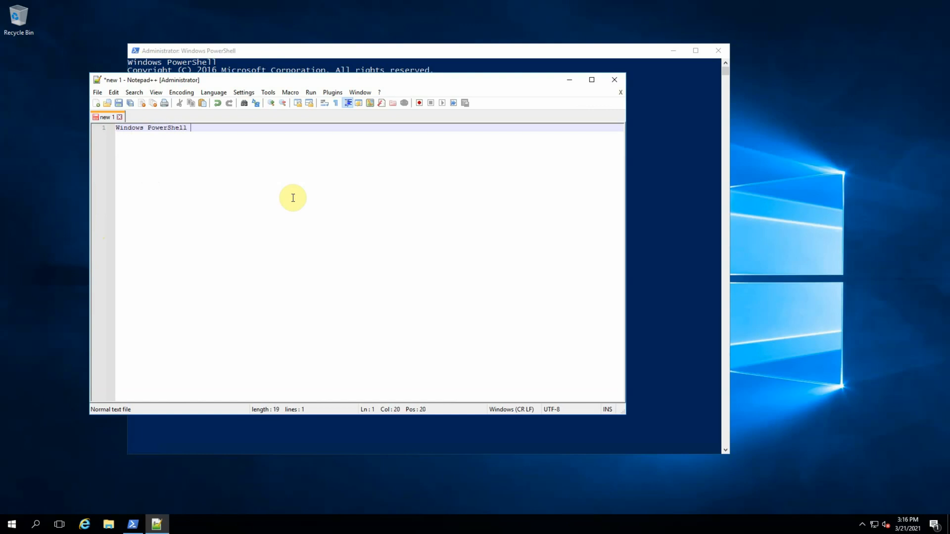
pyautogui.write('9PS')
pyautogui.write('-')
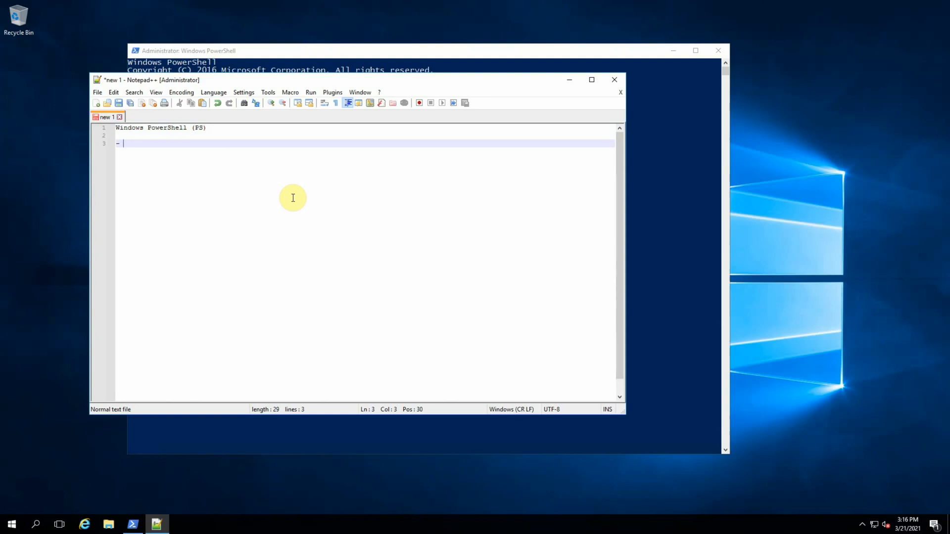
# - Add the bullets '.NET Framework' and 'Windows Only'
pyautogui.write('.NET Fra')
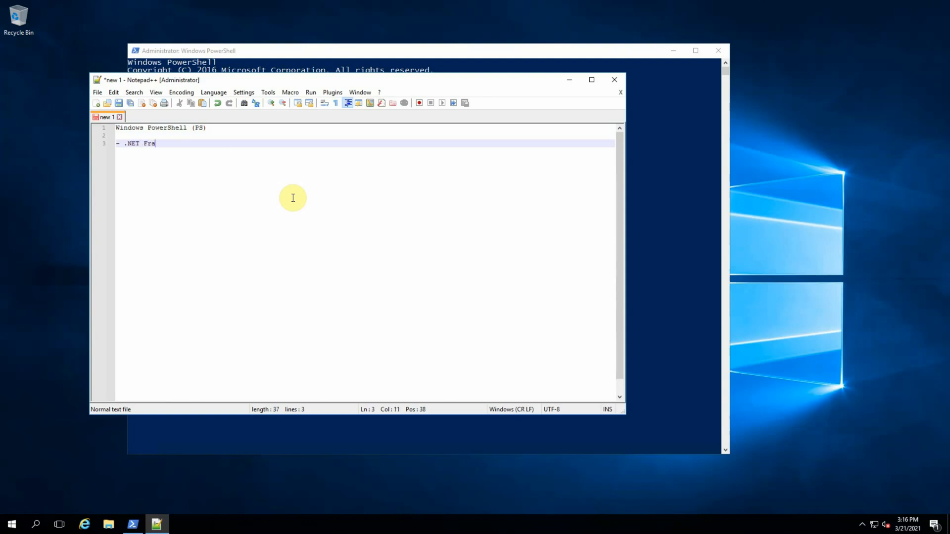
pyautogui.write('mework')
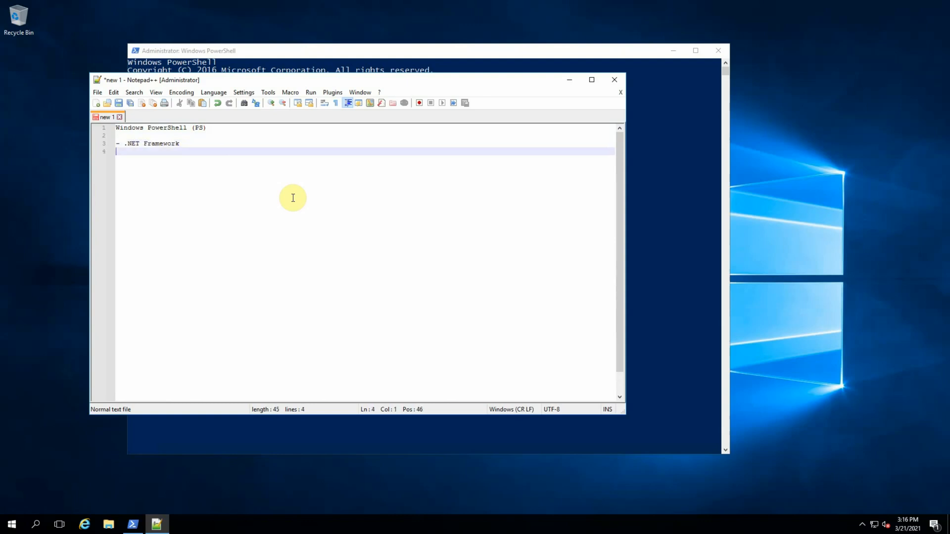
pyautogui.write('- Windows On')
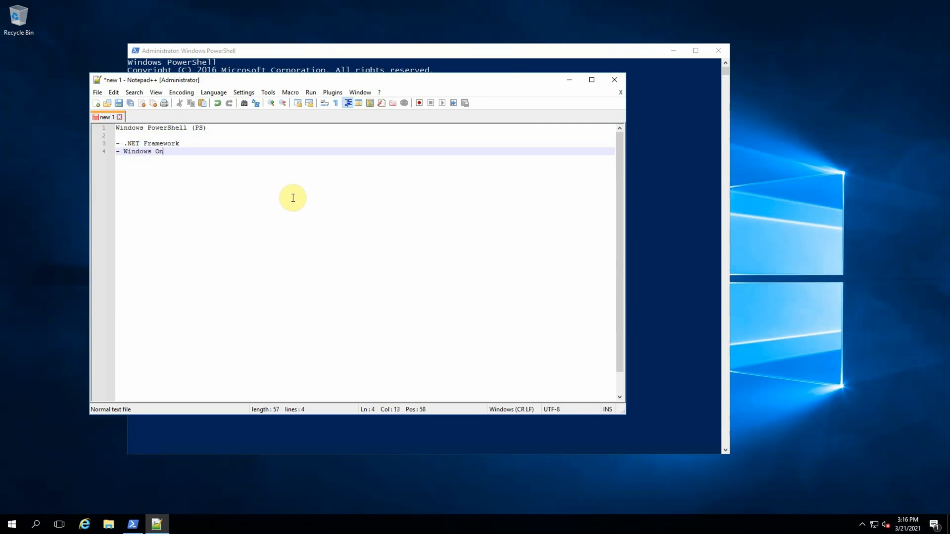
pyautogui.write('ly')
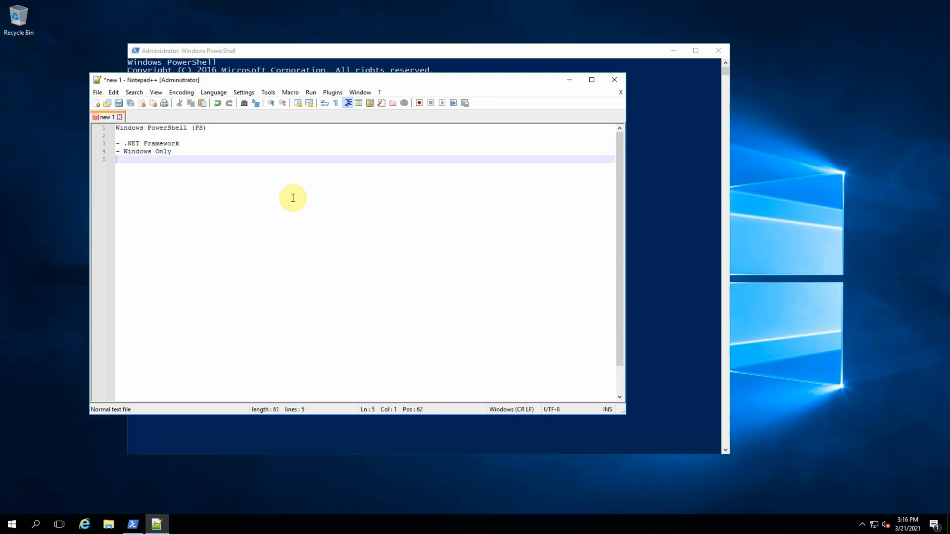
# - Add the 'PowerShell Core (PSC)' heading with a '.NET Core Runtime' bullet
pyautogui.press('Enter')
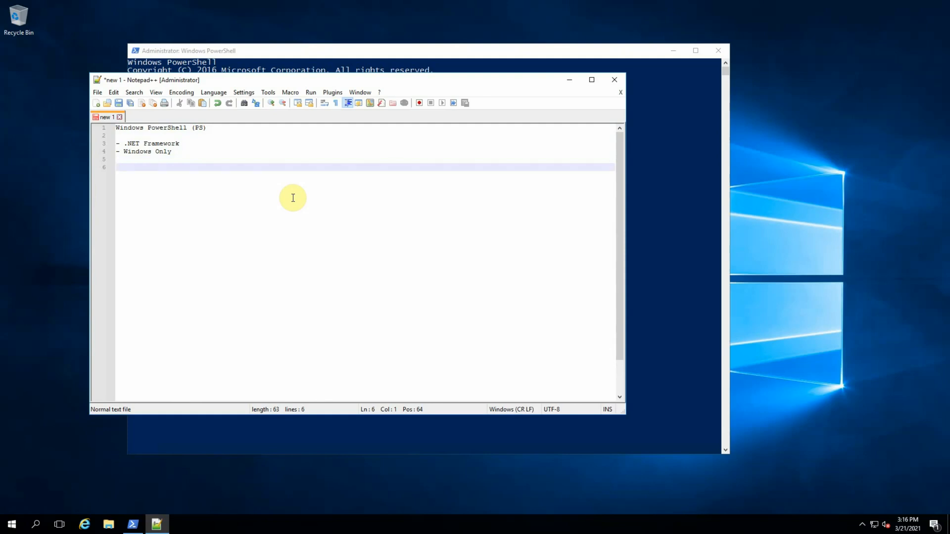
pyautogui.write('PowerShell Core')
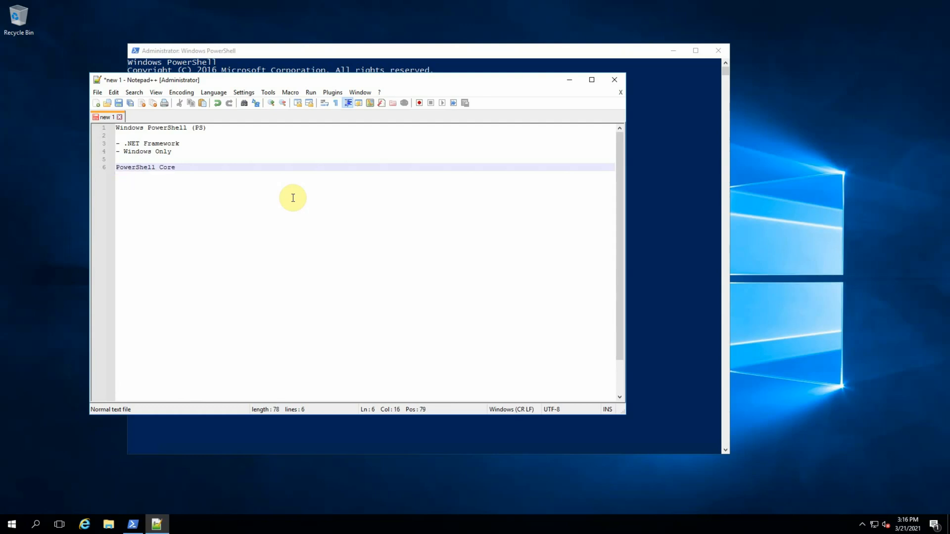
pyautogui.write('(P')
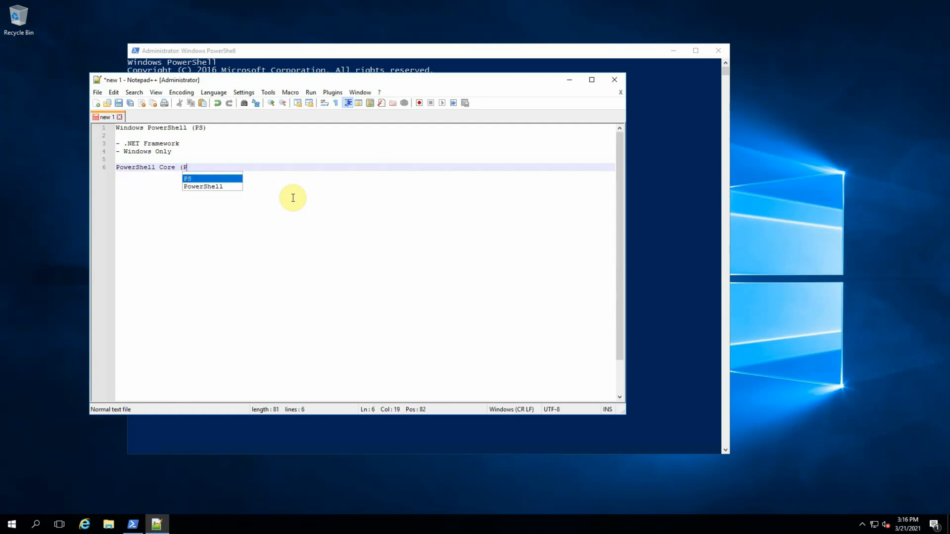
pyautogui.write('SC)')
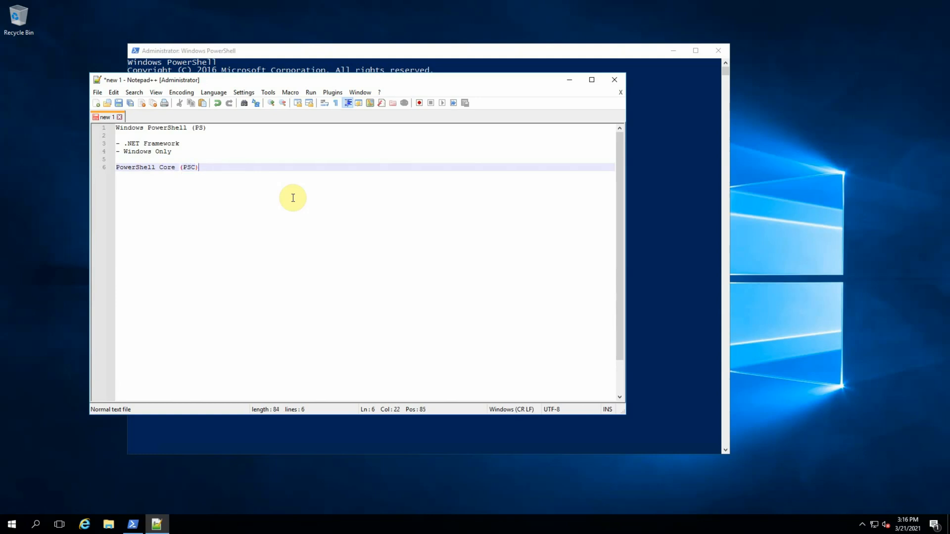
pyautogui.press('Enter')
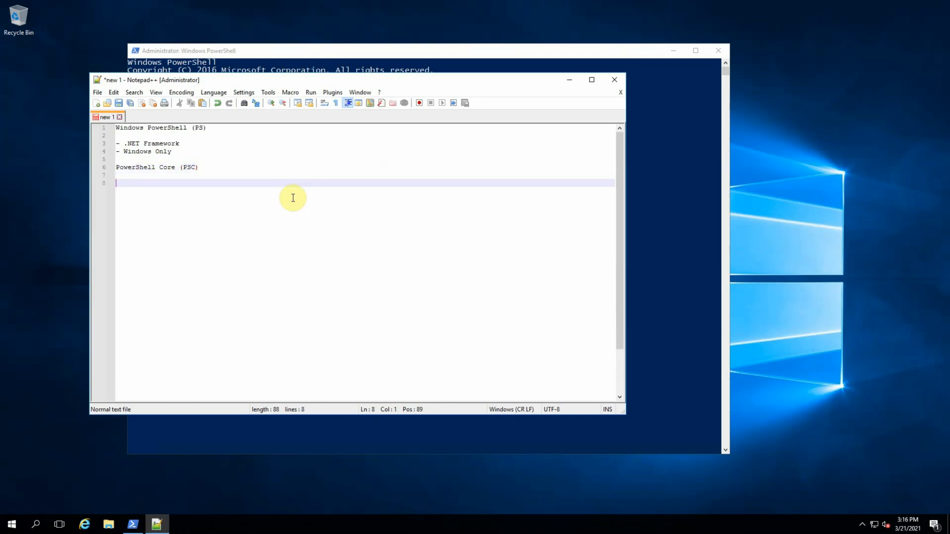
pyautogui.write('- .')
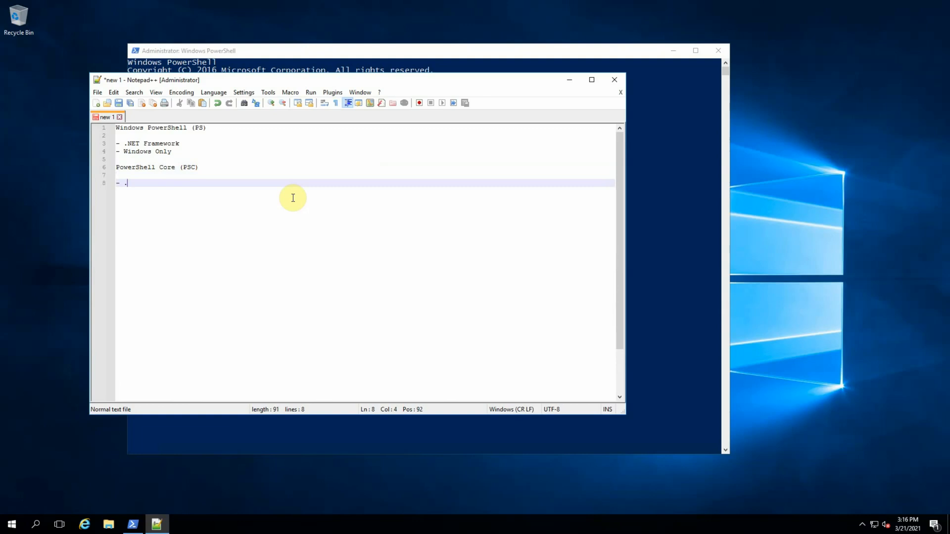
pyautogui.write('NET Core')
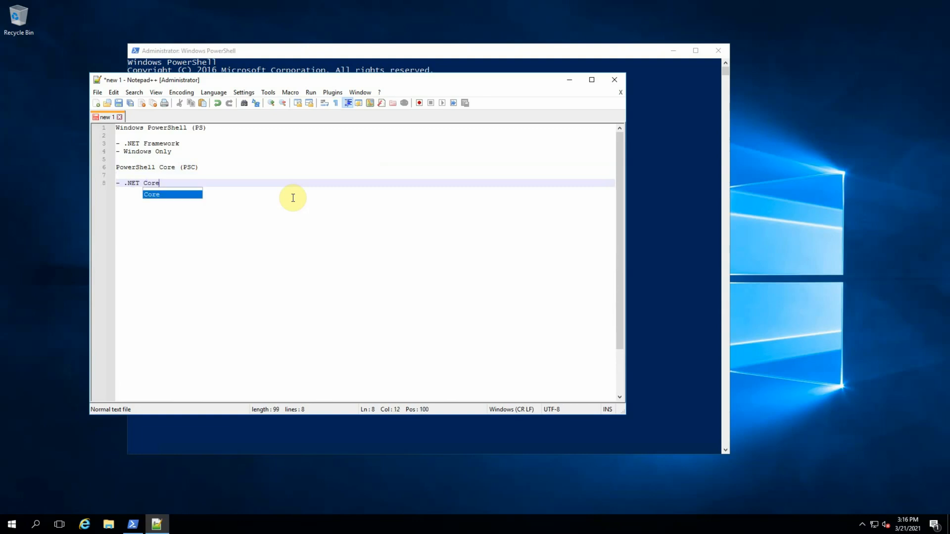
pyautogui.write('Ru')
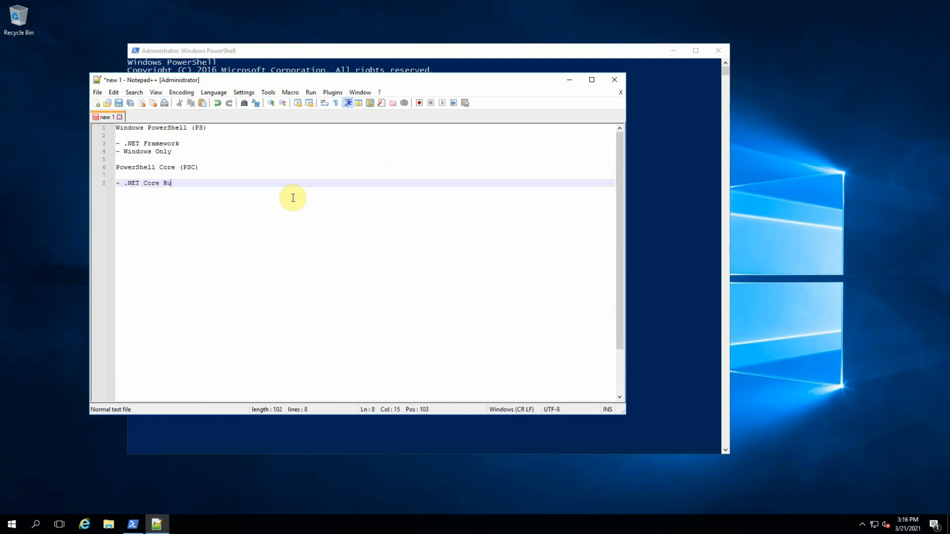
pyautogui.write('ntime')
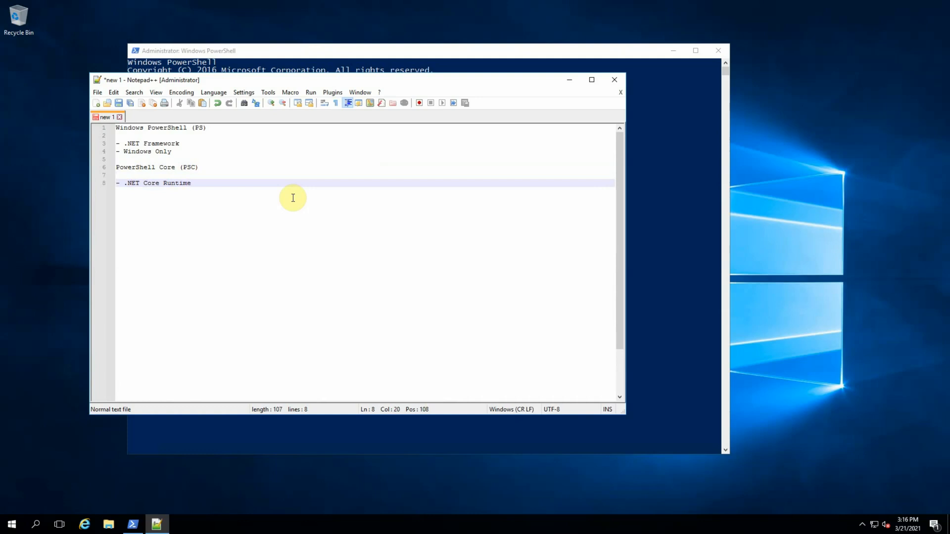
# - Add bullets for Cross Platform (macOS, Linux, Windows) and installing separately
pyautogui.press('Enter')
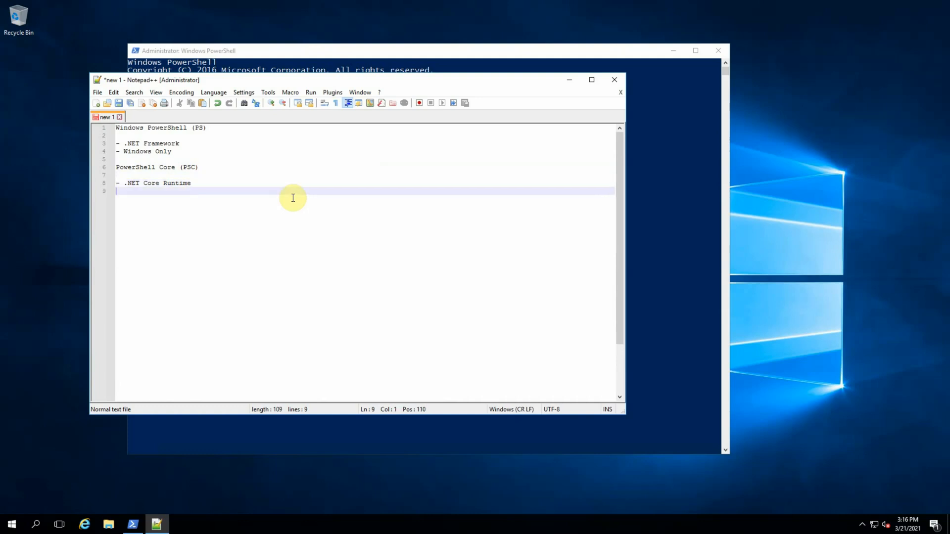
pyautogui.write('- Cross Platform')
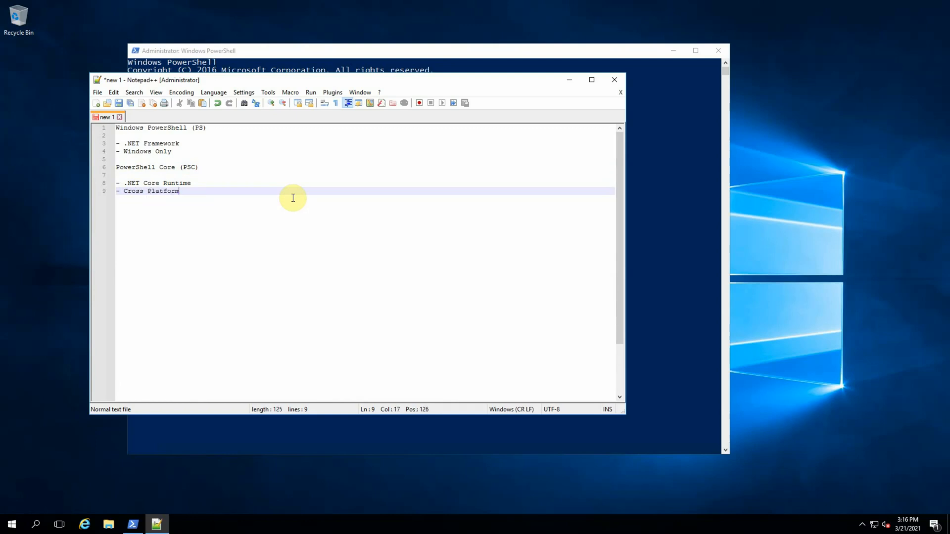
pyautogui.write(':')
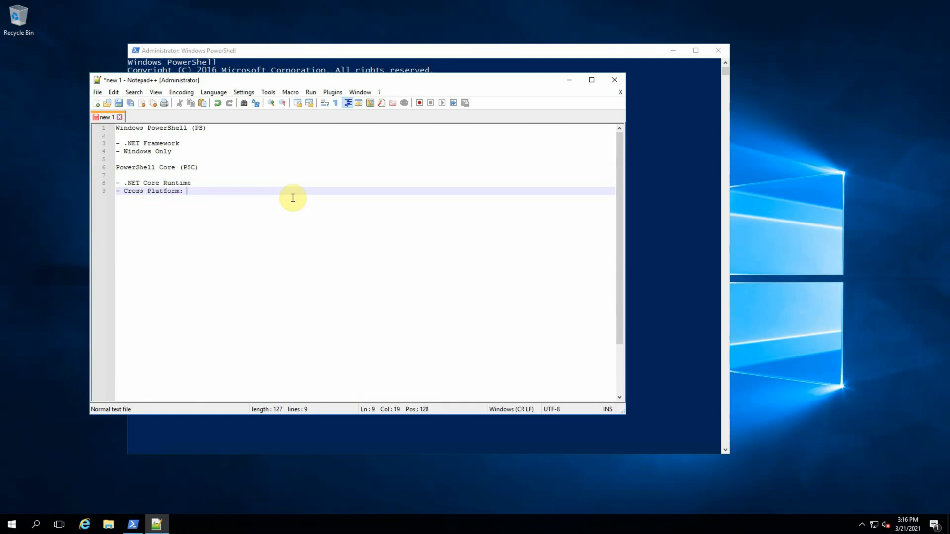
pyautogui.write('macOS,')
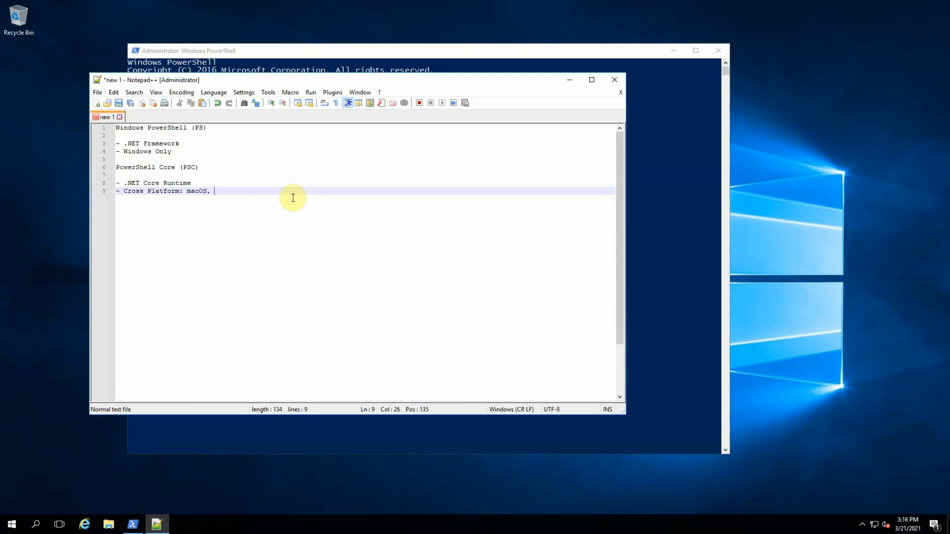
pyautogui.write('Linux,')
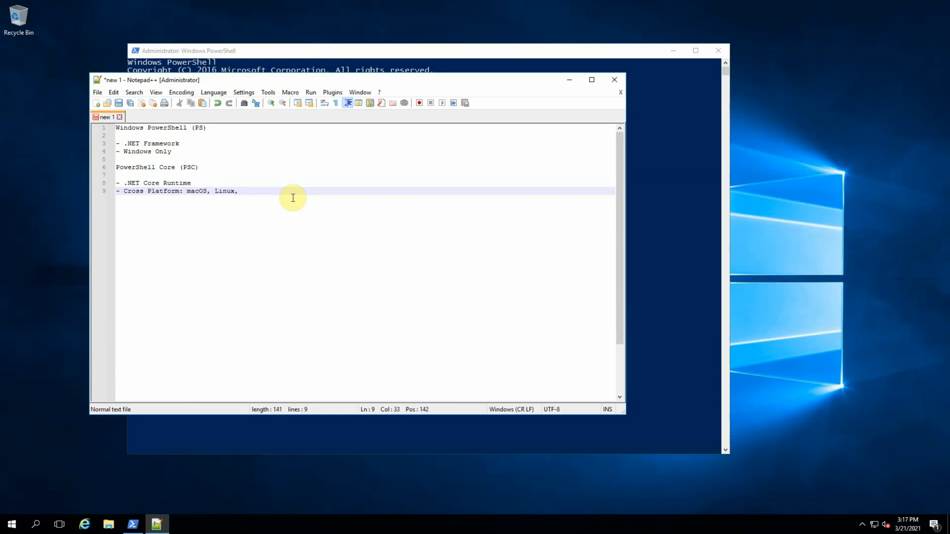
pyautogui.write('Window')
pyautogui.write('- Download and Install')
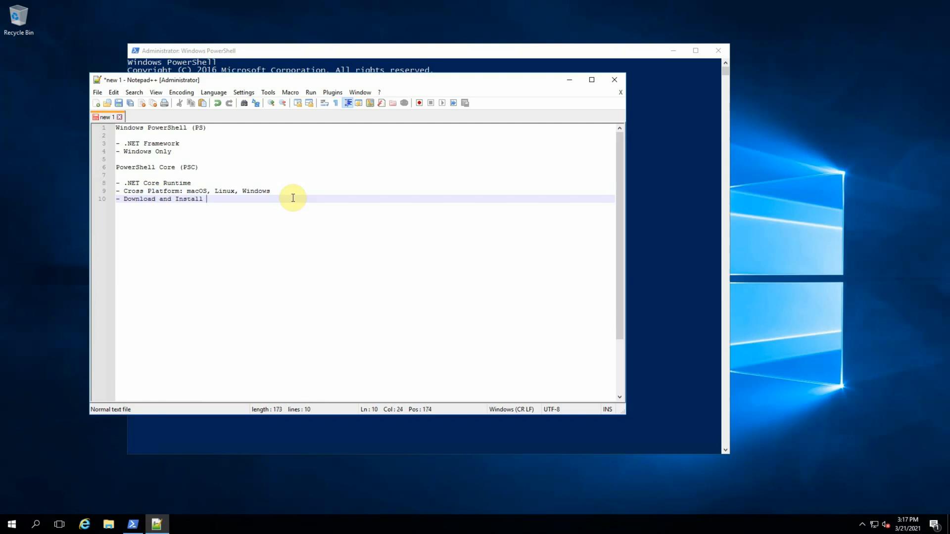
pyautogui.write('separatey')
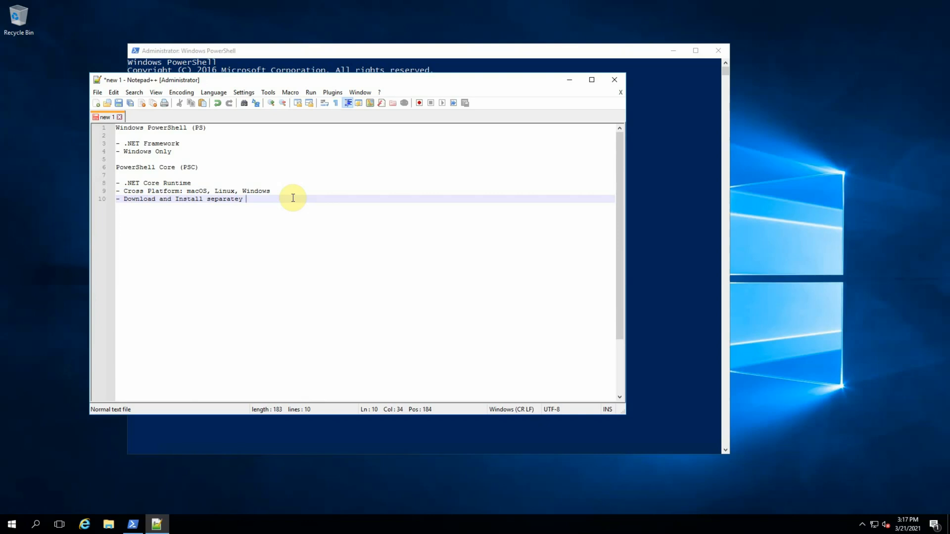
# - Add a 'Missing modules' bullet and begin a '\ vs /' line
pyautogui.press('Enter')
pyautogui.write('-')
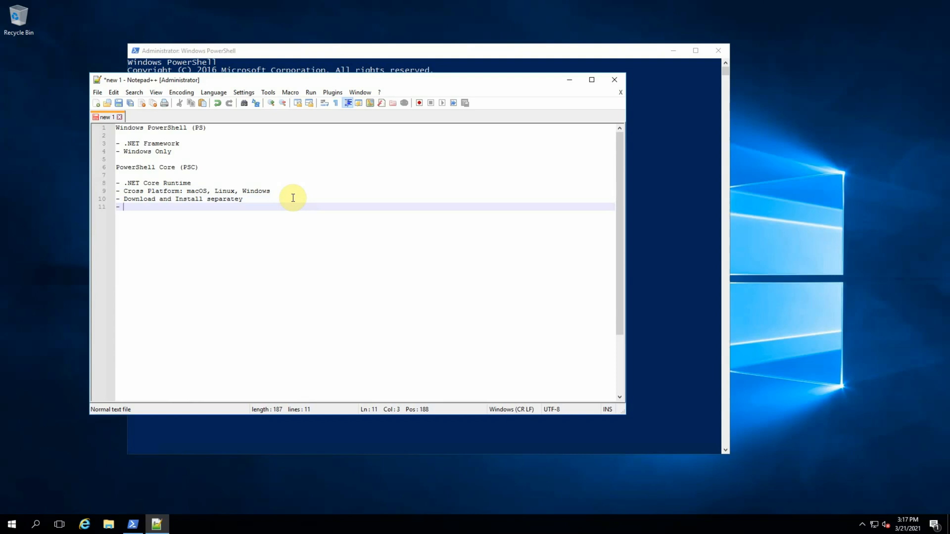
pyautogui.write('Missing modle')
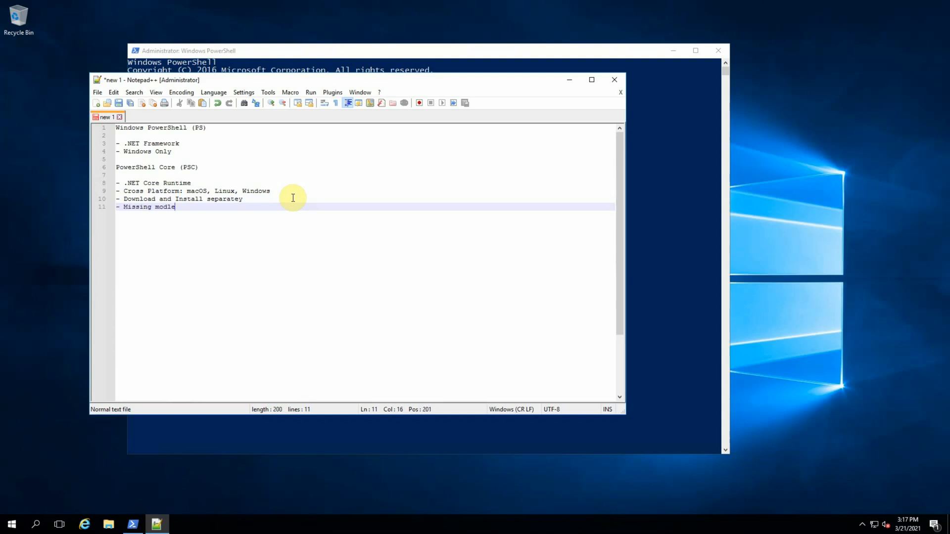
pyautogui.press('Backspace')
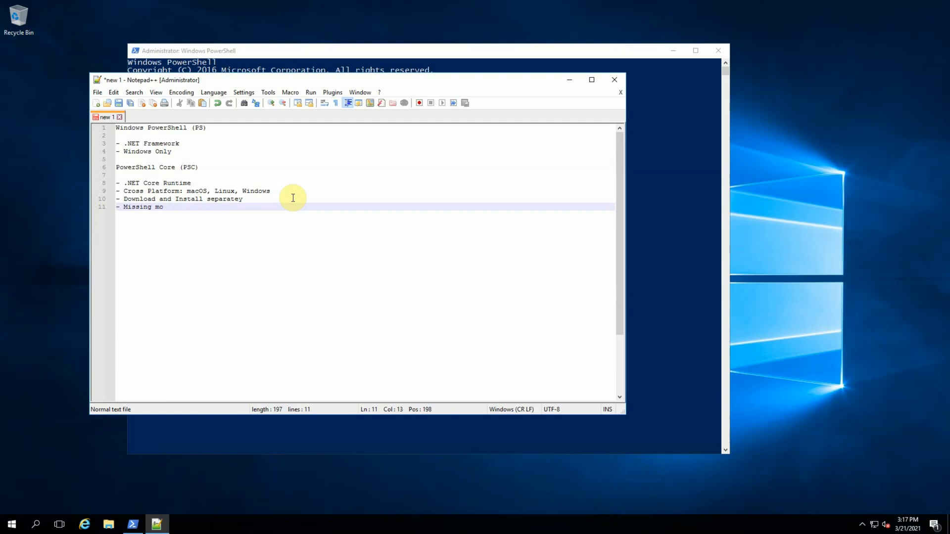
pyautogui.write('dules')
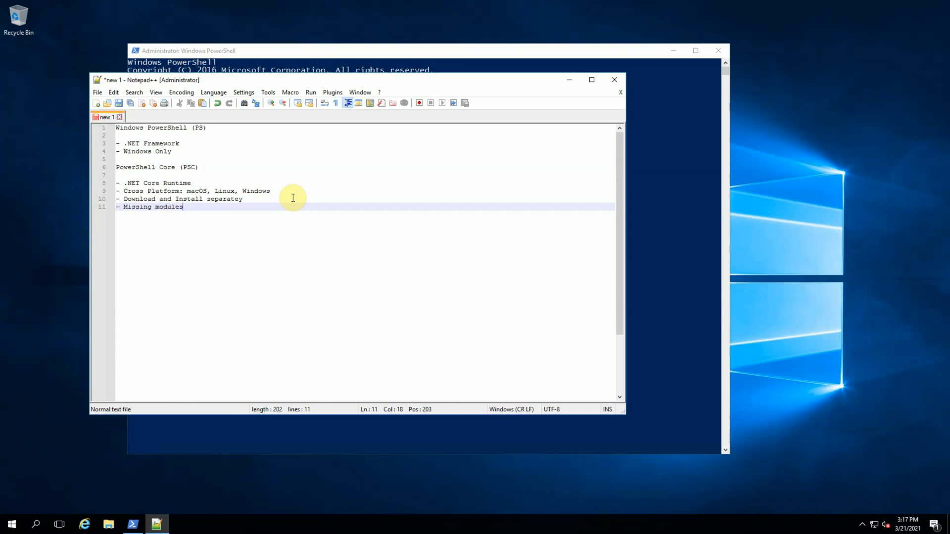
pyautogui.press('Enter')
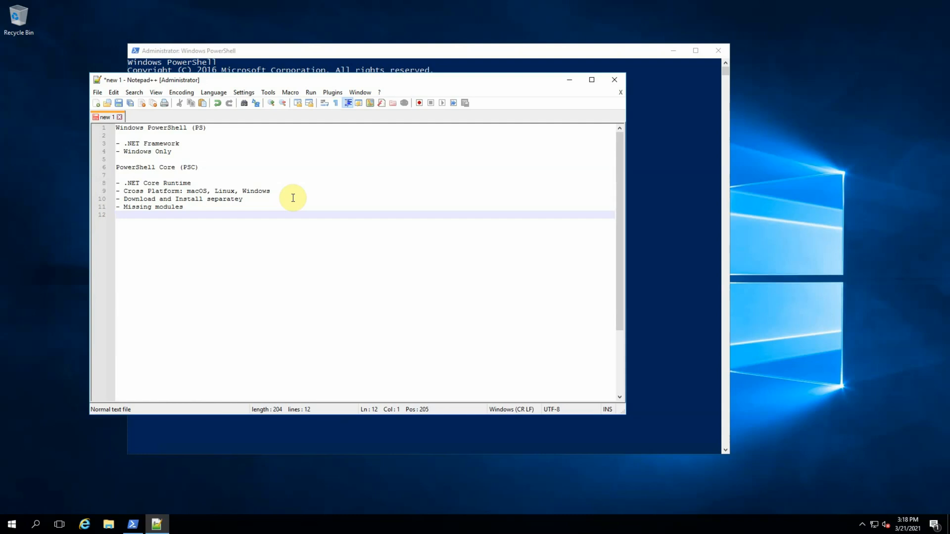
pyautogui.write('\\ vs /')
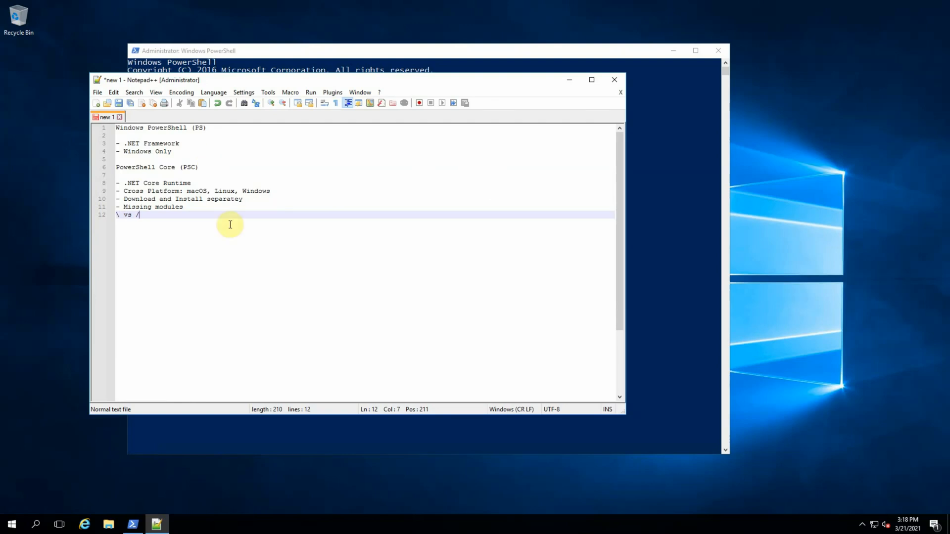
pyautogui.moveTo(230, 253)
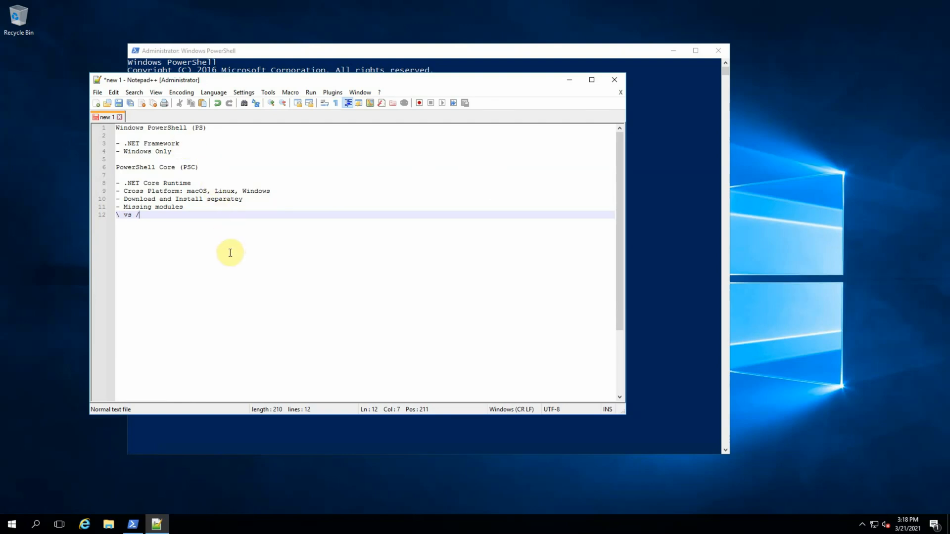
pyautogui.moveTo(567, 151)
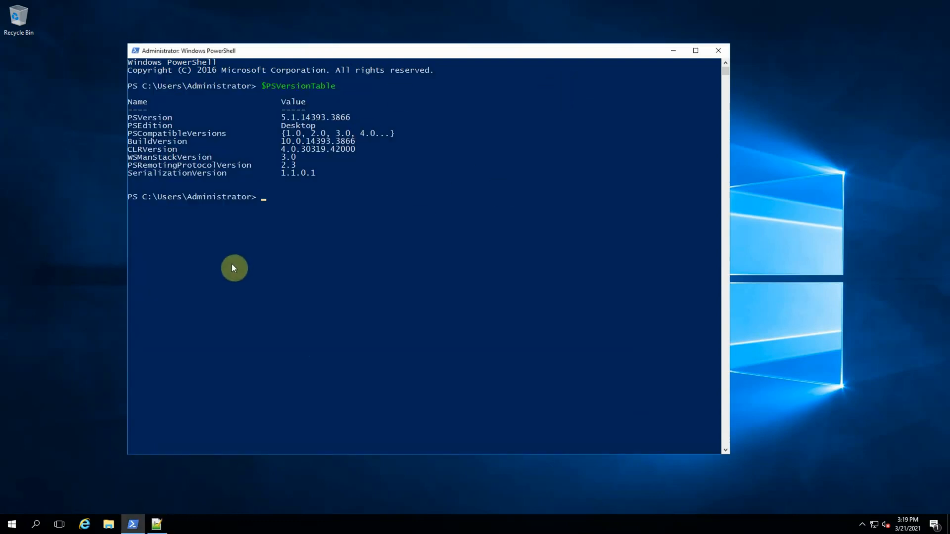
pyautogui.moveTo(14, 523)
pyautogui.write('server')
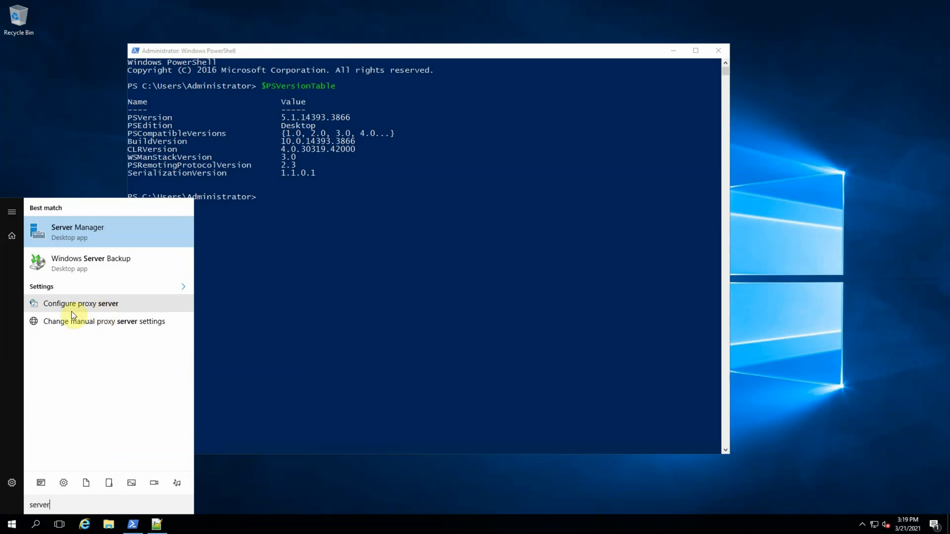
# - View the System information window showing Windows Server 2016 Standard, then close it
pyautogui.rightClick(16, 523)
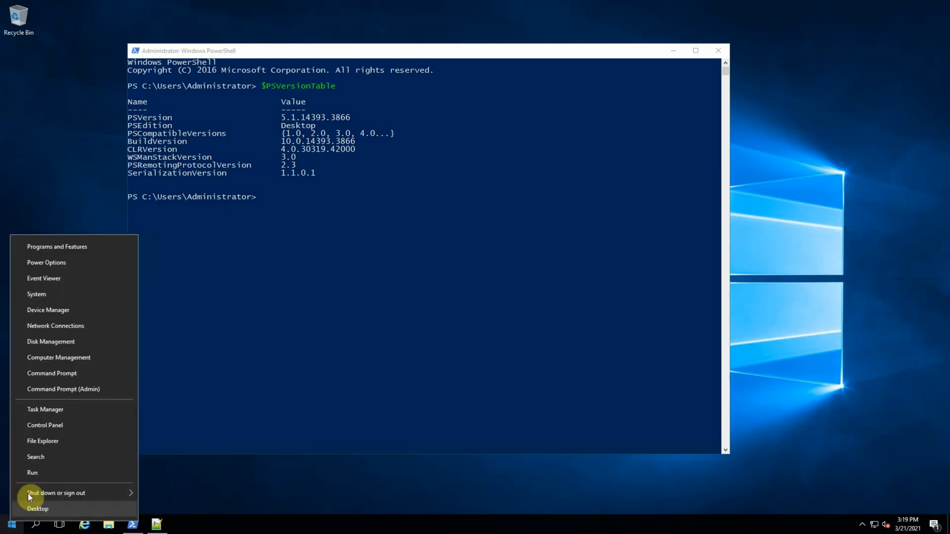
pyautogui.click(35, 294)
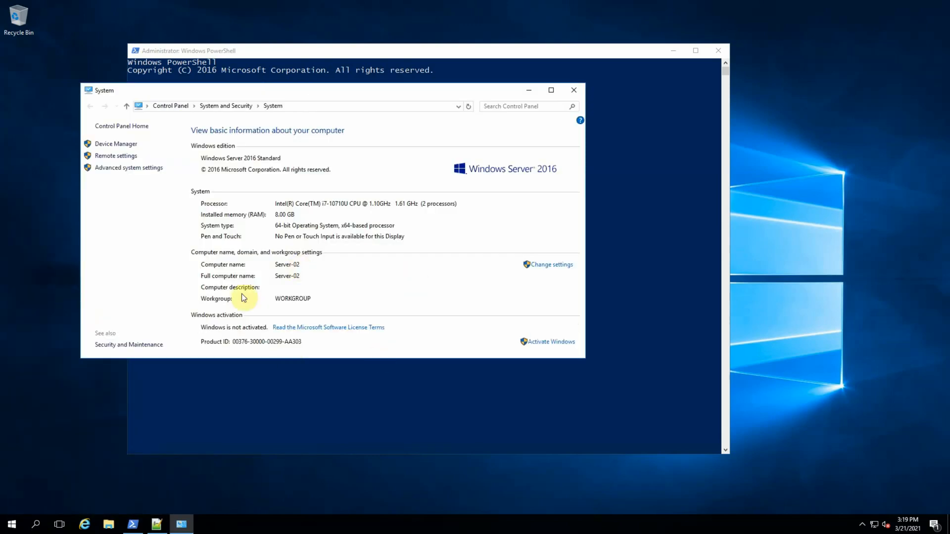
pyautogui.moveTo(301, 303)
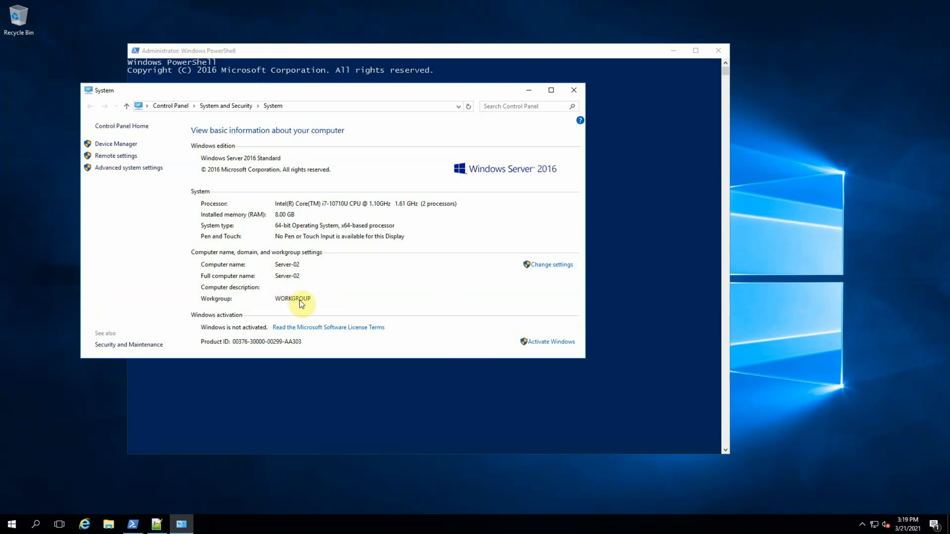
pyautogui.moveTo(567, 92)
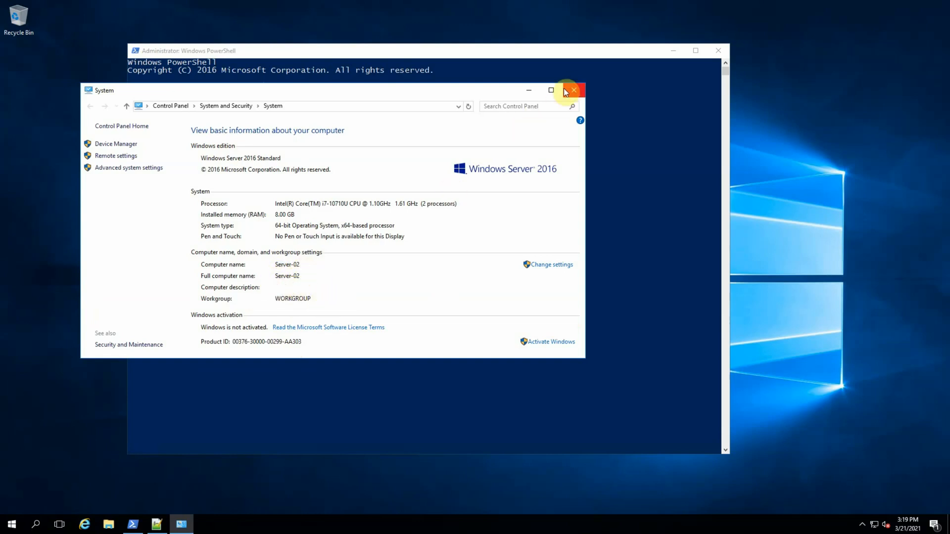
pyautogui.click(574, 90)
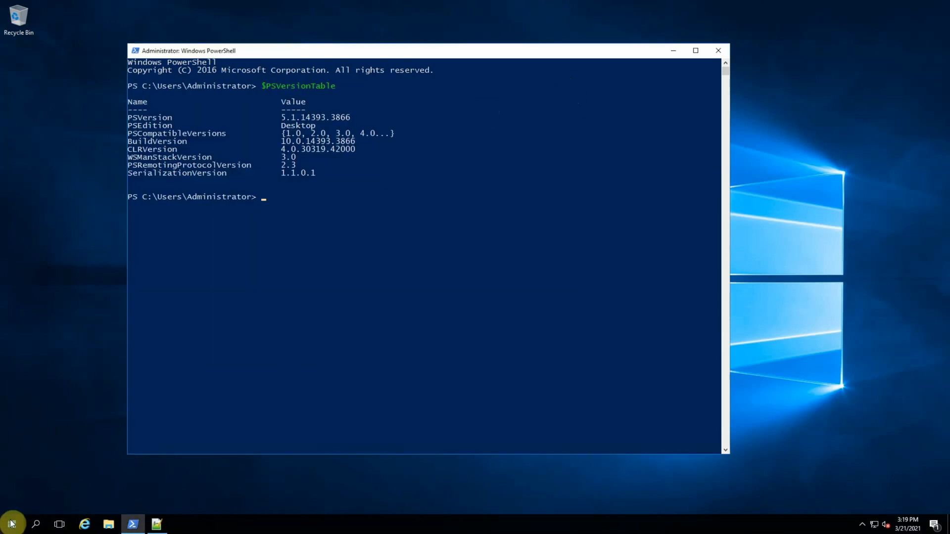
# - Search Start for 'serve' to find Server Manager
pyautogui.rightClick(15, 524)
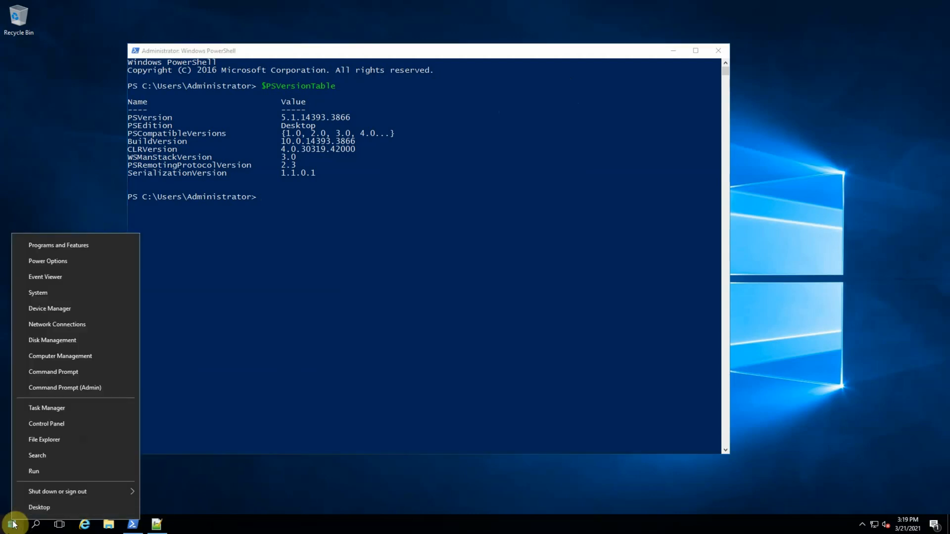
pyautogui.write('serv')
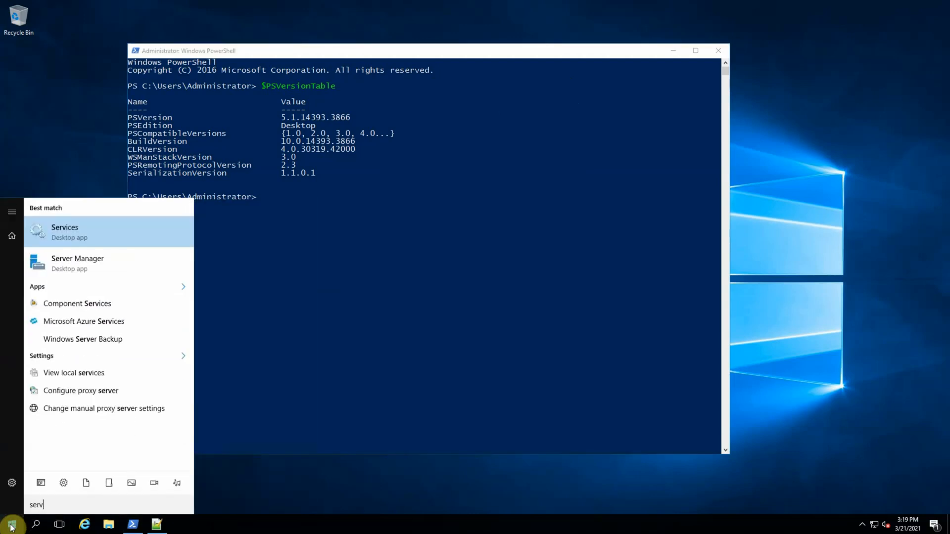
pyautogui.write('e')
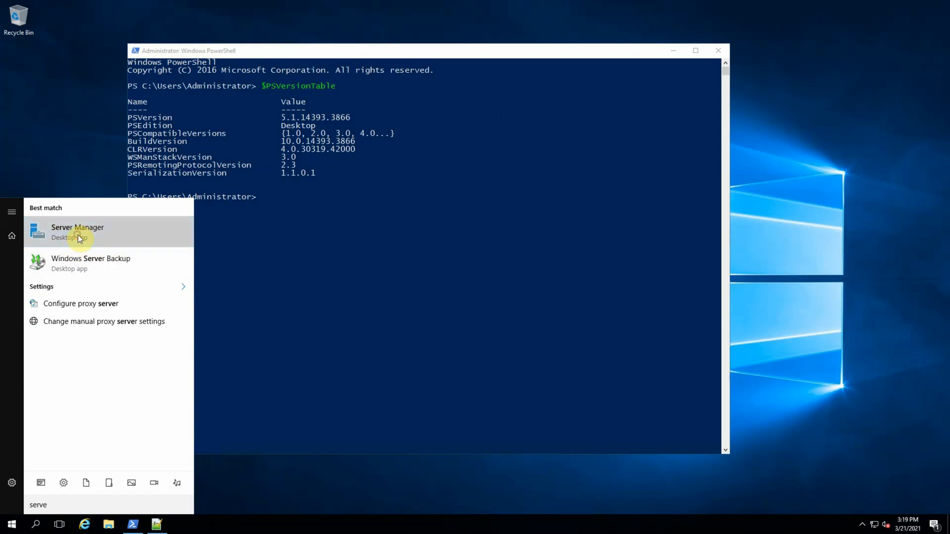
# - Open Server Manager's Local Server and set IE Enhanced Security Configuration Off for Administrators
pyautogui.click(77, 232)
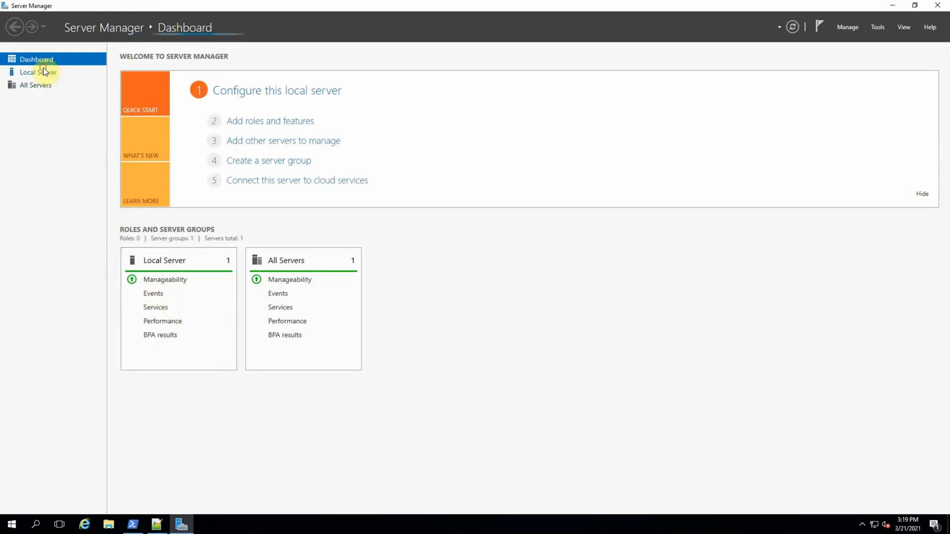
pyautogui.click(36, 72)
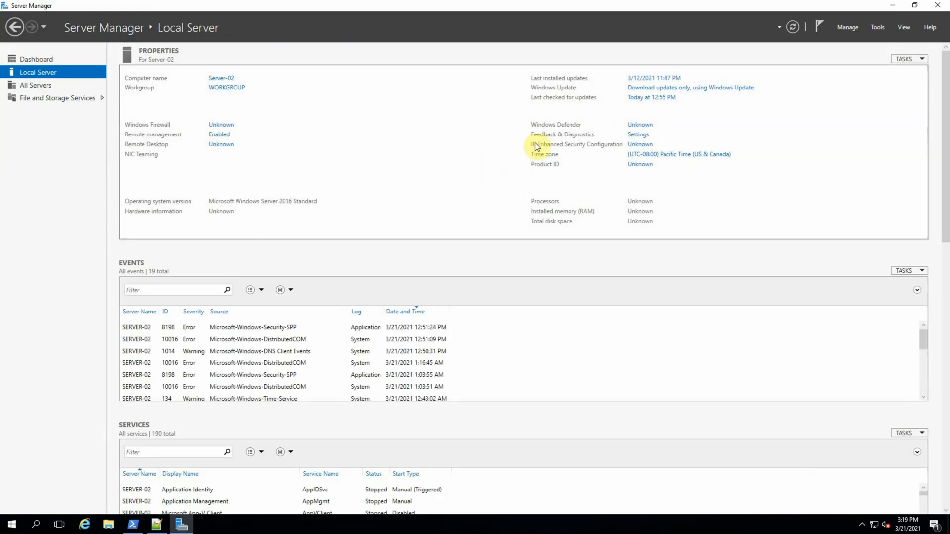
pyautogui.click(640, 144)
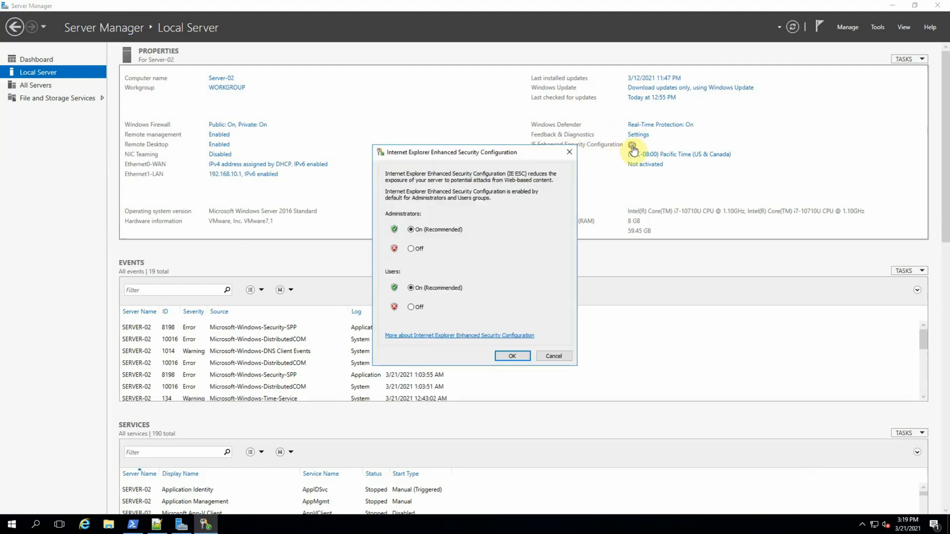
pyautogui.click(410, 249)
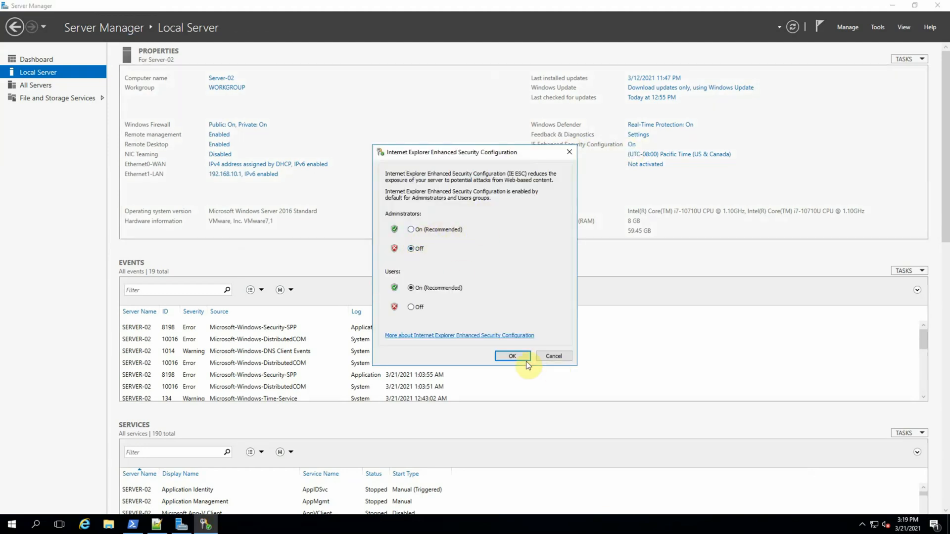
pyautogui.click(512, 356)
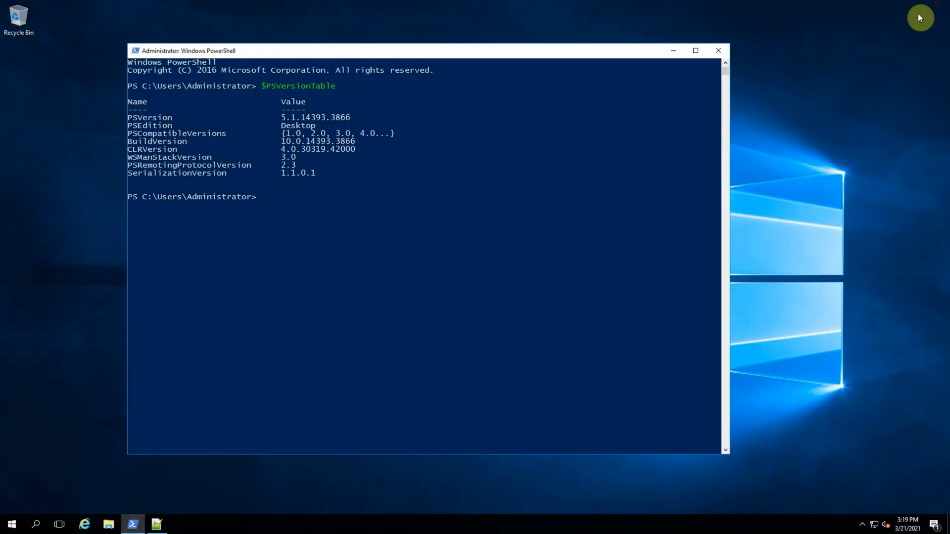
# - Search 'Powershell core' in Internet Explorer and open the Installing PowerShell on Windows article
pyautogui.click(83, 524)
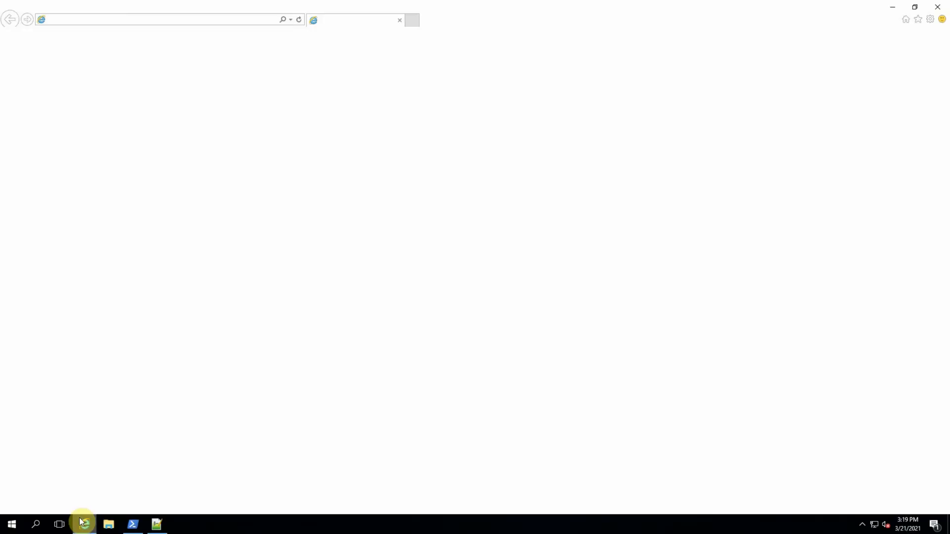
pyautogui.click(84, 524)
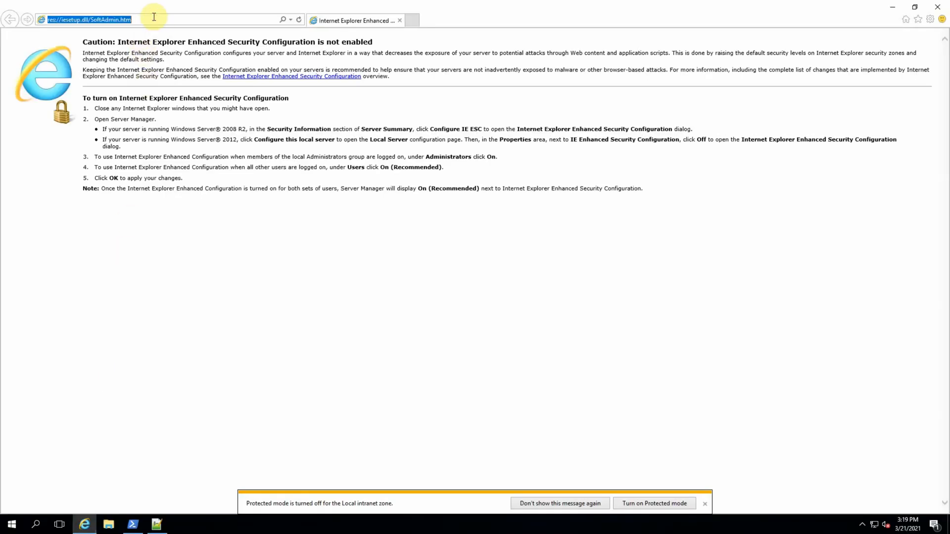
pyautogui.write('Powershell+core&src=IE-SearchBox&FORM=IESR4')
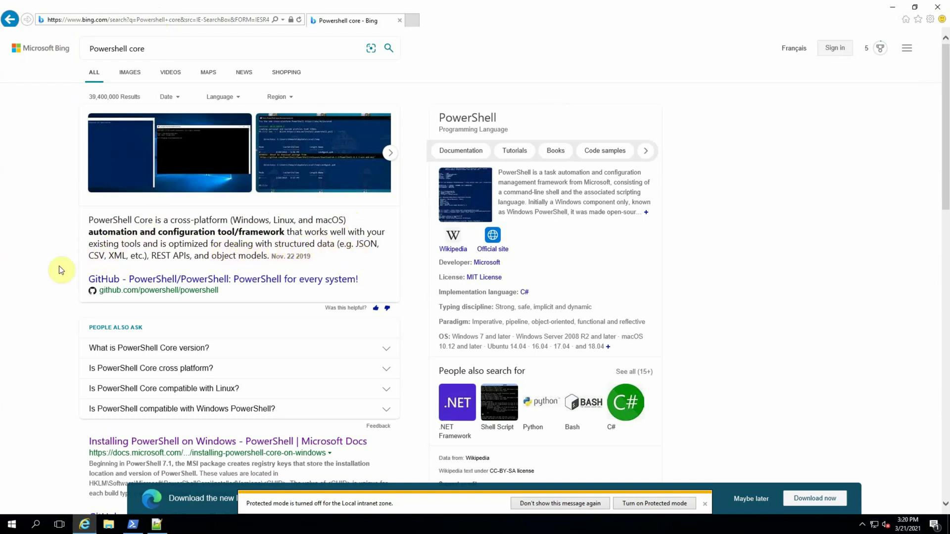
pyautogui.scroll(-3)
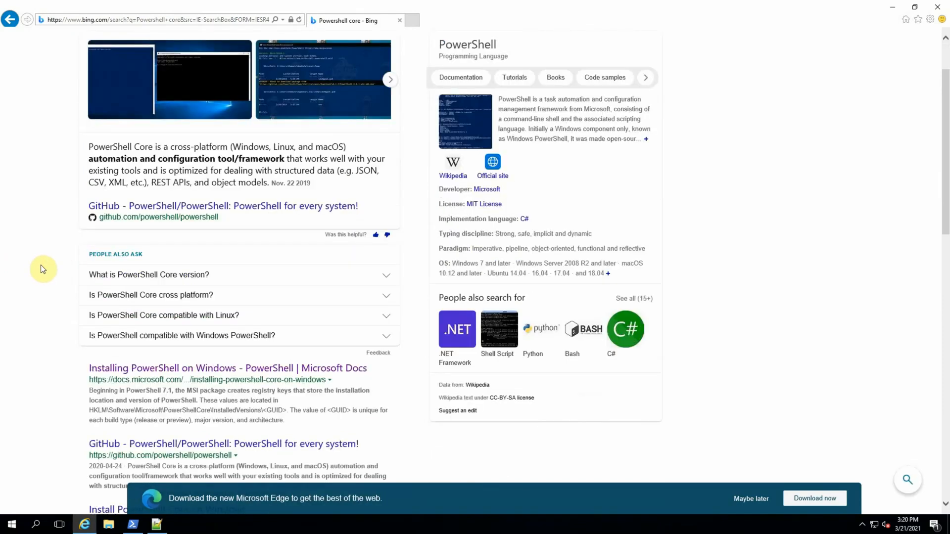
pyautogui.scroll(-3)
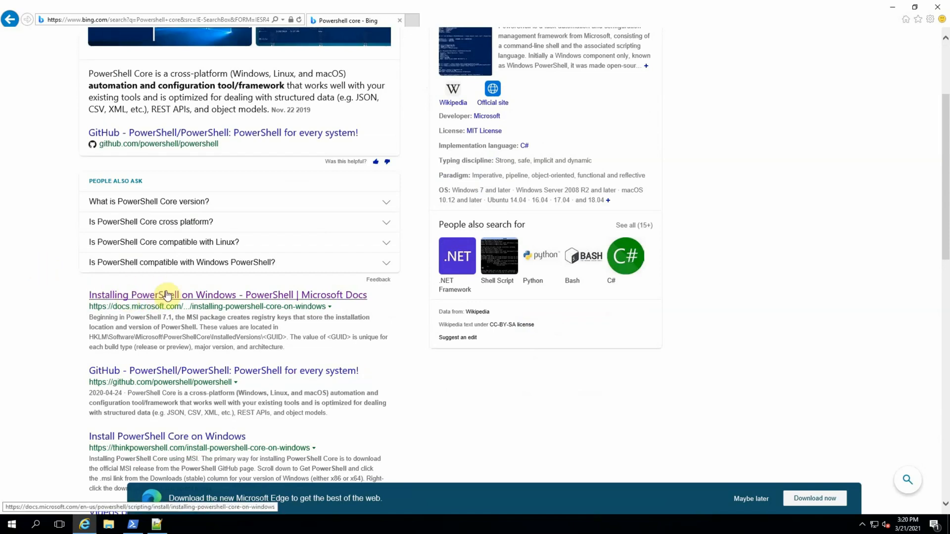
pyautogui.moveTo(128, 297)
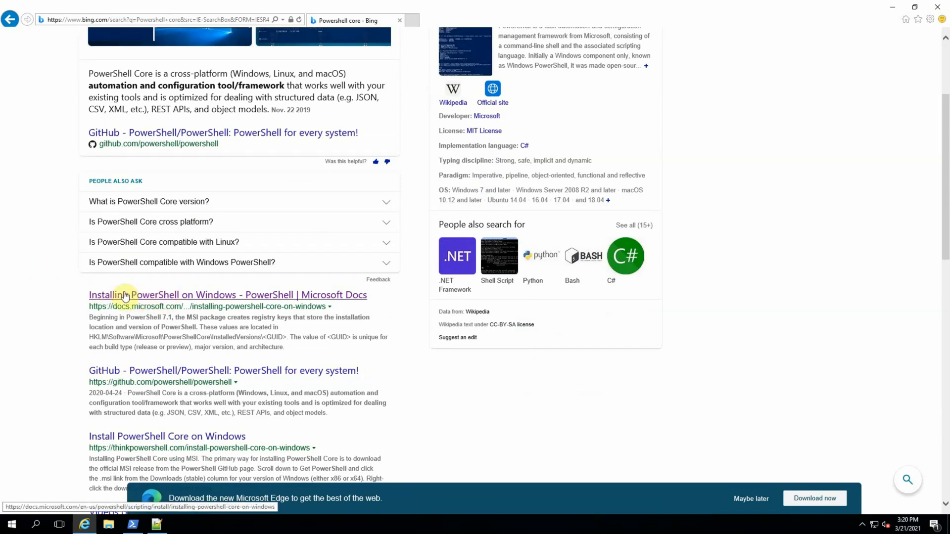
pyautogui.moveTo(68, 313)
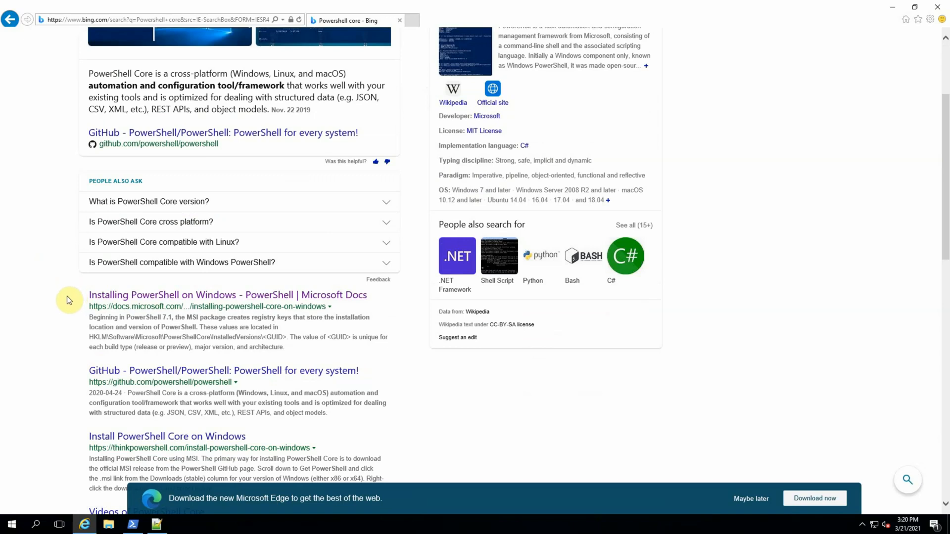
pyautogui.moveTo(118, 364)
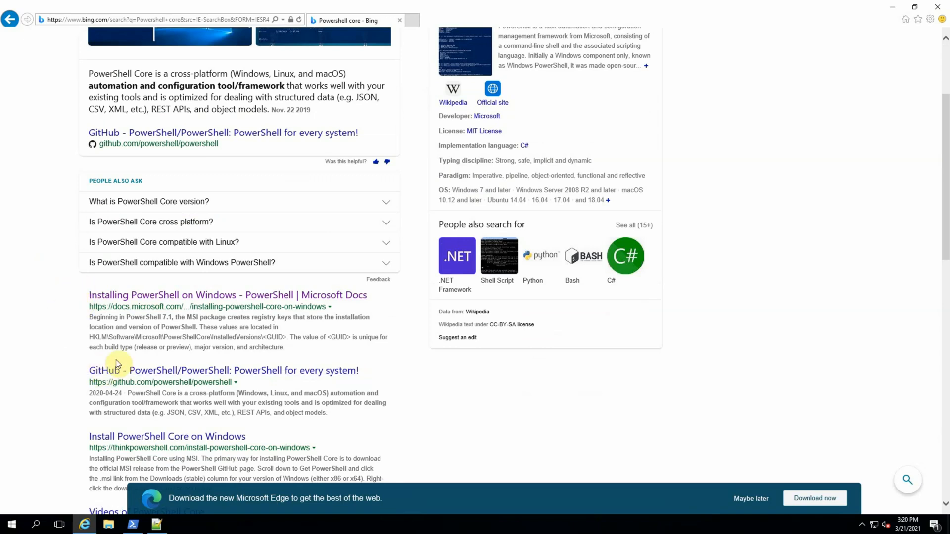
pyautogui.click(227, 295)
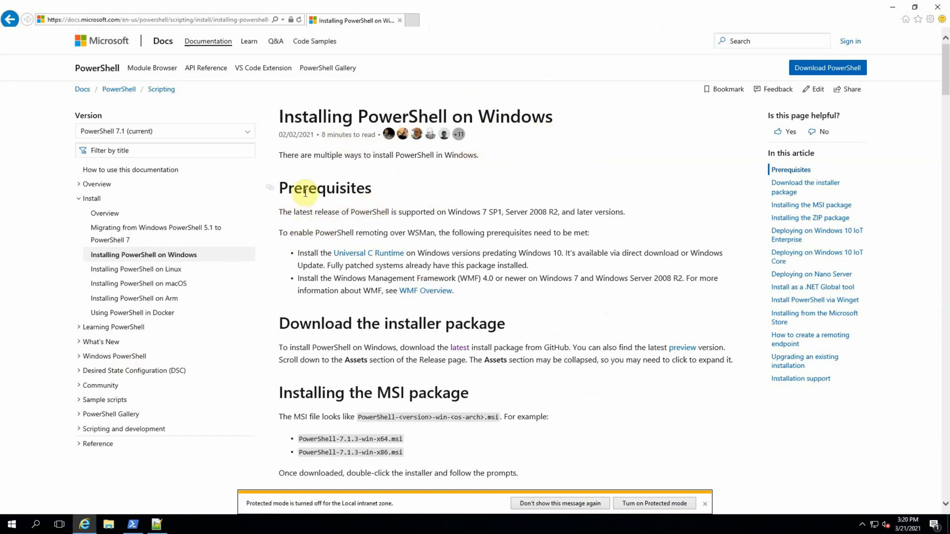
pyautogui.moveTo(306, 236)
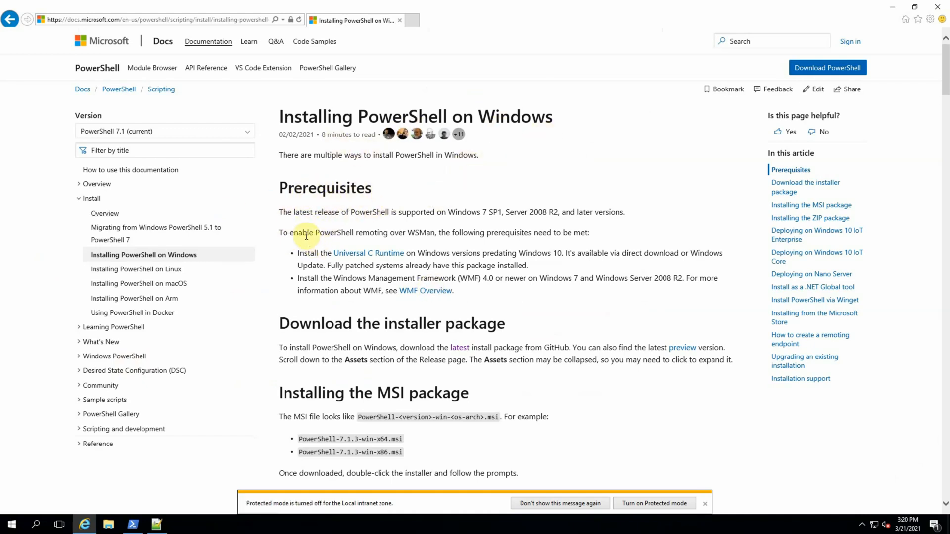
pyautogui.moveTo(163, 265)
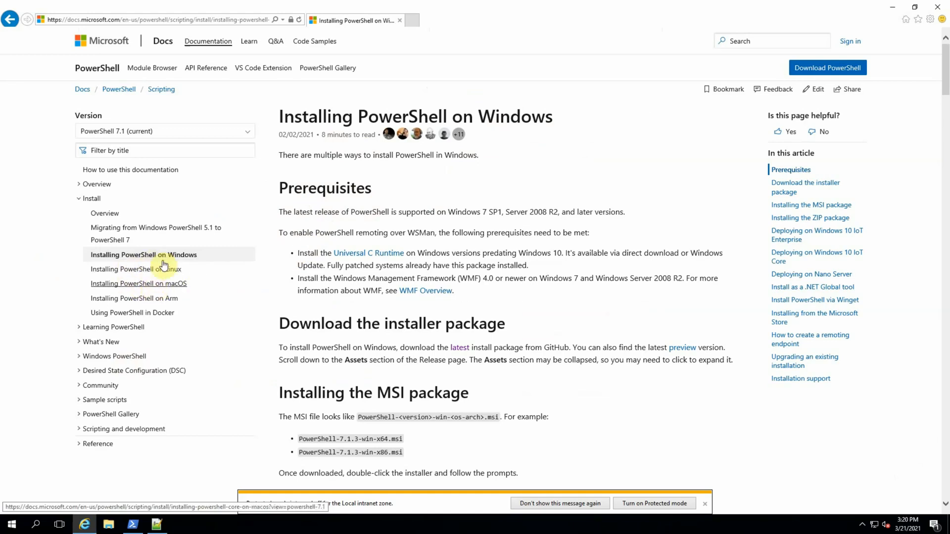
pyautogui.moveTo(214, 279)
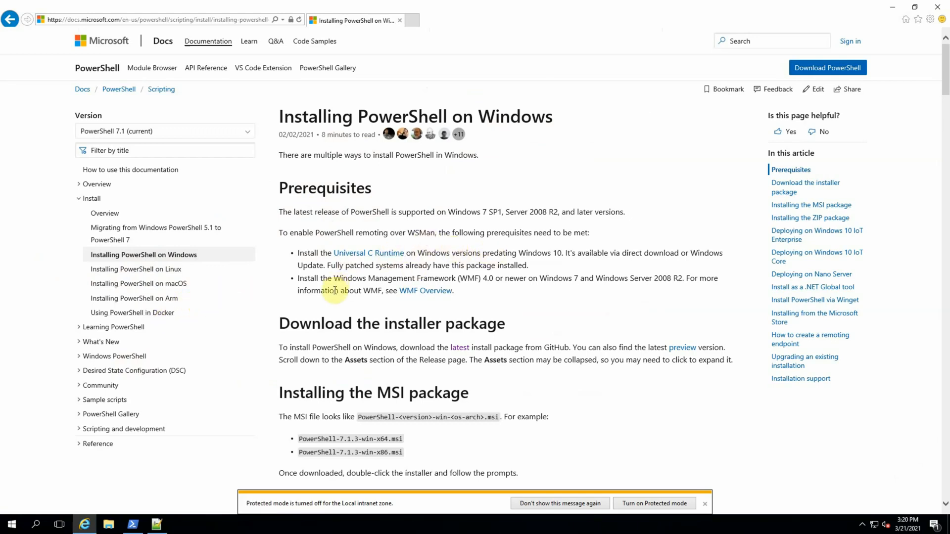
# - Scroll past the Prerequisites to the installer package download section
pyautogui.scroll(-3)
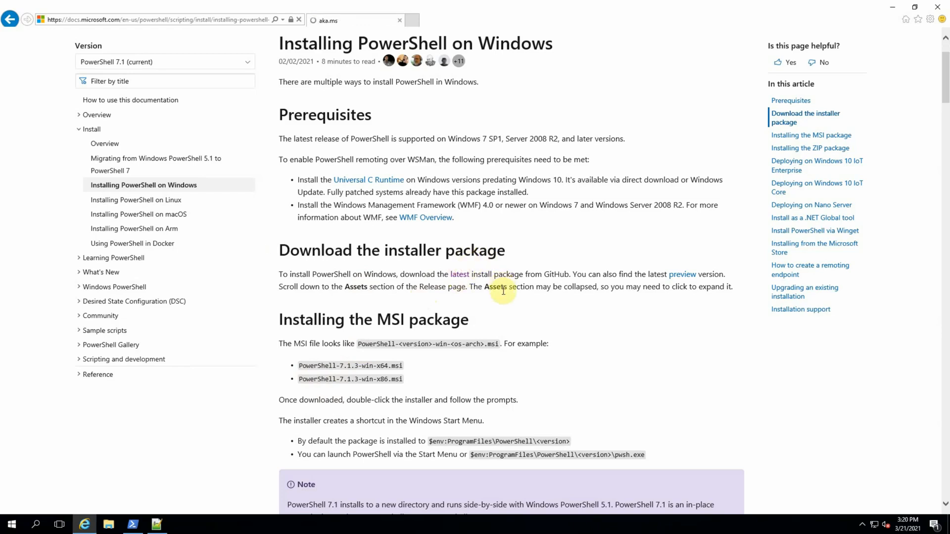
# - Open the v7.1.3 release page and scroll past the SHA256 hashes to Assets
pyautogui.click(459, 274)
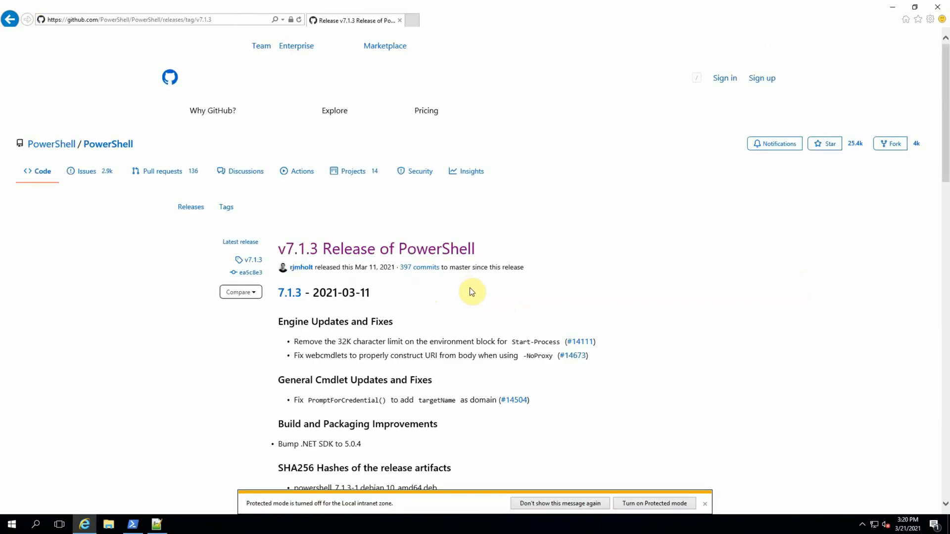
pyautogui.moveTo(527, 305)
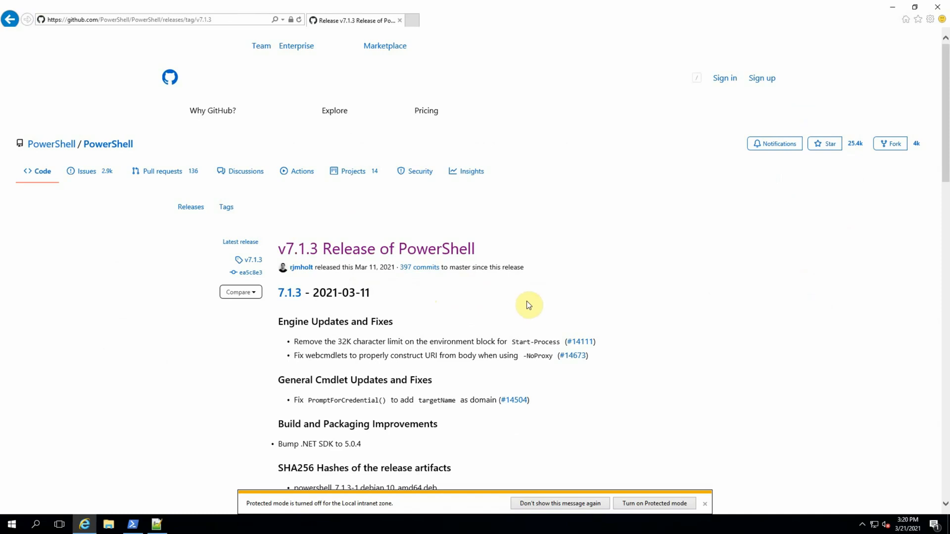
pyautogui.moveTo(404, 295)
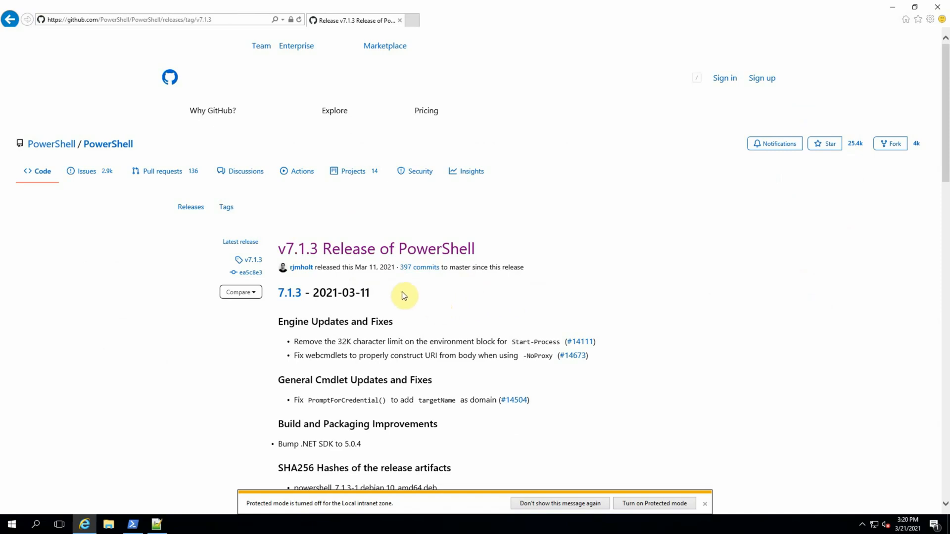
pyautogui.scroll(-3)
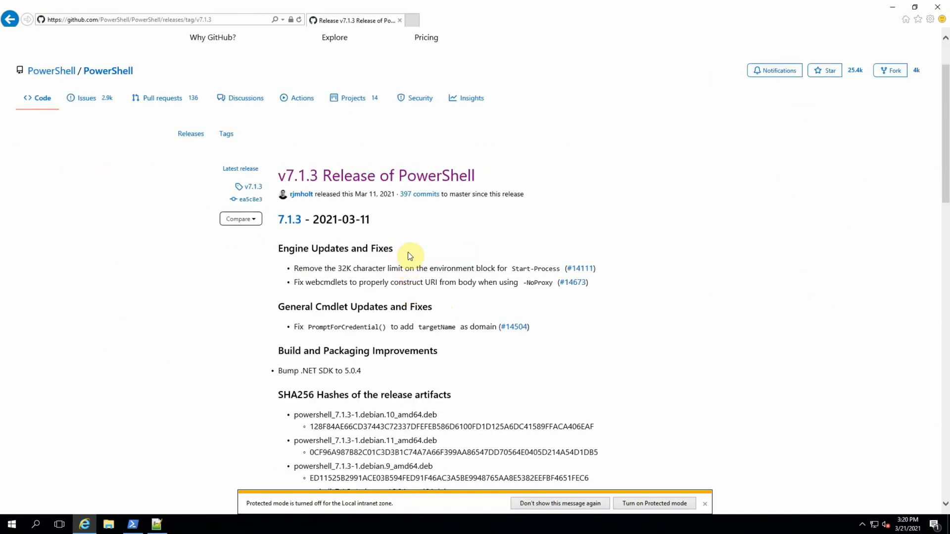
pyautogui.scroll(-3)
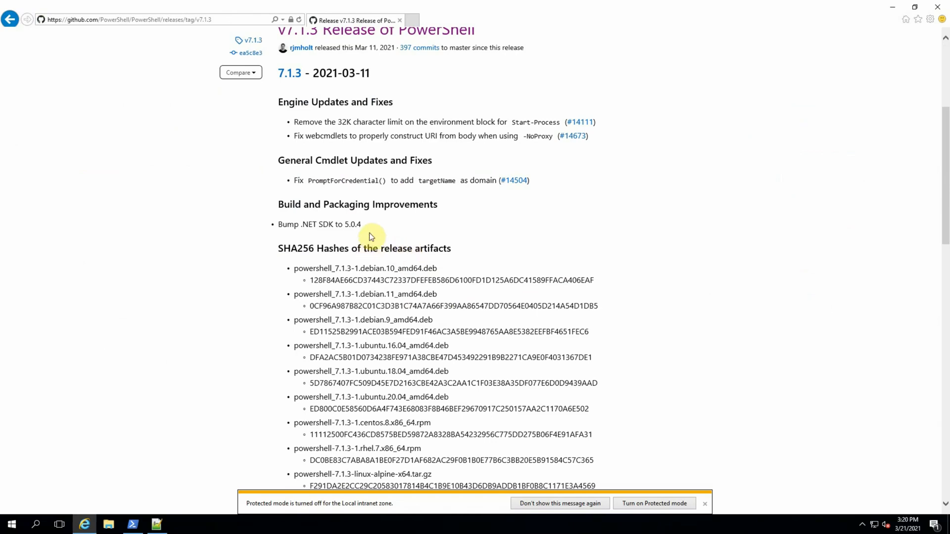
pyautogui.moveTo(363, 194)
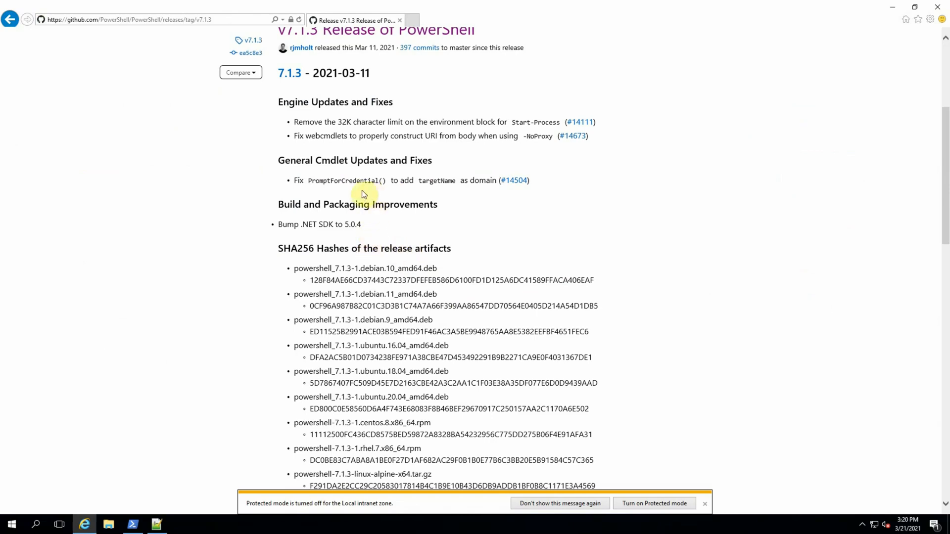
pyautogui.moveTo(282, 167)
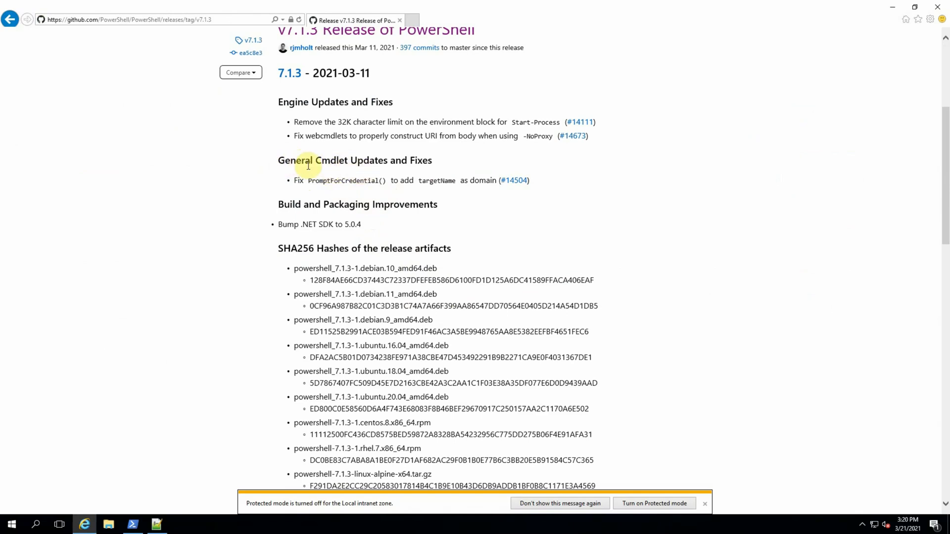
pyautogui.scroll(-3)
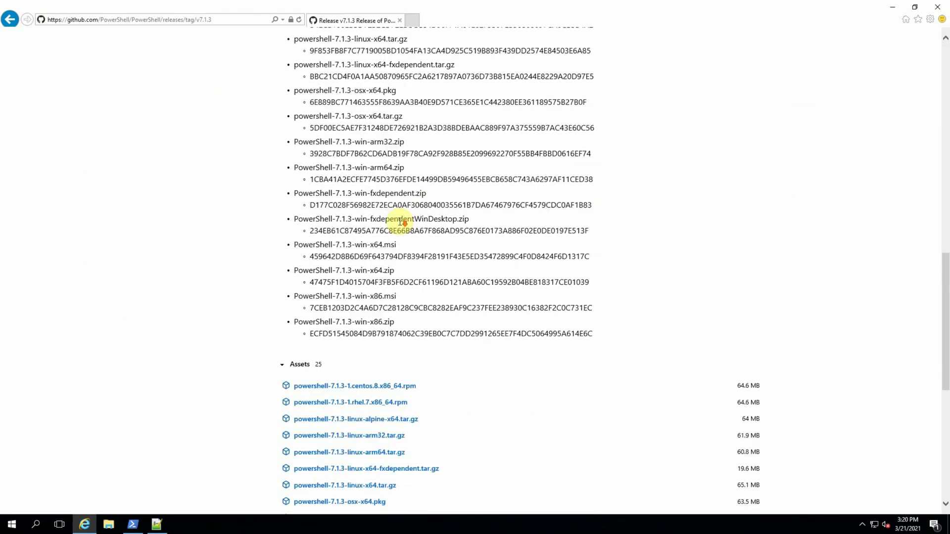
pyautogui.scroll(-3)
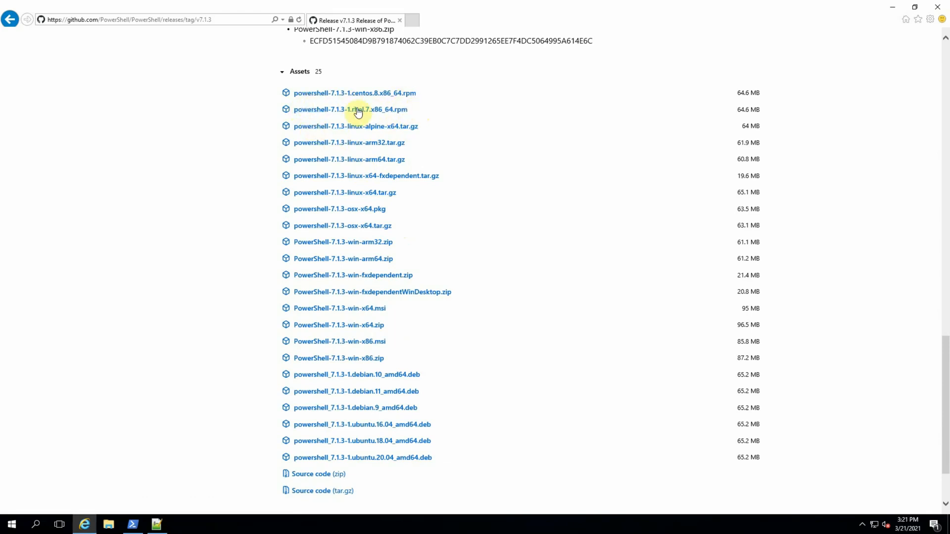
pyautogui.moveTo(337, 220)
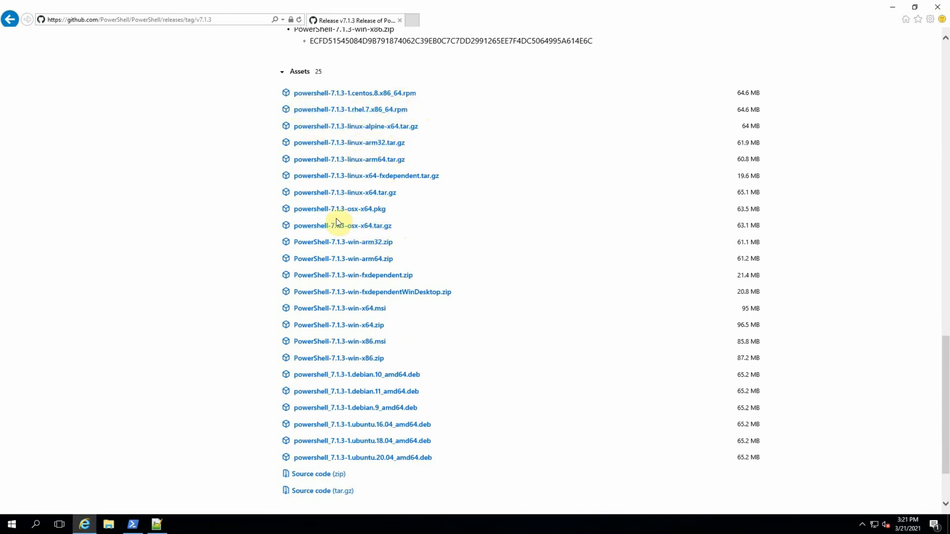
pyautogui.moveTo(412, 266)
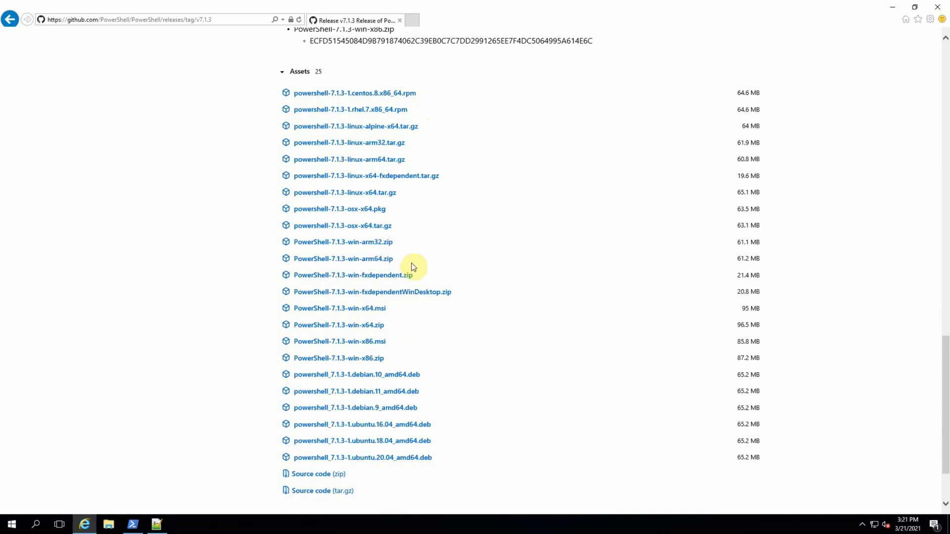
pyautogui.moveTo(322, 342)
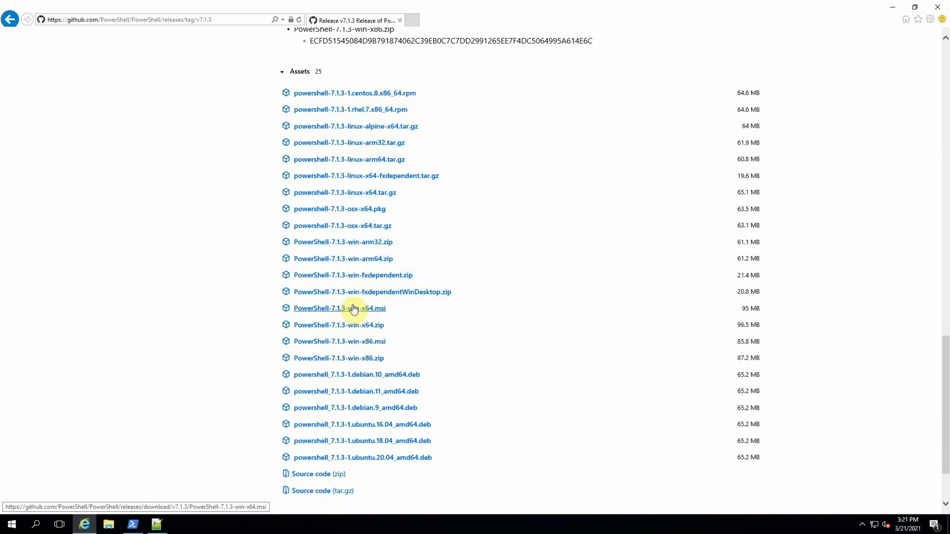
# - Copy the PowerShell-7.1.3-win-x64.msi download link and switch to the Notepad++ notes
pyautogui.rightClick(354, 309)
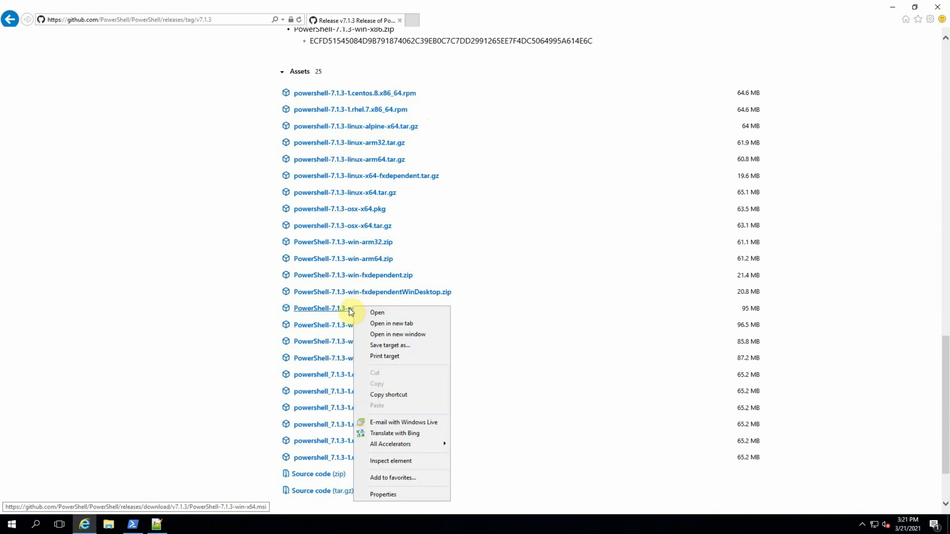
pyautogui.moveTo(390, 395)
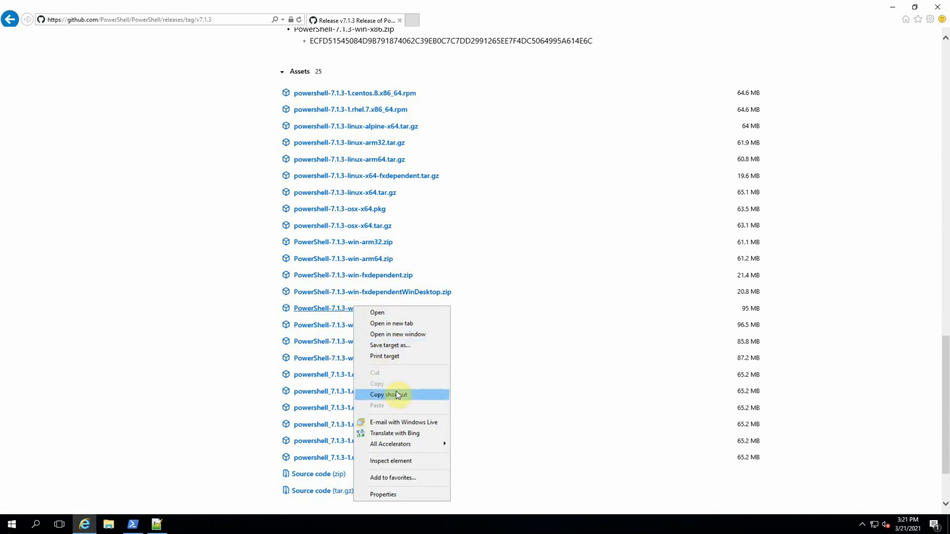
pyautogui.moveTo(401, 386)
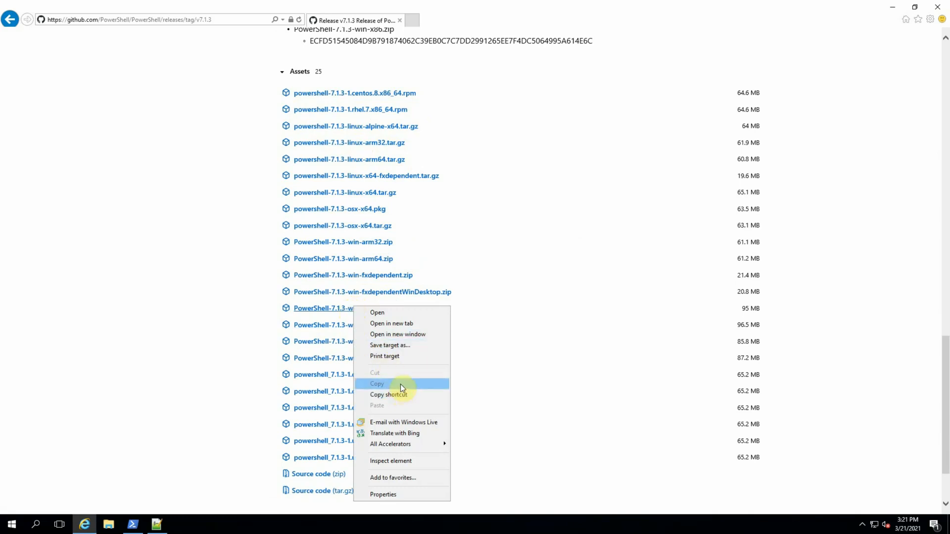
pyautogui.moveTo(416, 400)
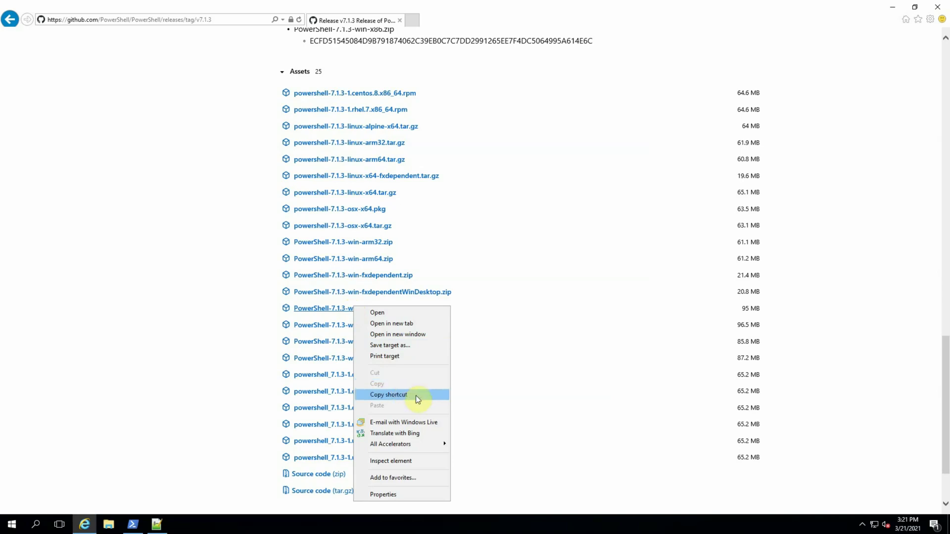
pyautogui.click(388, 394)
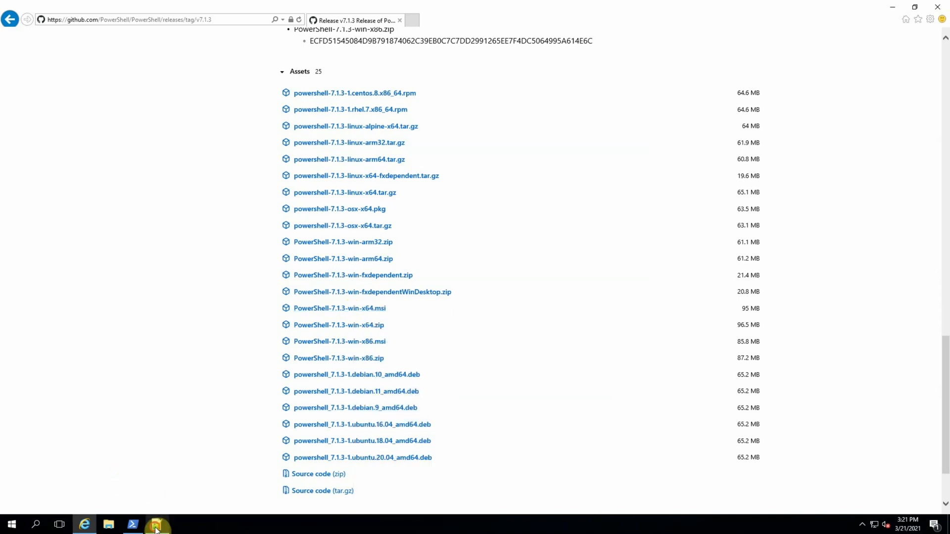
pyautogui.click(157, 525)
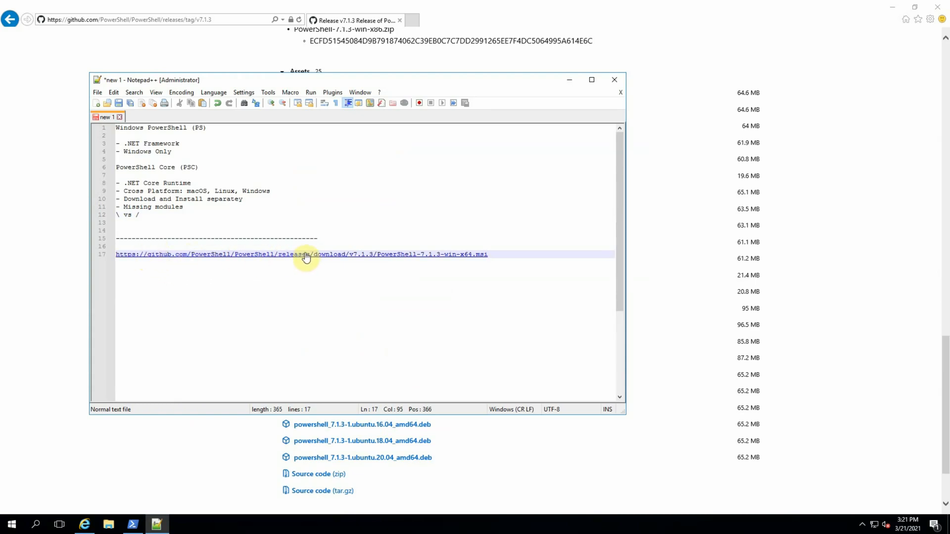
pyautogui.moveTo(422, 262)
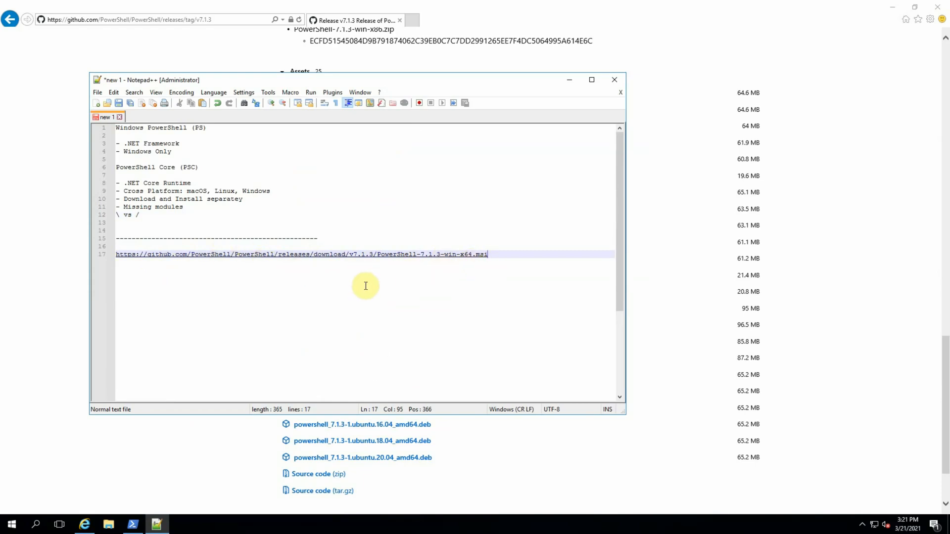
pyautogui.moveTo(128, 520)
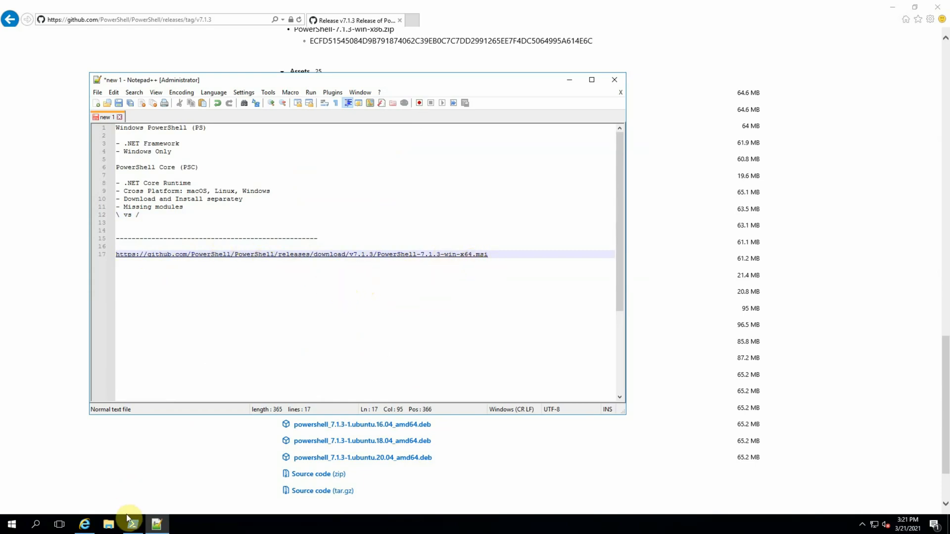
# - Run Invoke-WebRequest for the v7.1.3 x64 MSI with -OutFile .\PSC.msi, hitting an SSL/TLS error
pyautogui.click(130, 525)
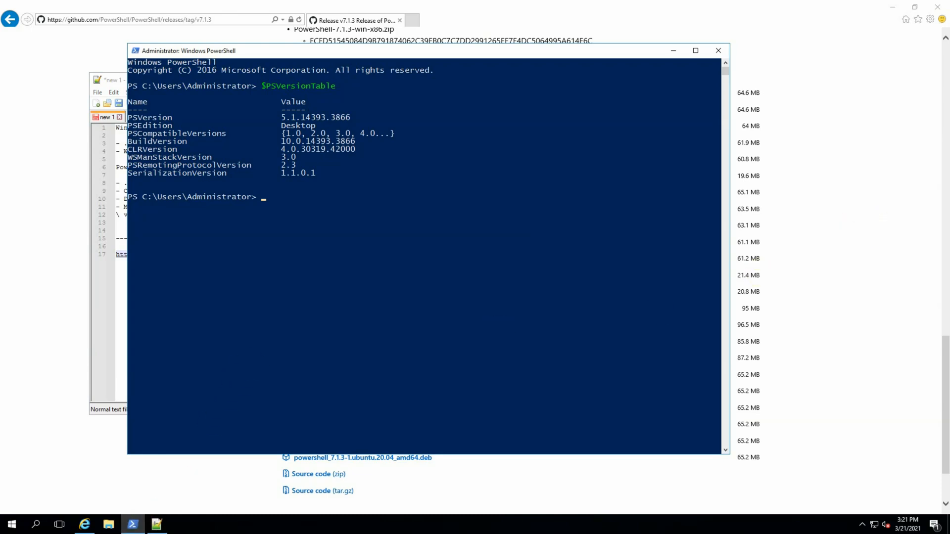
pyautogui.moveTo(780, 143)
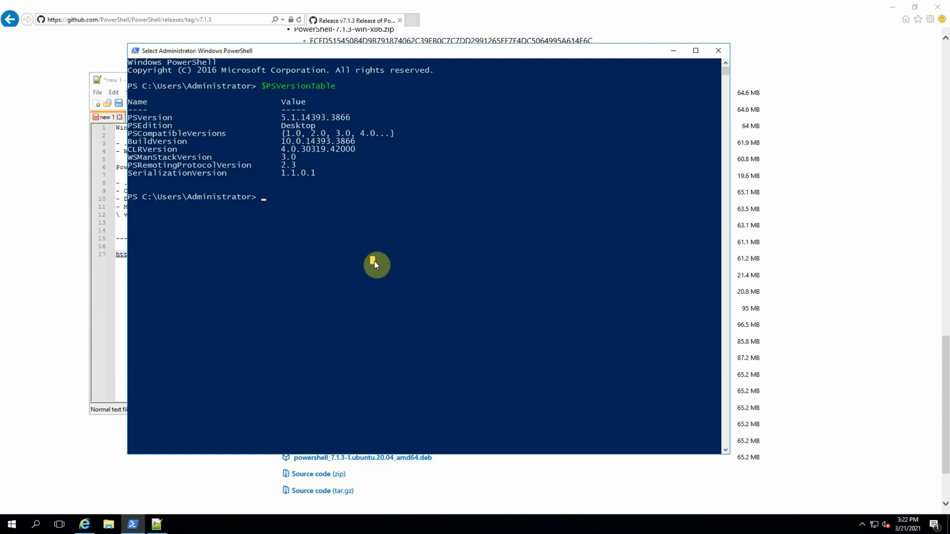
pyautogui.write('Invole-We')
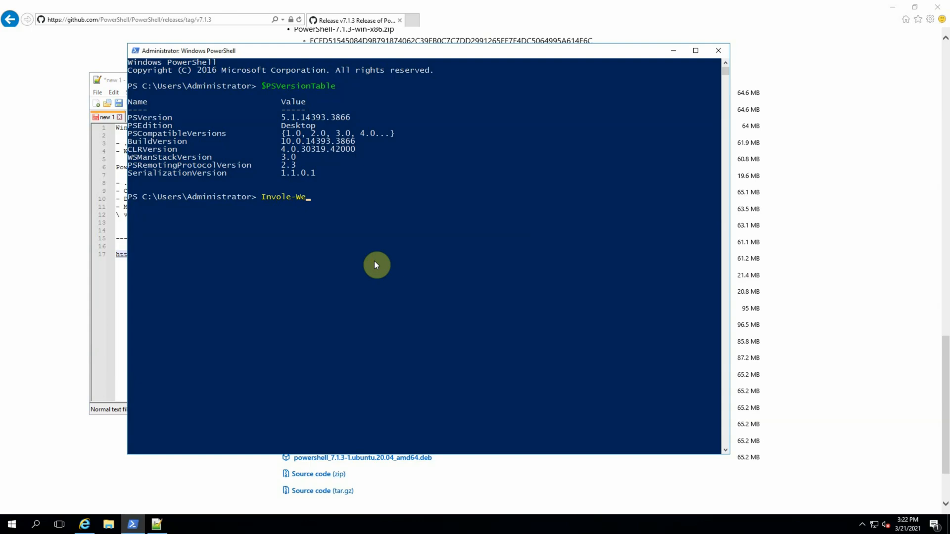
pyautogui.press('Backspace')
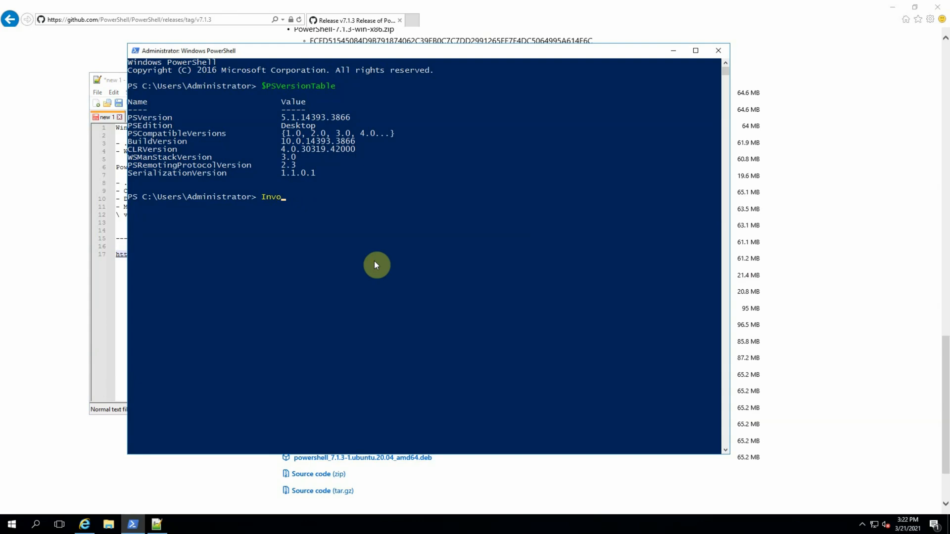
pyautogui.write('ke-We')
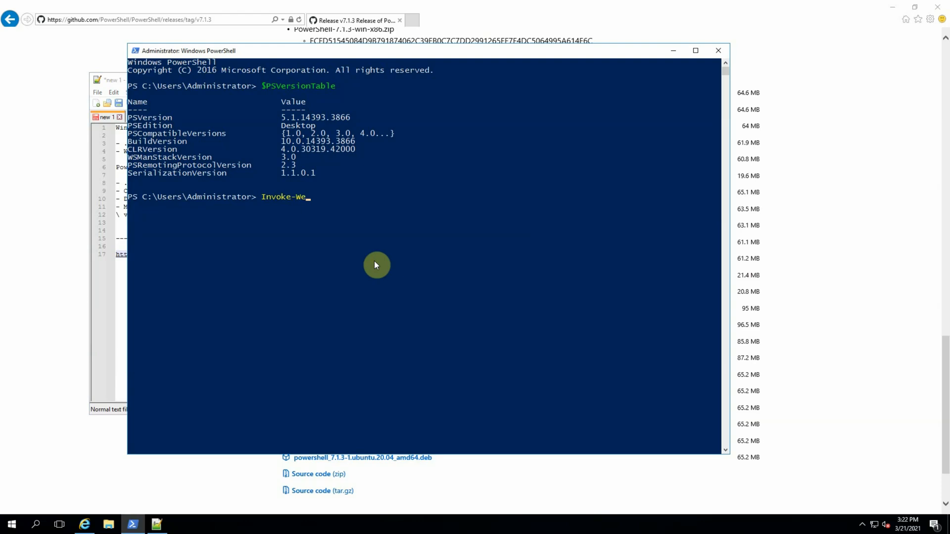
pyautogui.write('bRequest')
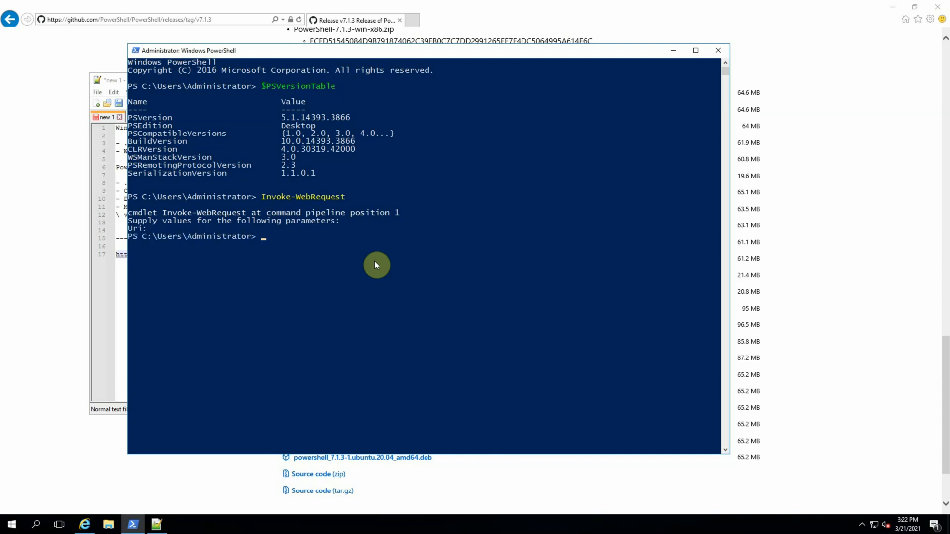
pyautogui.write('Invoke-WebRequest -')
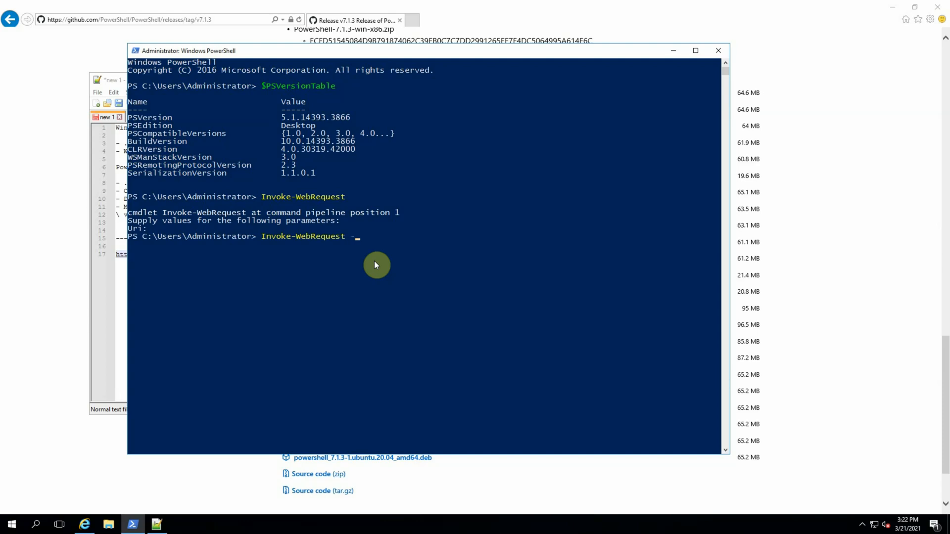
pyautogui.write('Ur')
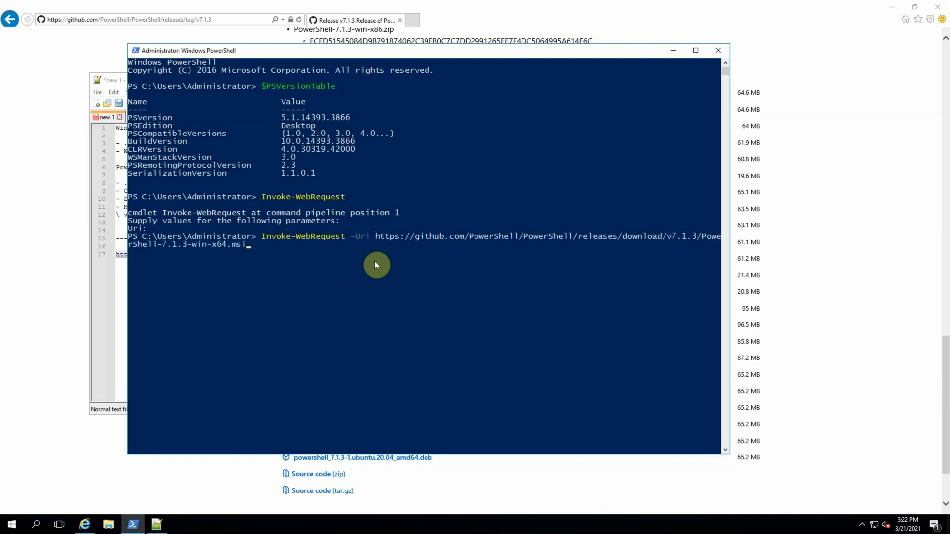
pyautogui.moveTo(399, 249)
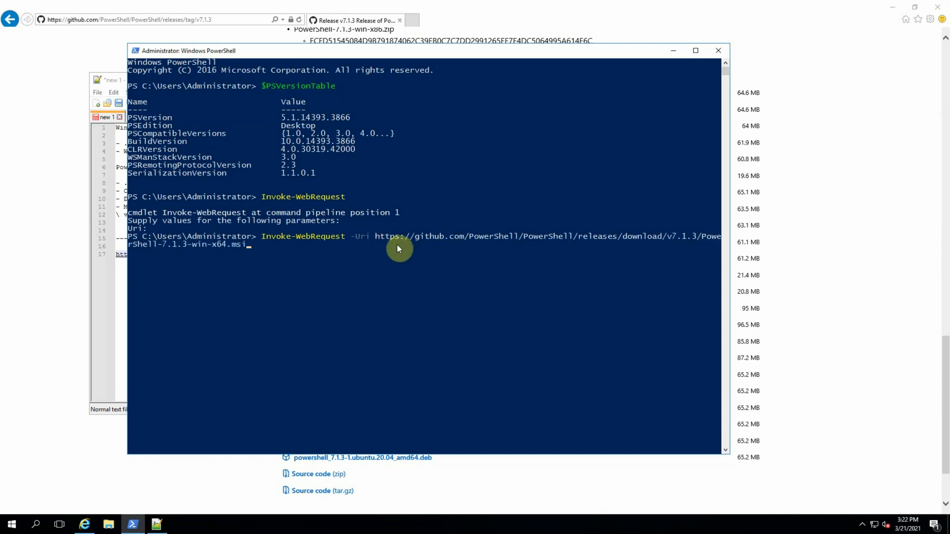
pyautogui.moveTo(401, 246)
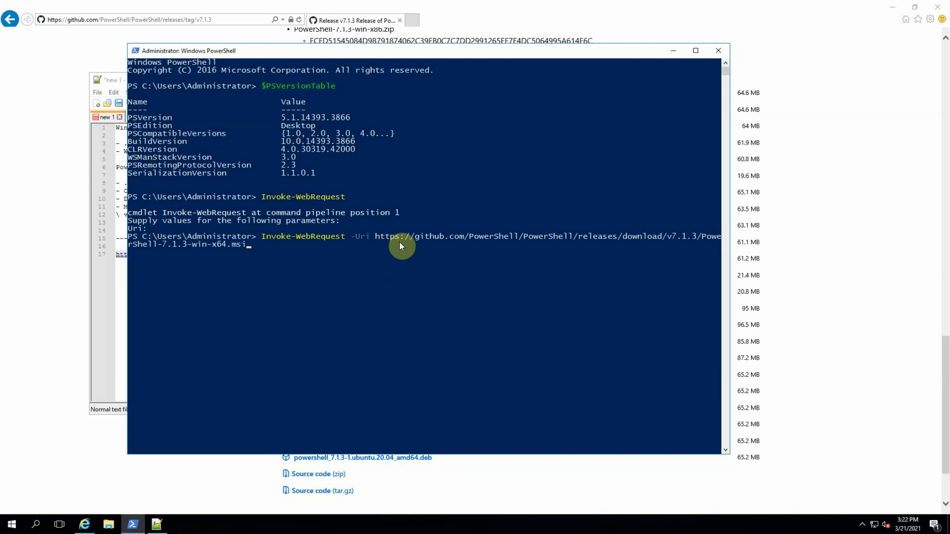
pyautogui.moveTo(350, 252)
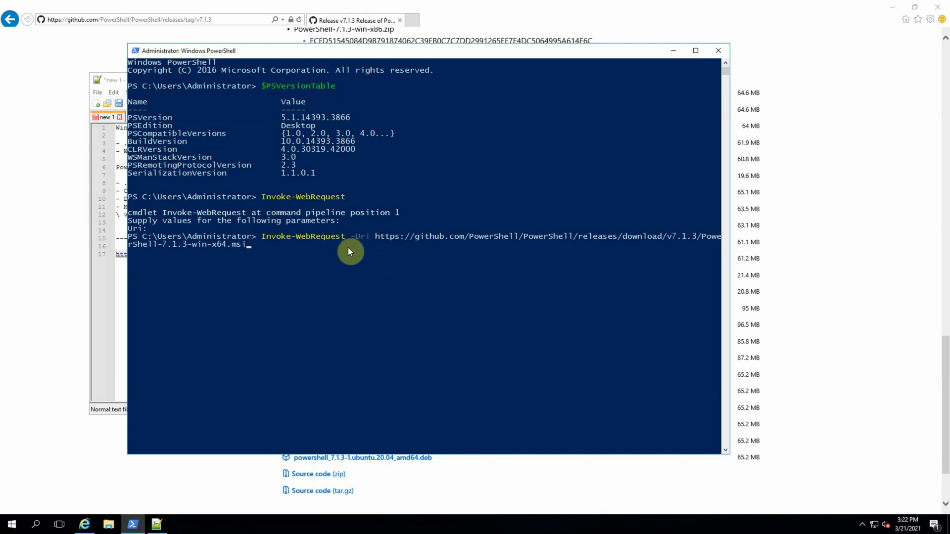
pyautogui.moveTo(325, 257)
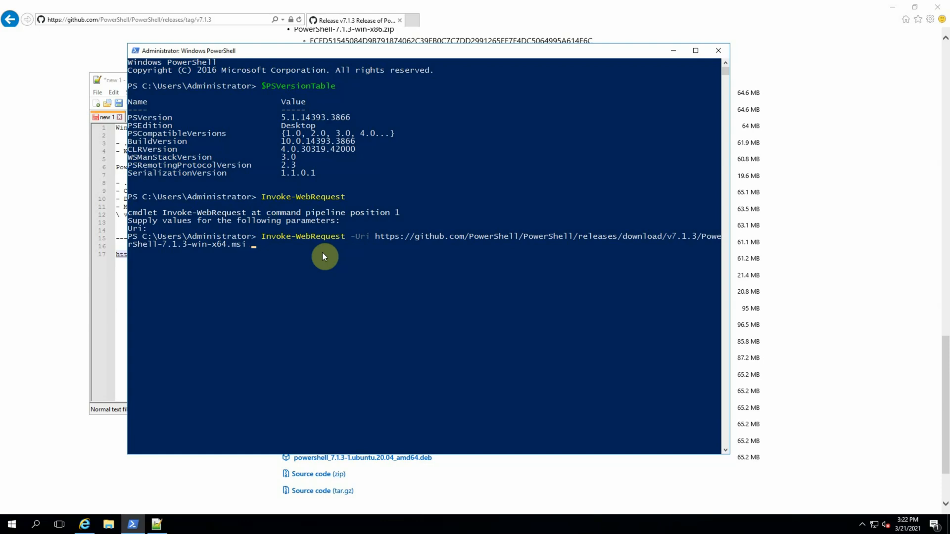
pyautogui.write('-Ou')
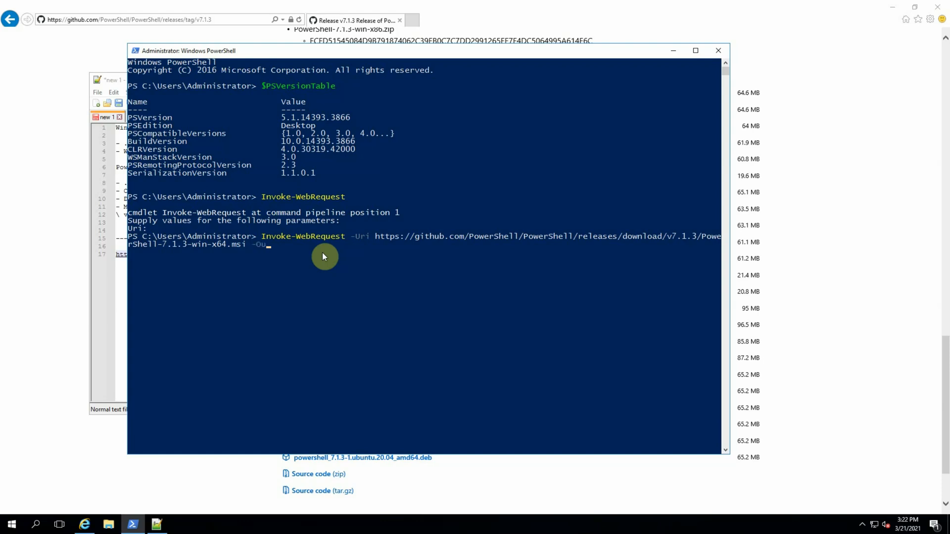
pyautogui.write('tFile')
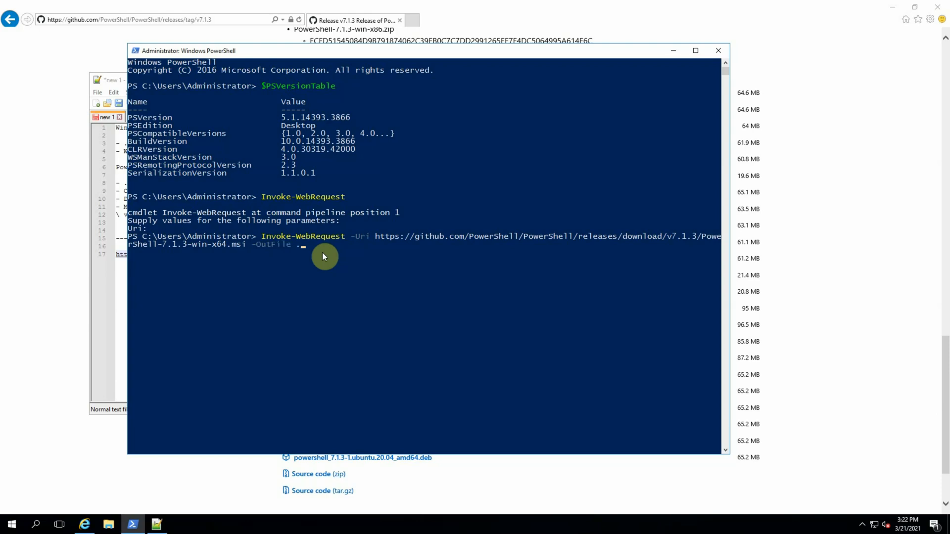
pyautogui.write('.')
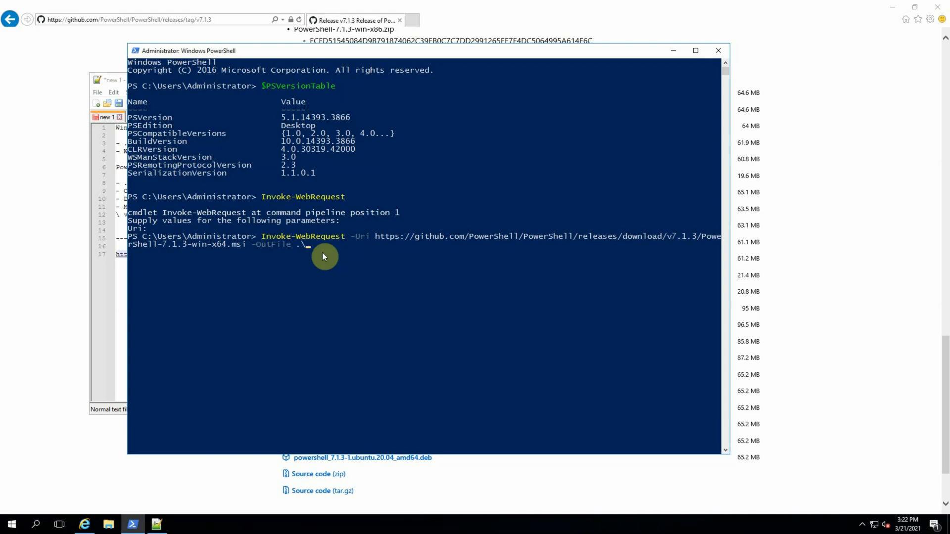
pyautogui.write('PSC')
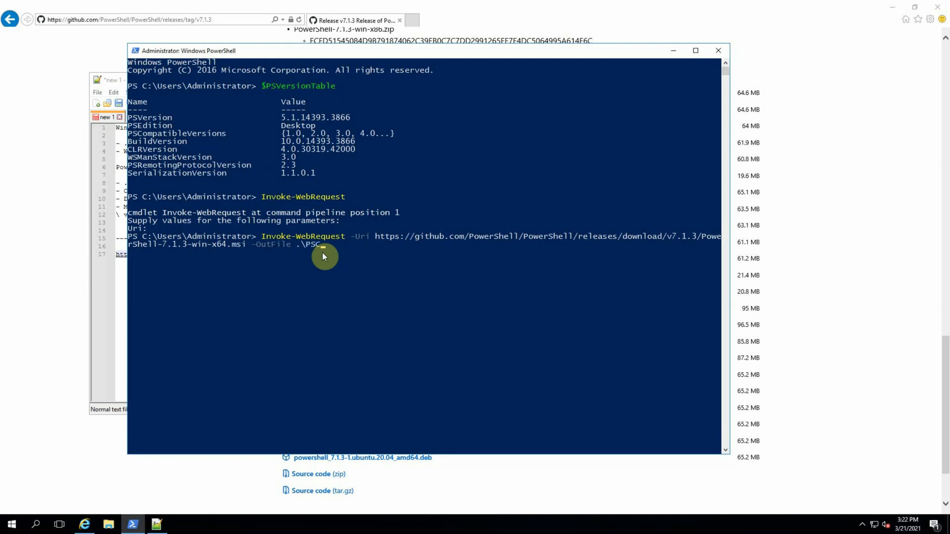
pyautogui.write('.msi')
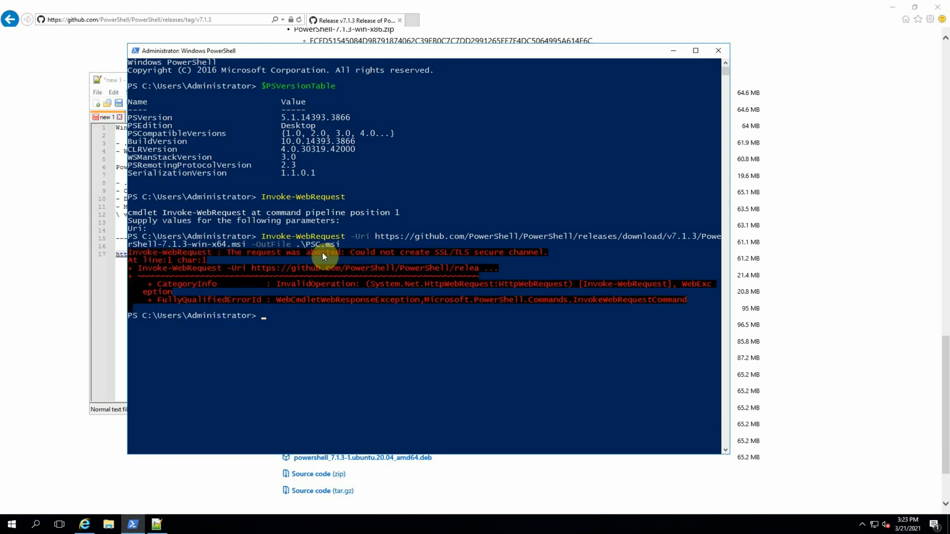
pyautogui.moveTo(414, 260)
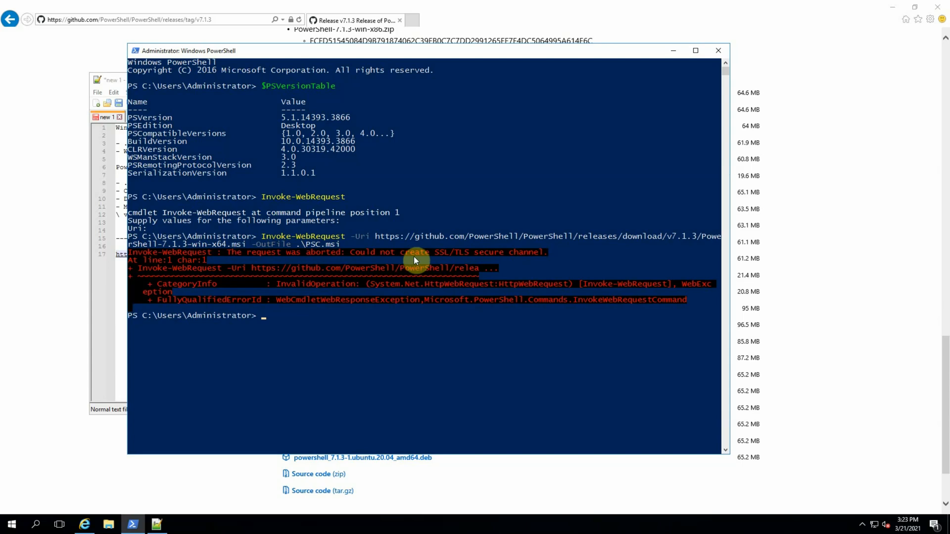
pyautogui.moveTo(479, 261)
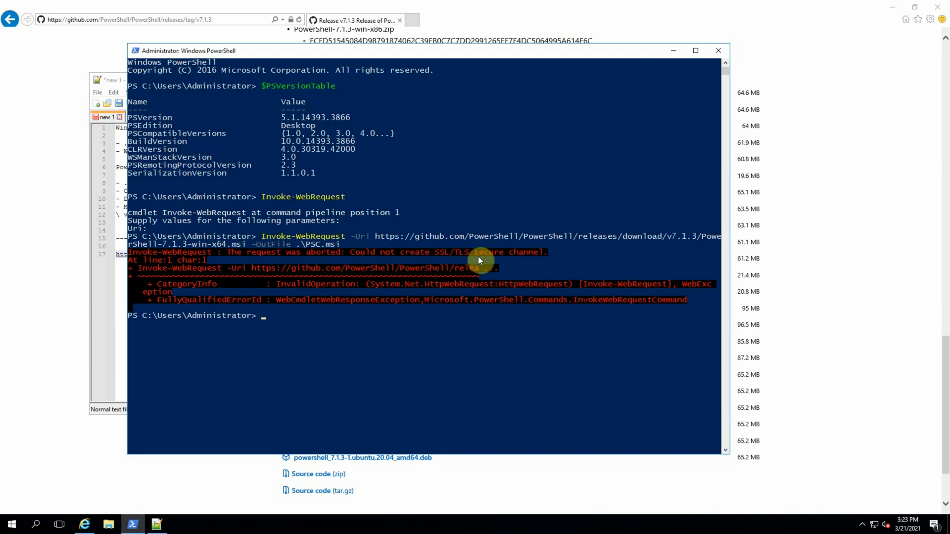
pyautogui.moveTo(459, 257)
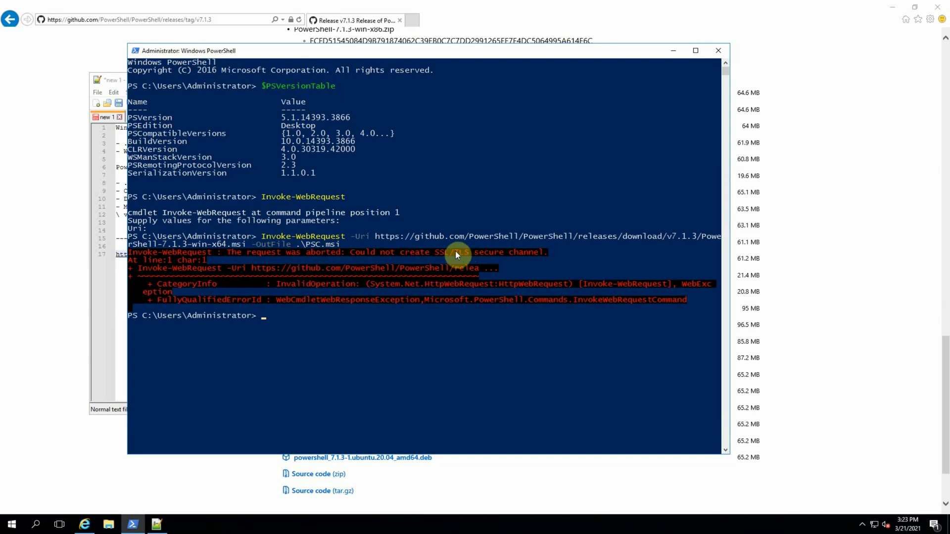
pyautogui.moveTo(94, 40)
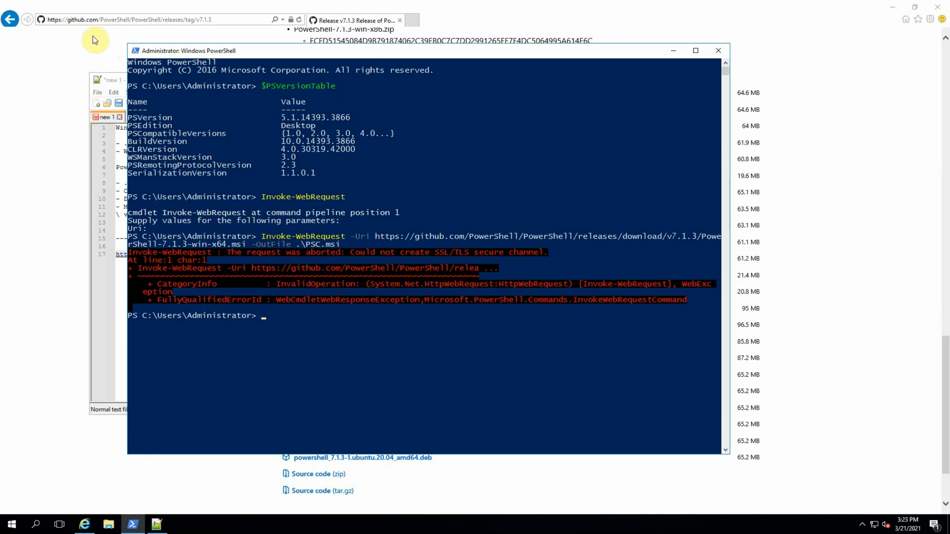
pyautogui.moveTo(340, 324)
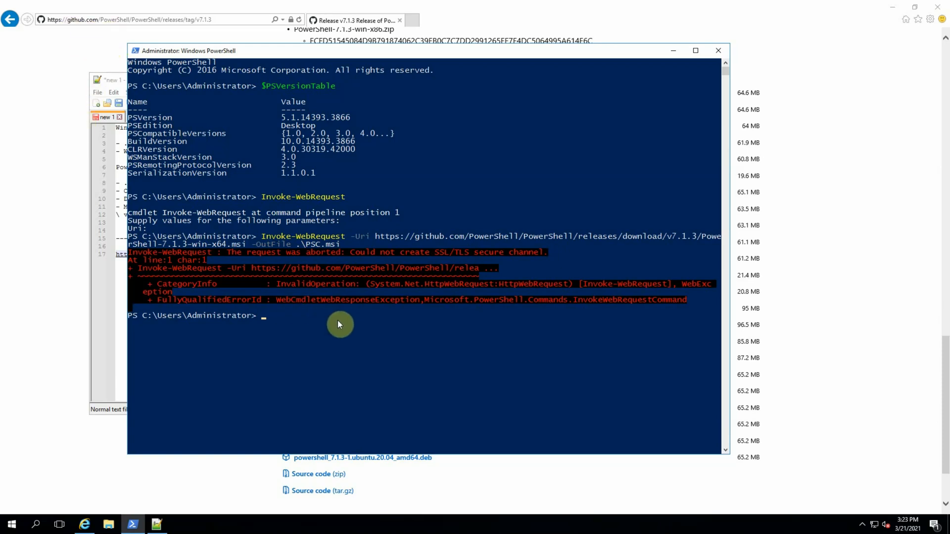
pyautogui.moveTo(349, 324)
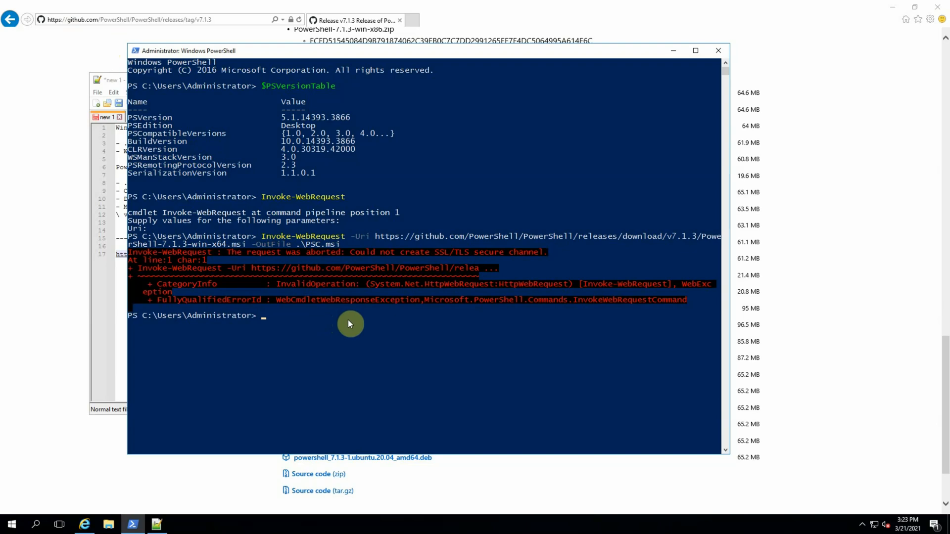
pyautogui.moveTo(249, 280)
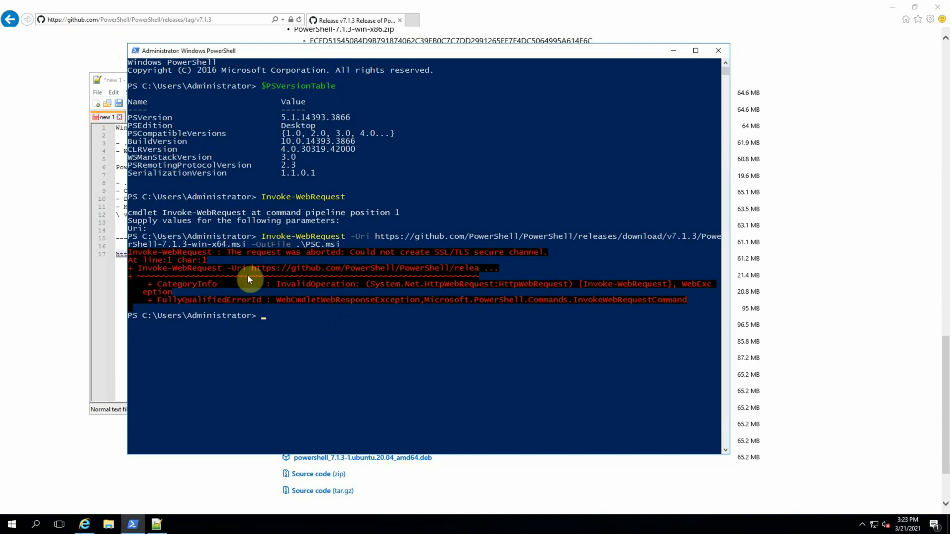
pyautogui.moveTo(440, 345)
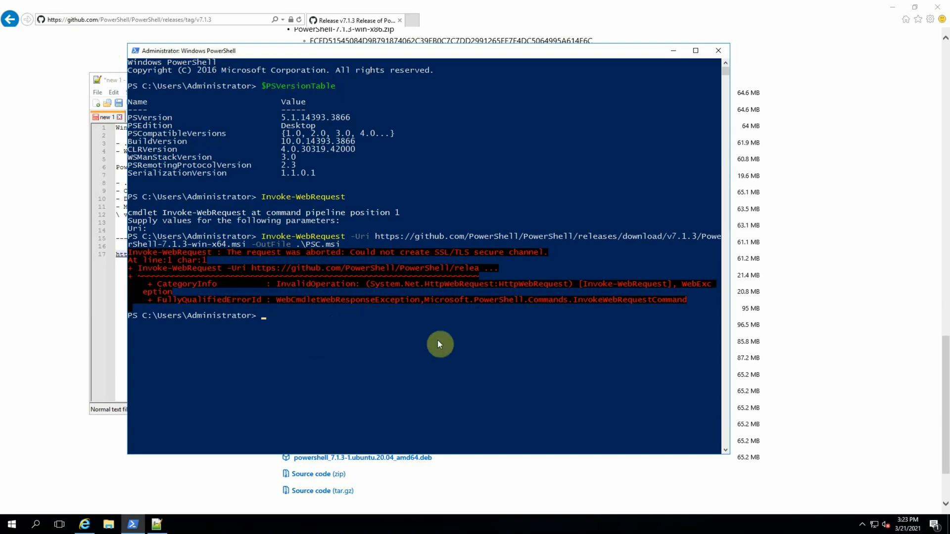
pyautogui.moveTo(165, 118)
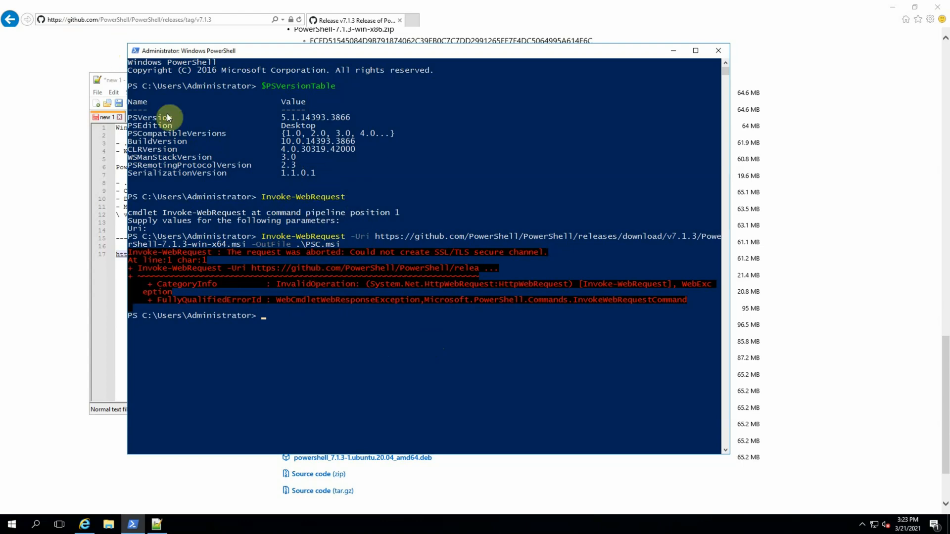
pyautogui.moveTo(321, 313)
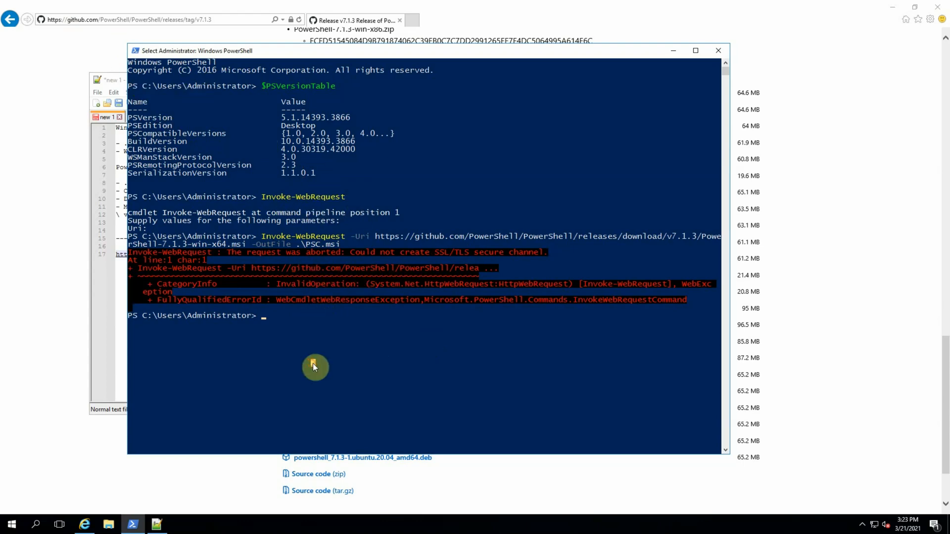
# - Set [net.ServicePointManager]::SecurityProtocol to "tls12, tls11, tls" and rerun the MSI download
pyautogui.write('[')
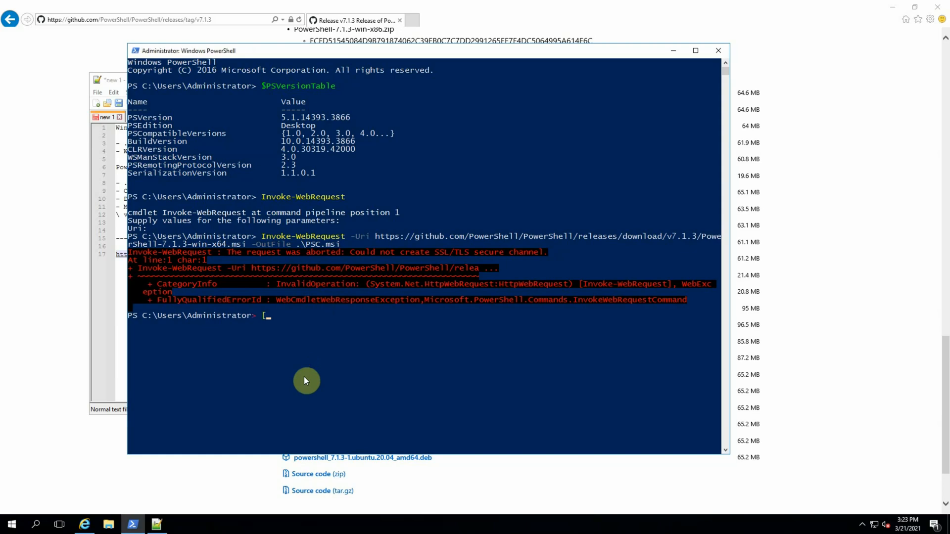
pyautogui.write('net')
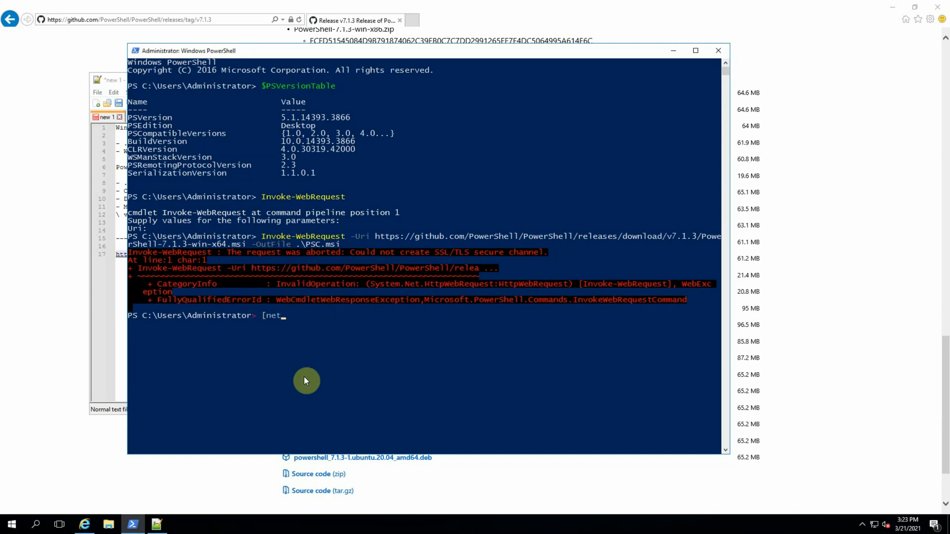
pyautogui.write('.Serv')
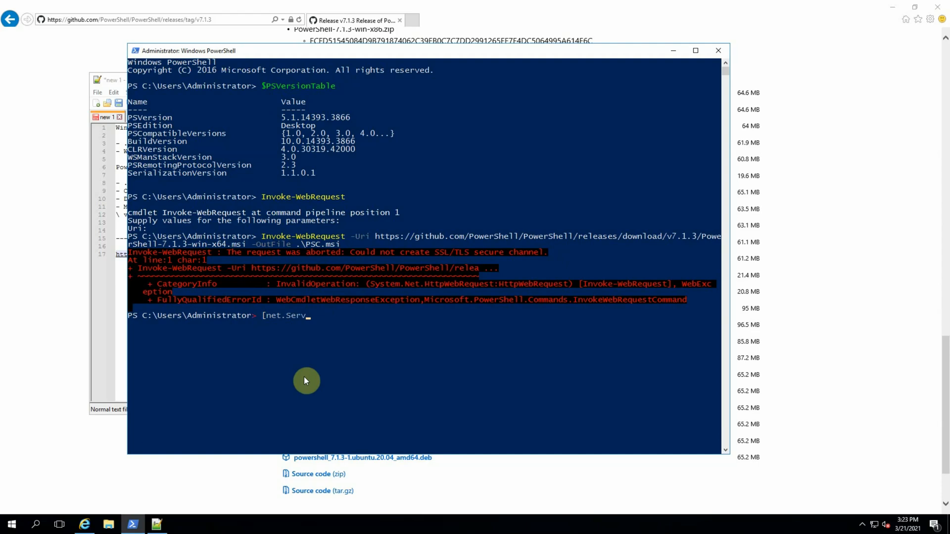
pyautogui.write('i')
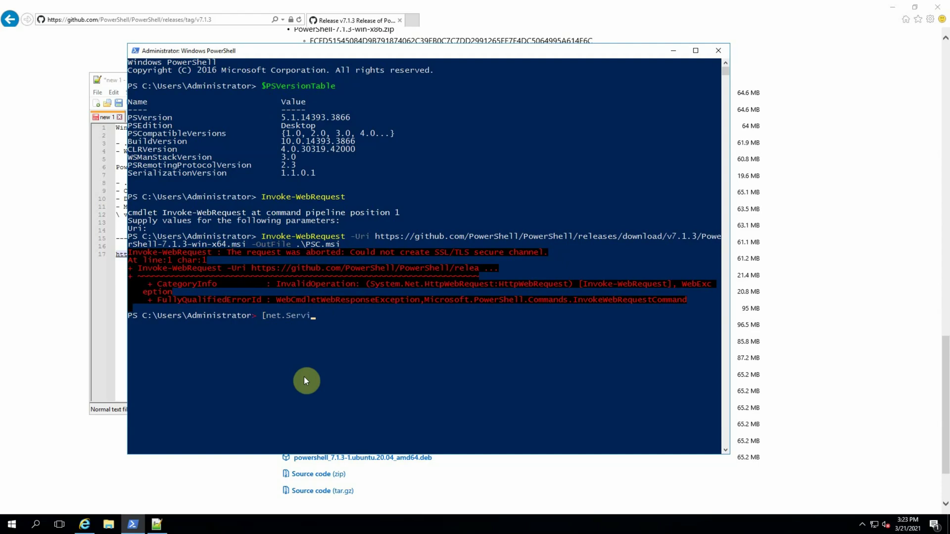
pyautogui.write('cePointMana')
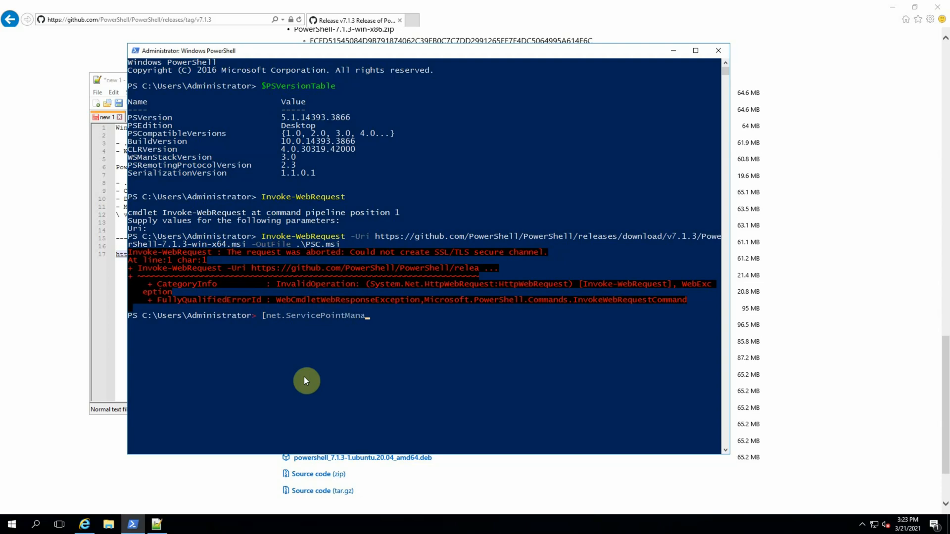
pyautogui.write('ger')
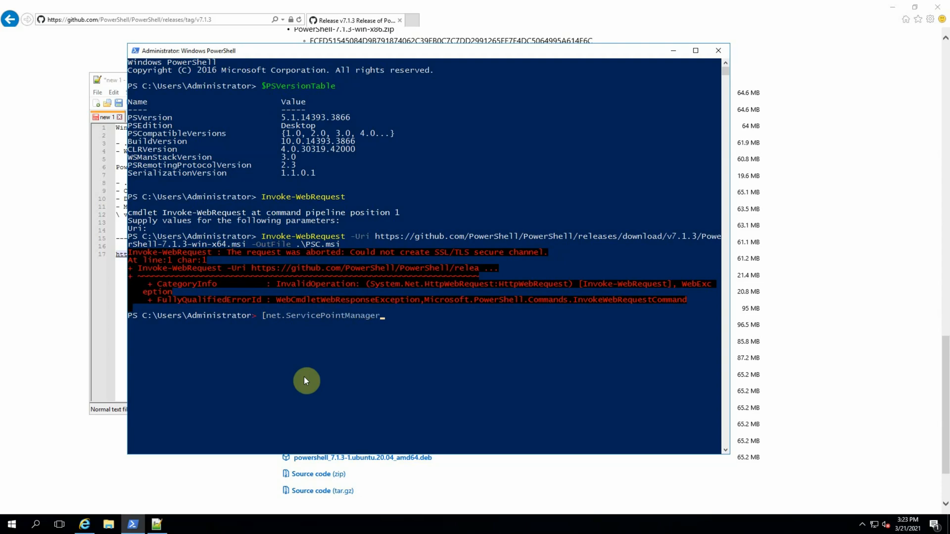
pyautogui.write(']')
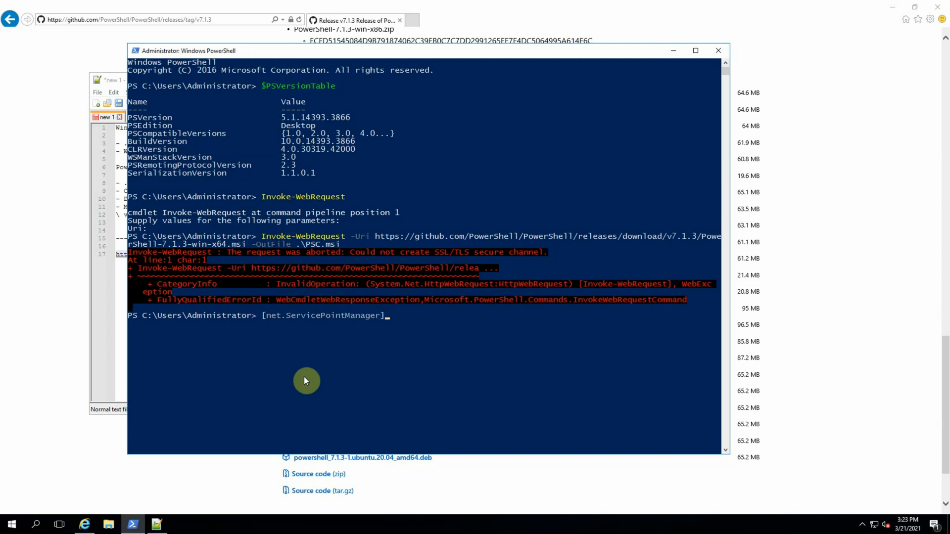
pyautogui.write('::')
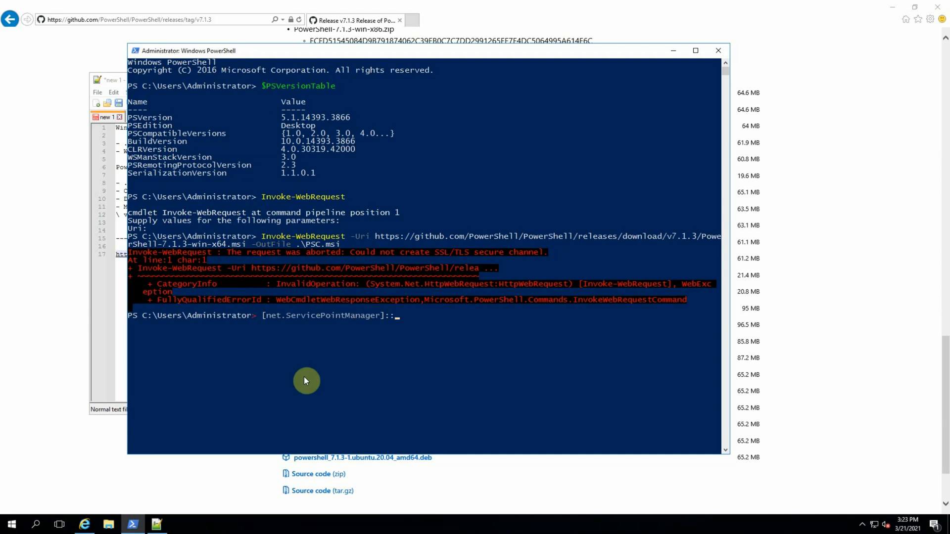
pyautogui.write('SecurityProti')
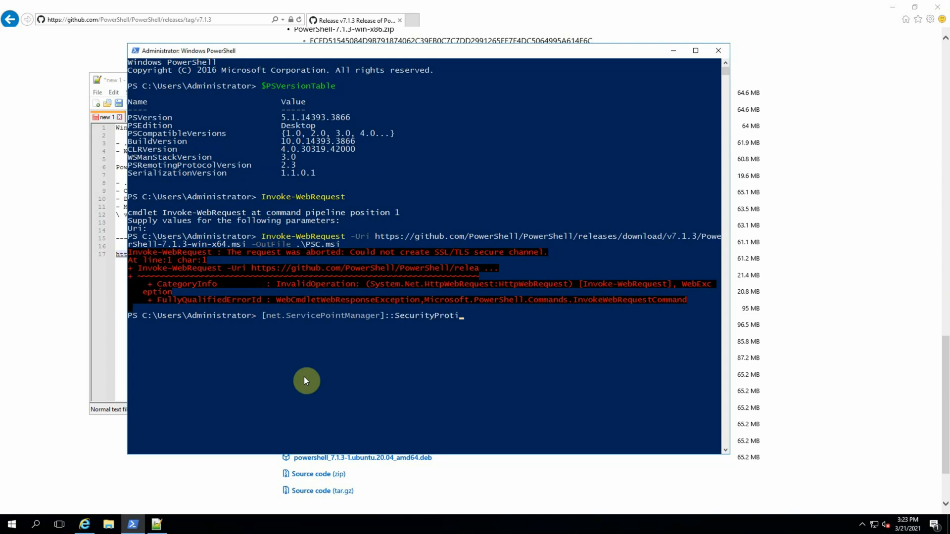
pyautogui.write('c')
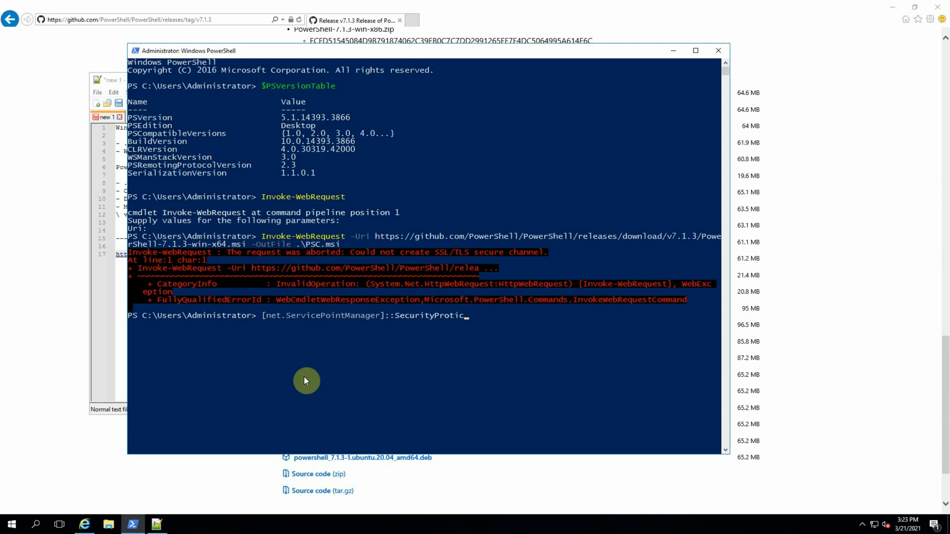
pyautogui.write('ol')
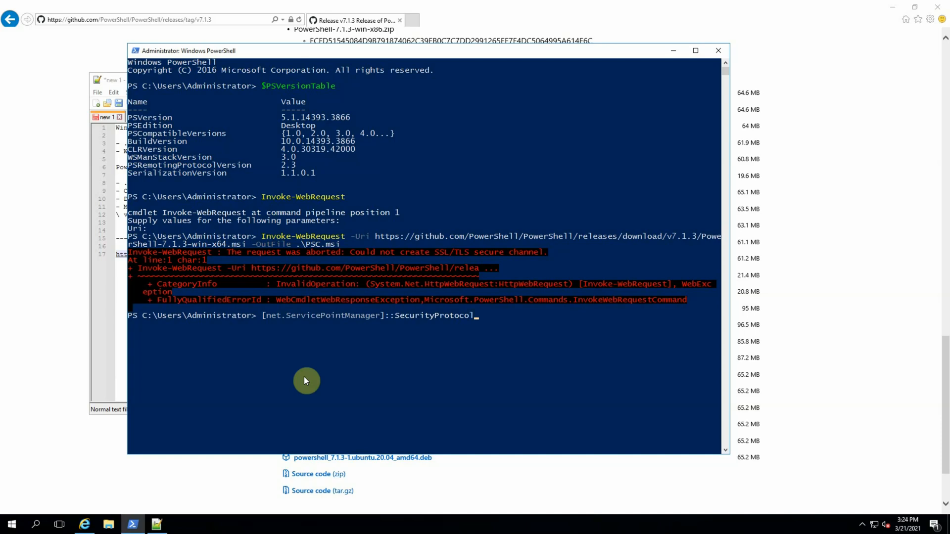
pyautogui.write('=')
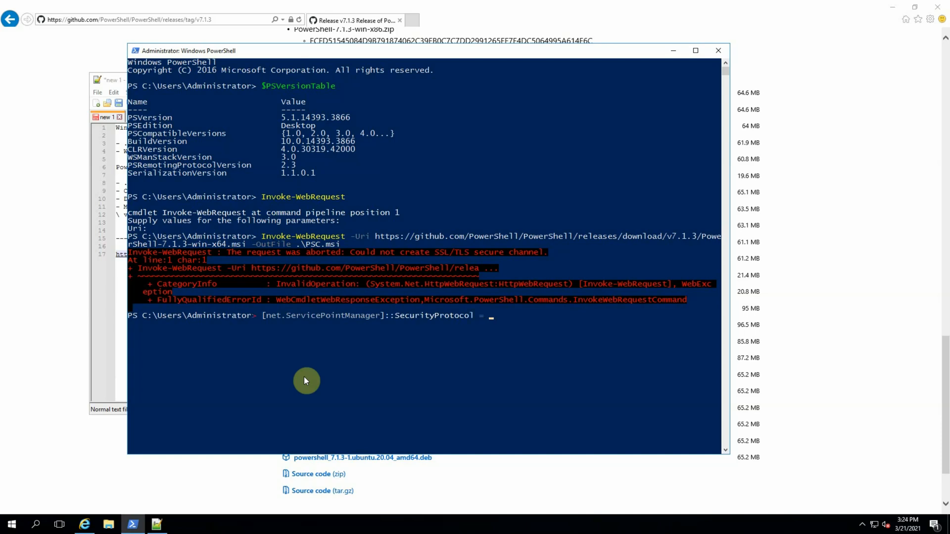
pyautogui.write('"tls')
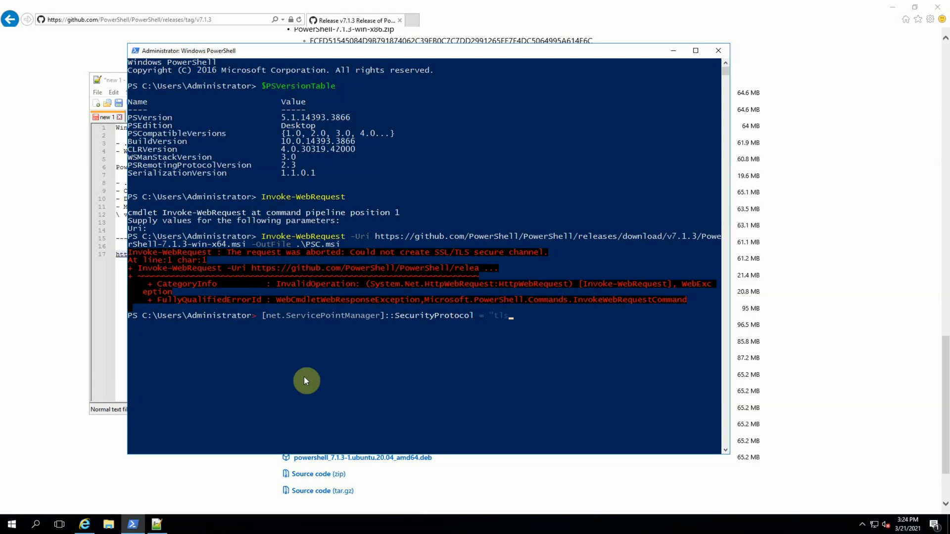
pyautogui.write('12,')
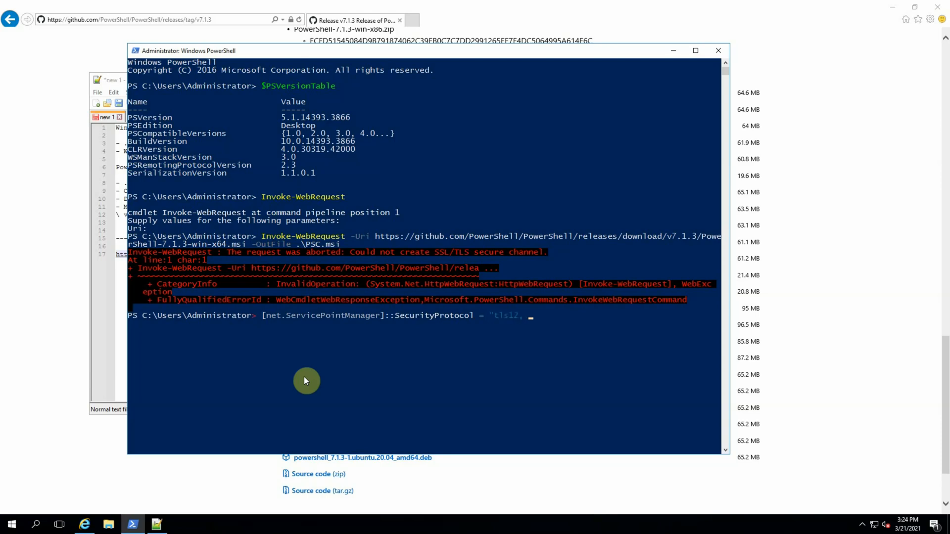
pyautogui.write('tls11, tls')
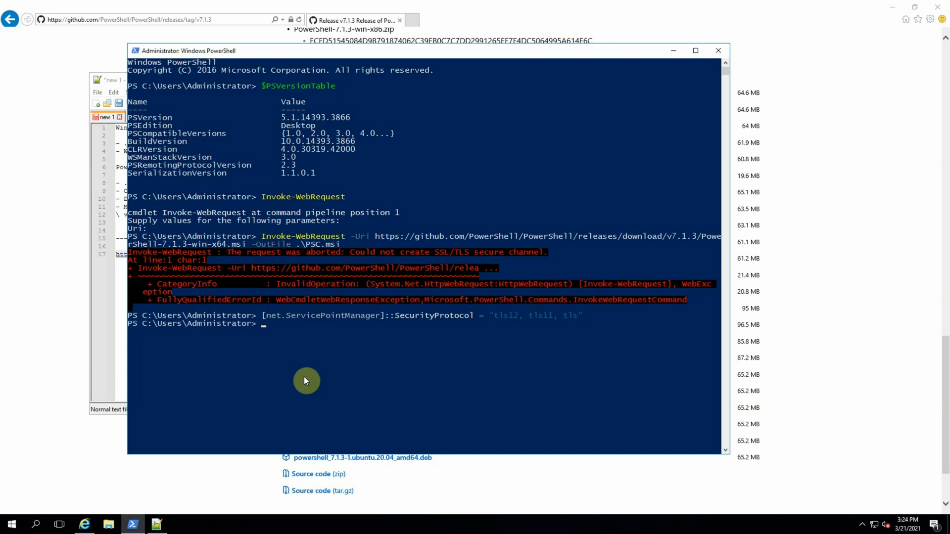
pyautogui.write('Invoke-WebRequest -Uri https://github.com/PowerShell/PowerShell/releases/download/v7.1.3/PowerShell-7.1.3-win-x64.msi -OutFile .\\PSC.msi')
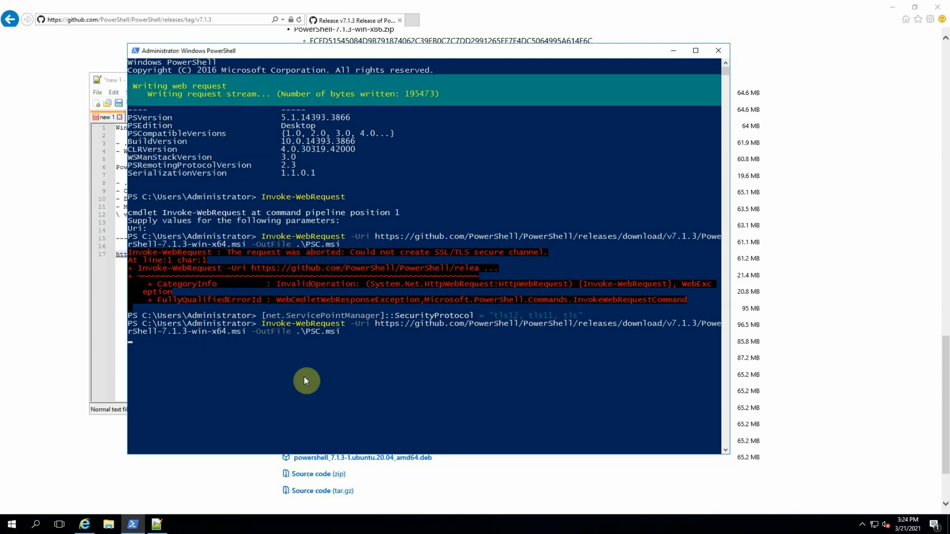
pyautogui.moveTo(292, 118)
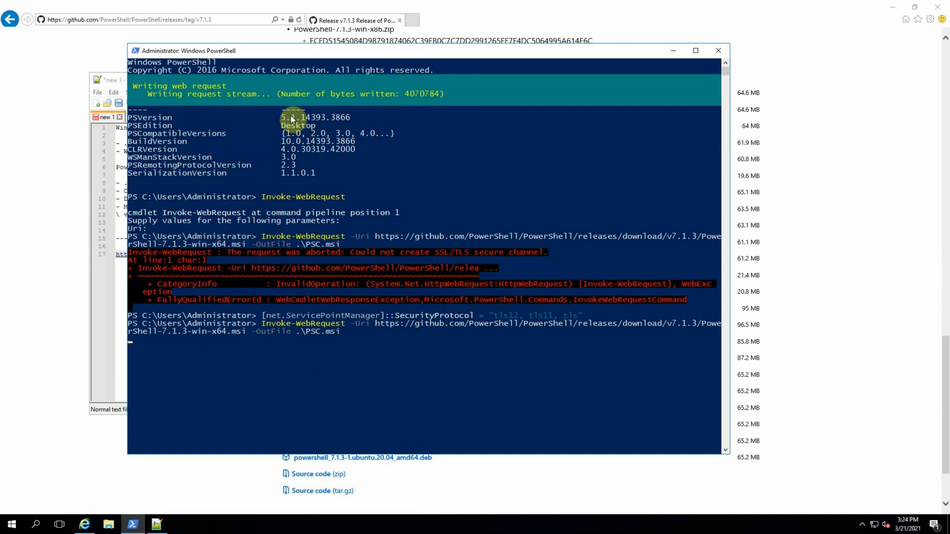
pyautogui.moveTo(393, 119)
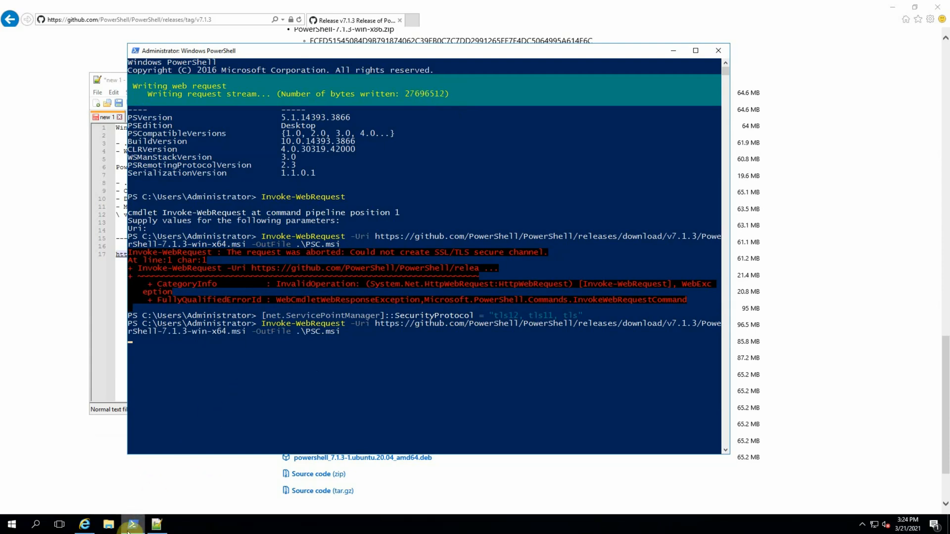
# - Wait for the PSC.msi download to complete and the prompt to return
pyautogui.rightClick(132, 524)
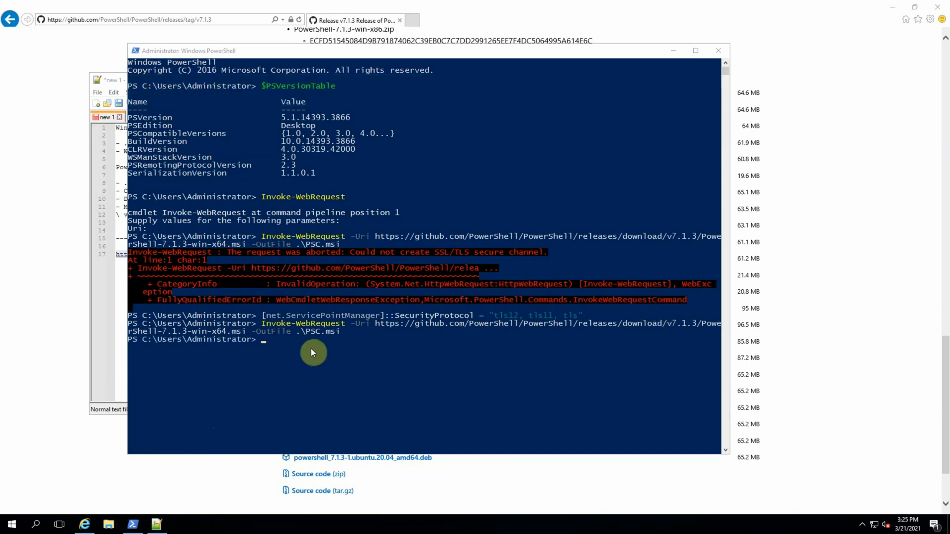
pyautogui.moveTo(343, 259)
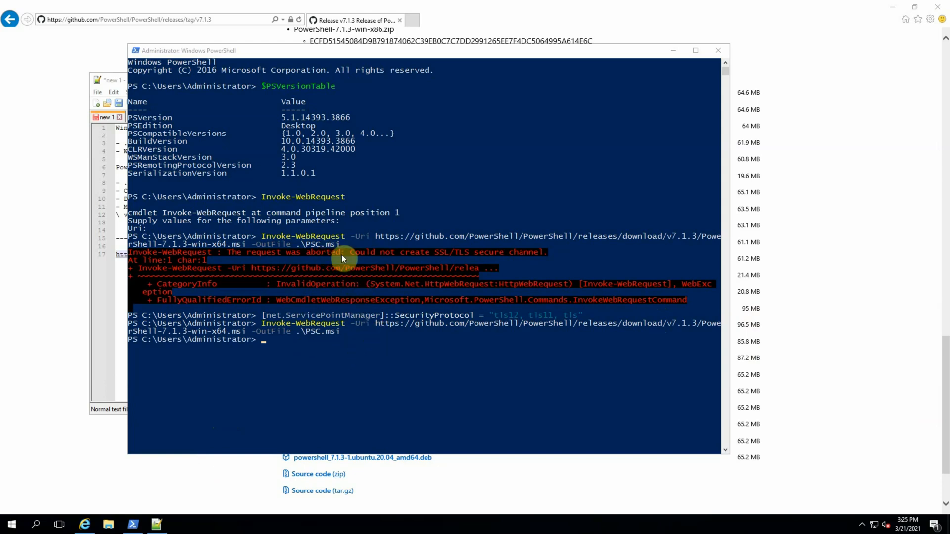
pyautogui.moveTo(372, 324)
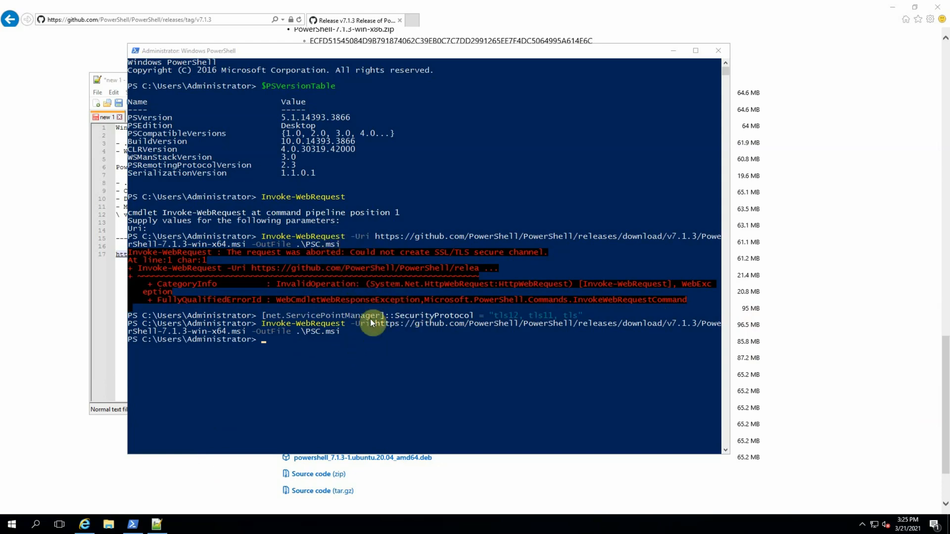
pyautogui.moveTo(283, 350)
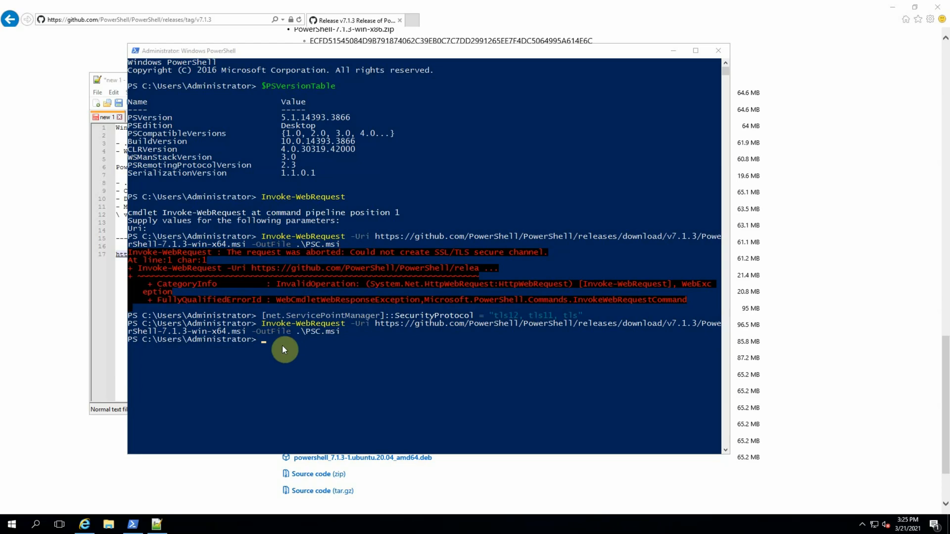
pyautogui.moveTo(270, 380)
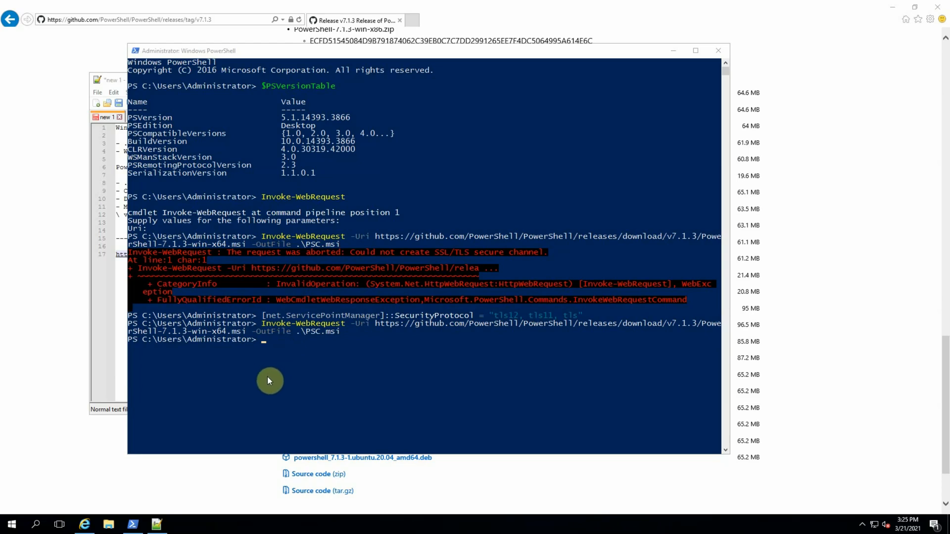
pyautogui.moveTo(280, 375)
pyautogui.write('.')
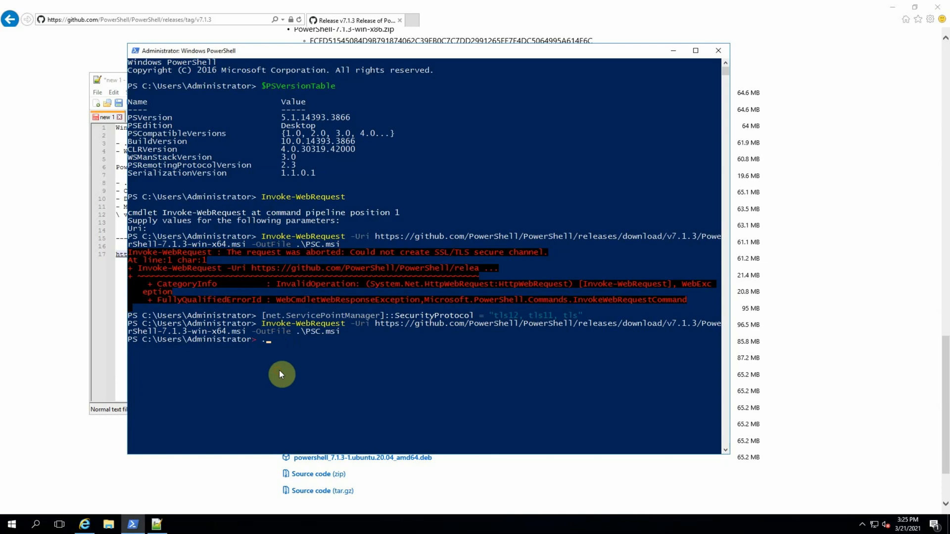
# - Launch .\psc.msi to start the PowerShell 7-x64 Setup Wizard
pyautogui.write('\\psc.m')
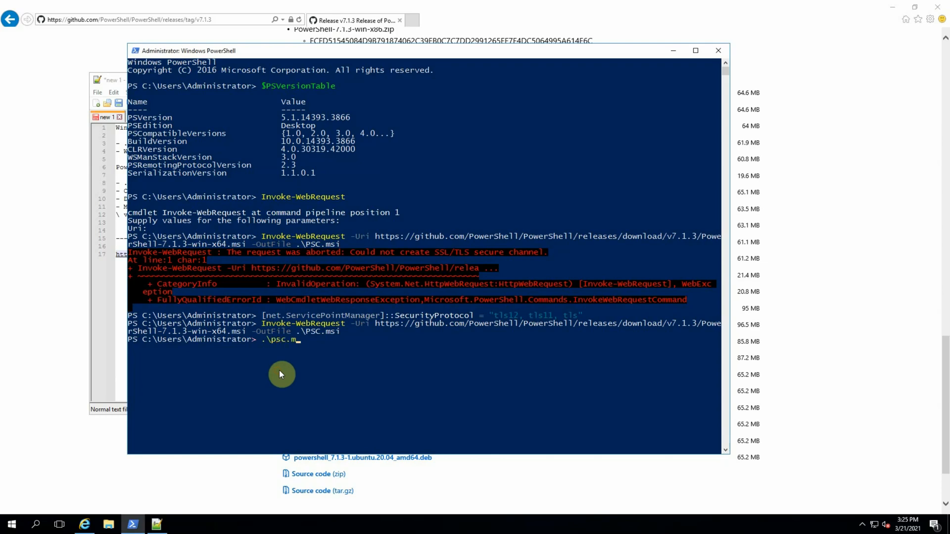
pyautogui.write('si')
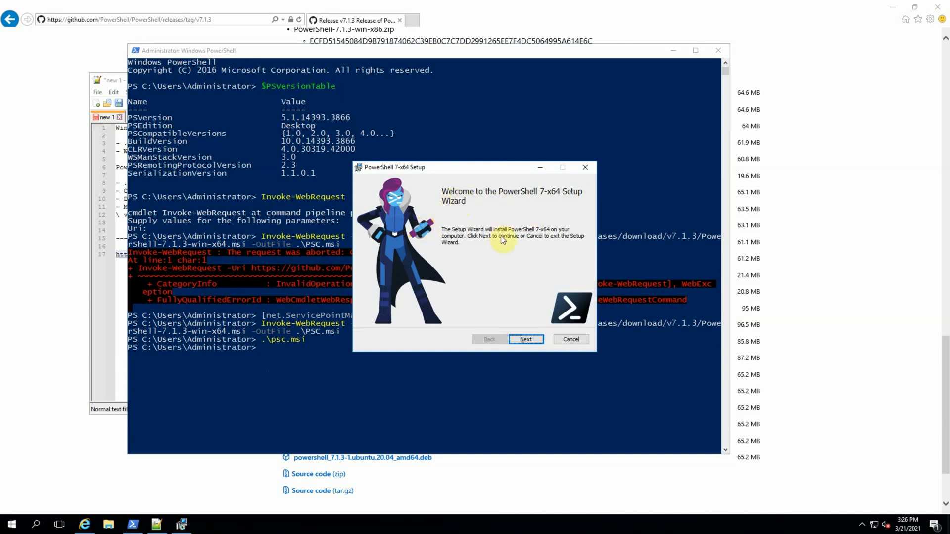
# - Install PowerShell 7 to C:\Program Files\PowerShell with default options, ticking Launch PowerShell
pyautogui.click(526, 340)
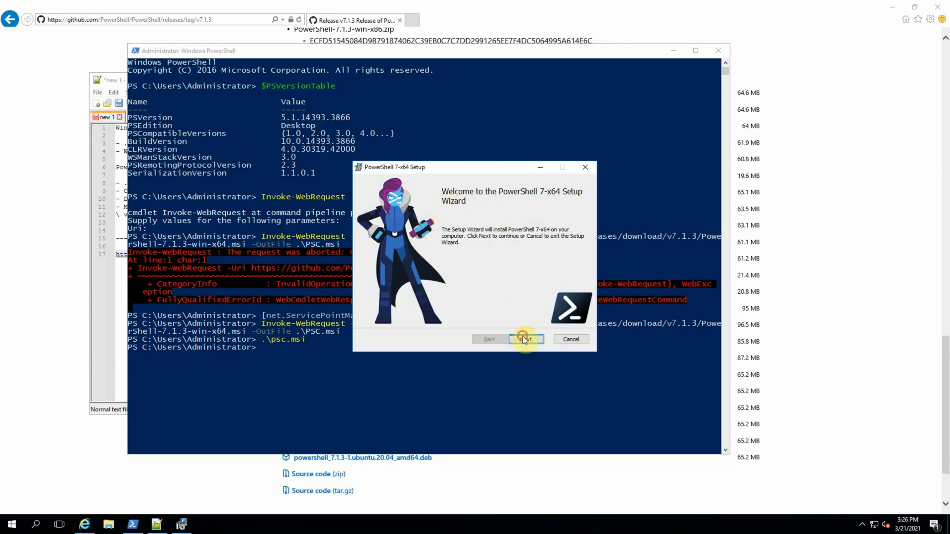
pyautogui.click(526, 339)
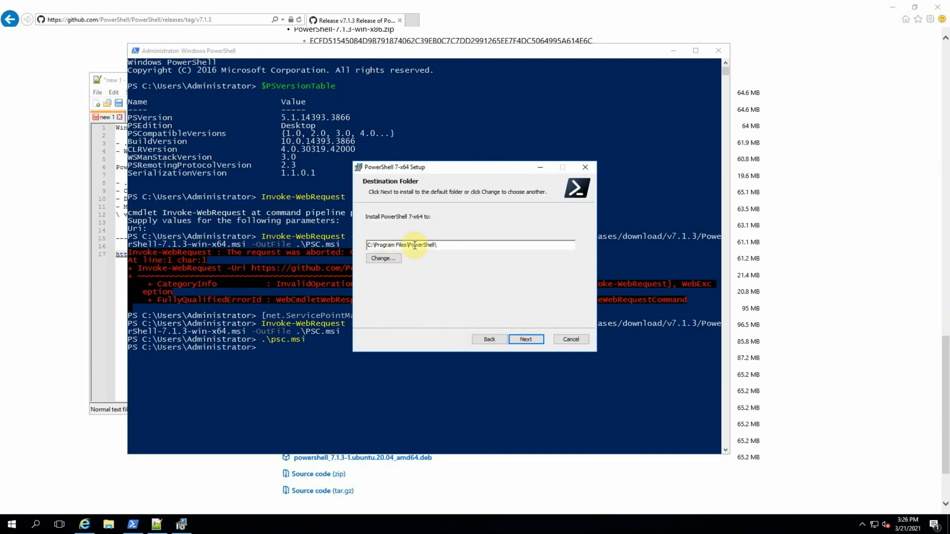
pyautogui.moveTo(433, 256)
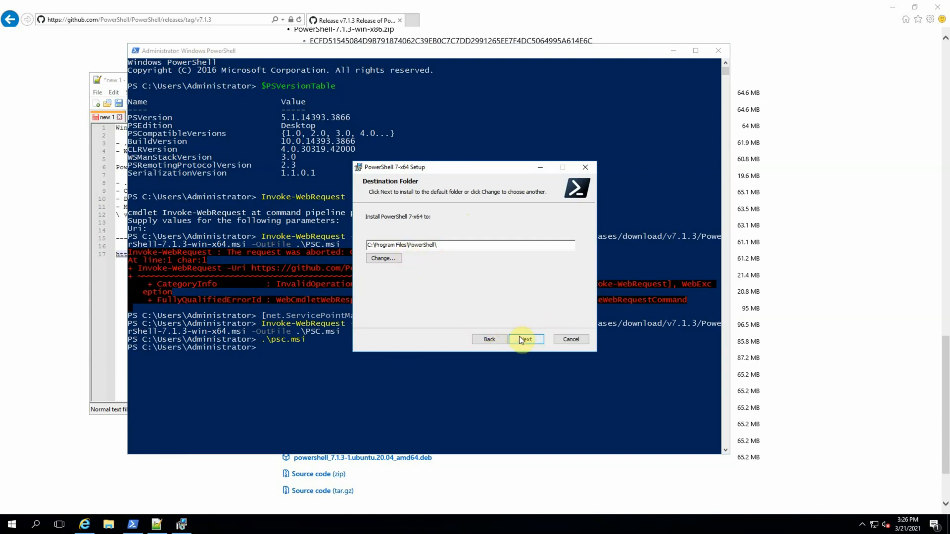
pyautogui.click(526, 339)
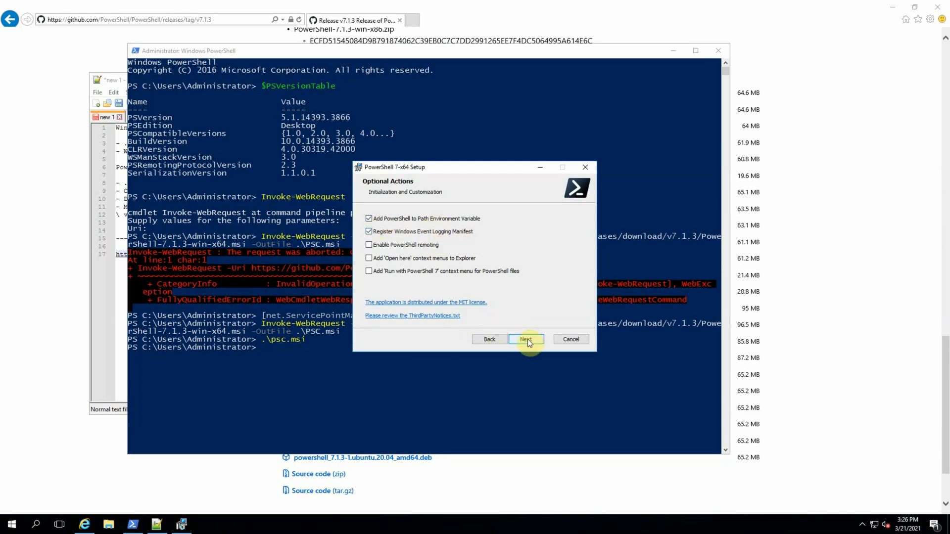
pyautogui.click(526, 339)
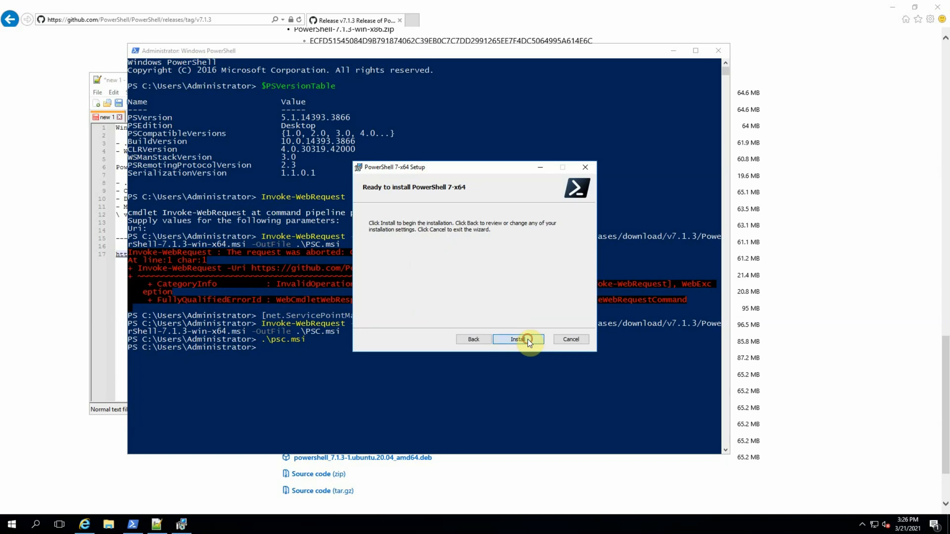
pyautogui.click(519, 339)
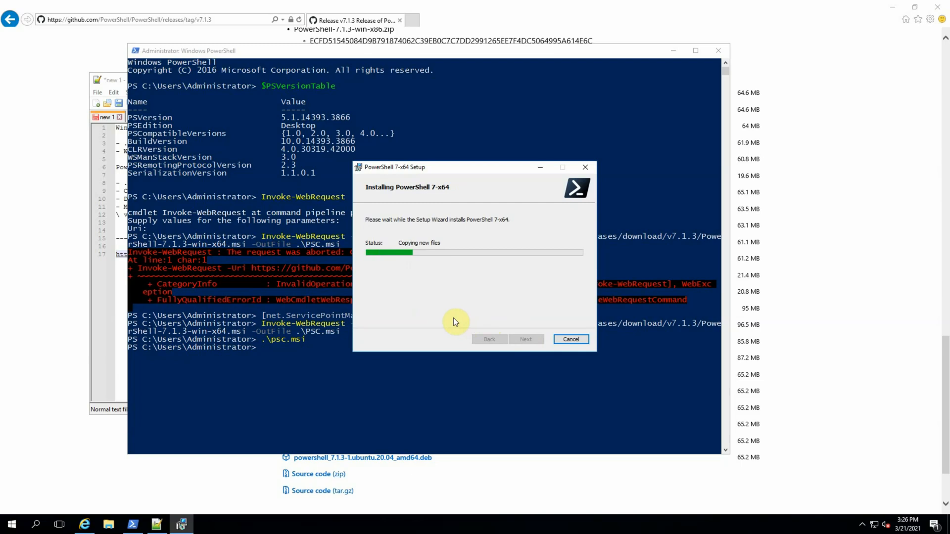
pyautogui.moveTo(449, 321)
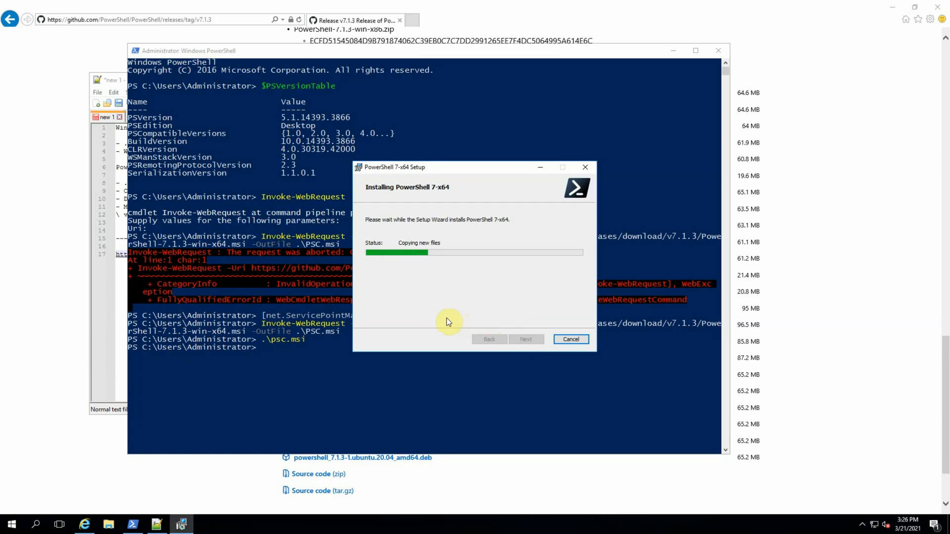
pyautogui.moveTo(588, 291)
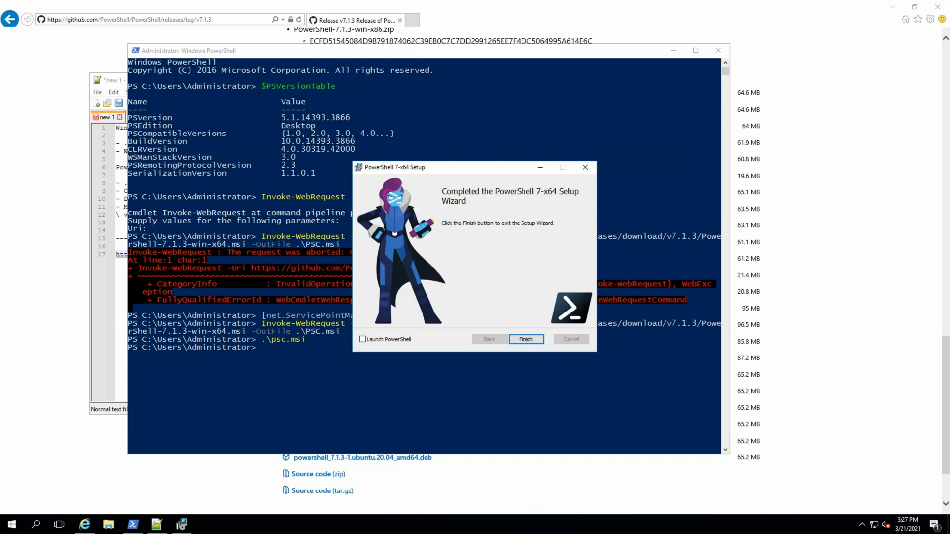
pyautogui.moveTo(436, 297)
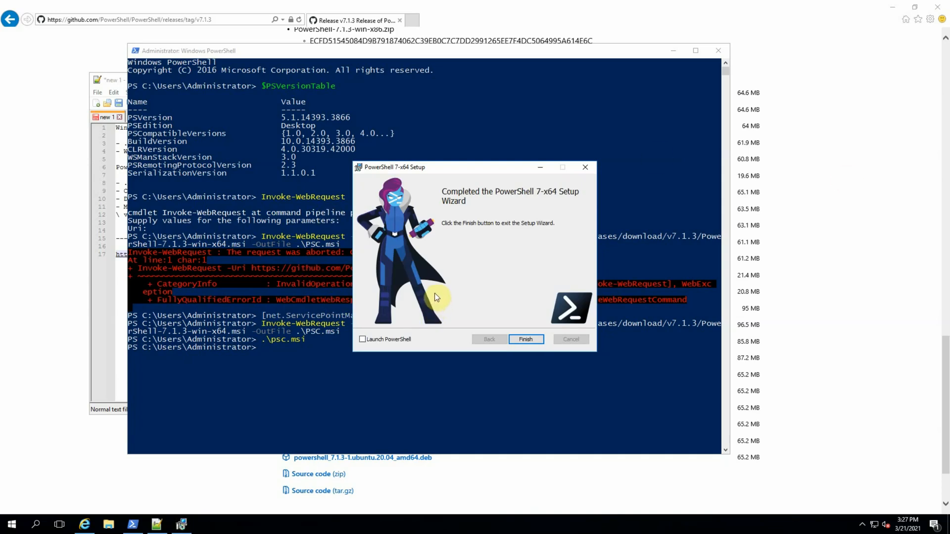
pyautogui.click(362, 340)
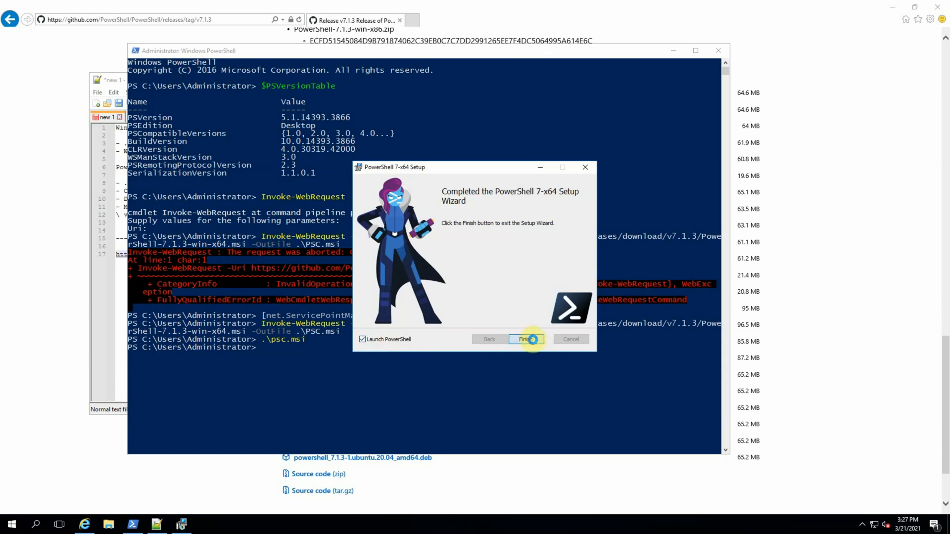
# - Finish the setup wizard so PowerShell 7.1.3 opens in its own pwsh window
pyautogui.click(526, 340)
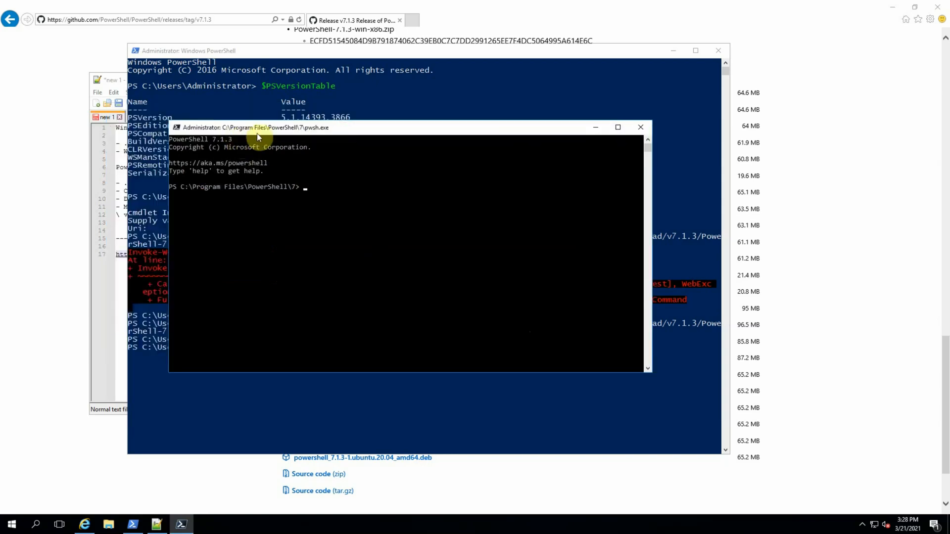
pyautogui.moveTo(261, 200)
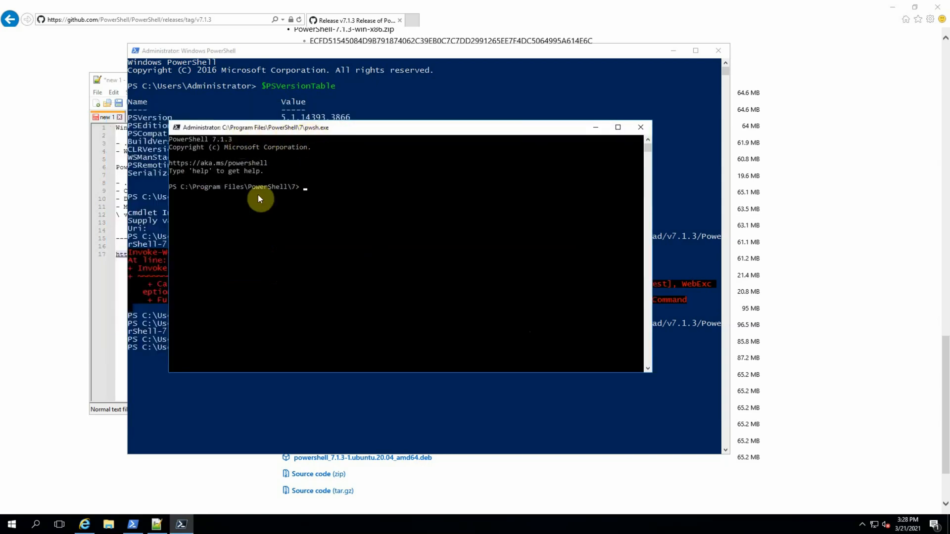
pyautogui.moveTo(281, 210)
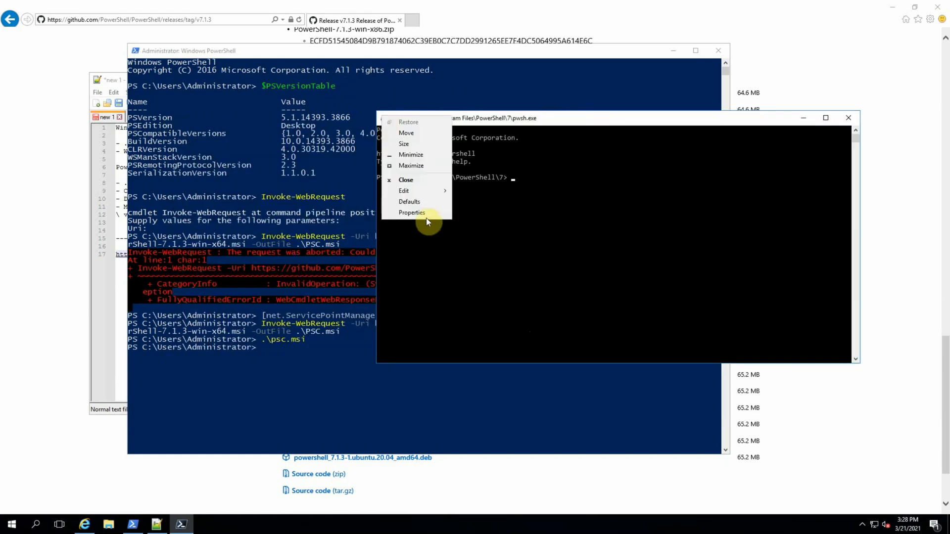
# - Give the pwsh console a larger font size through its Properties dialog
pyautogui.click(412, 212)
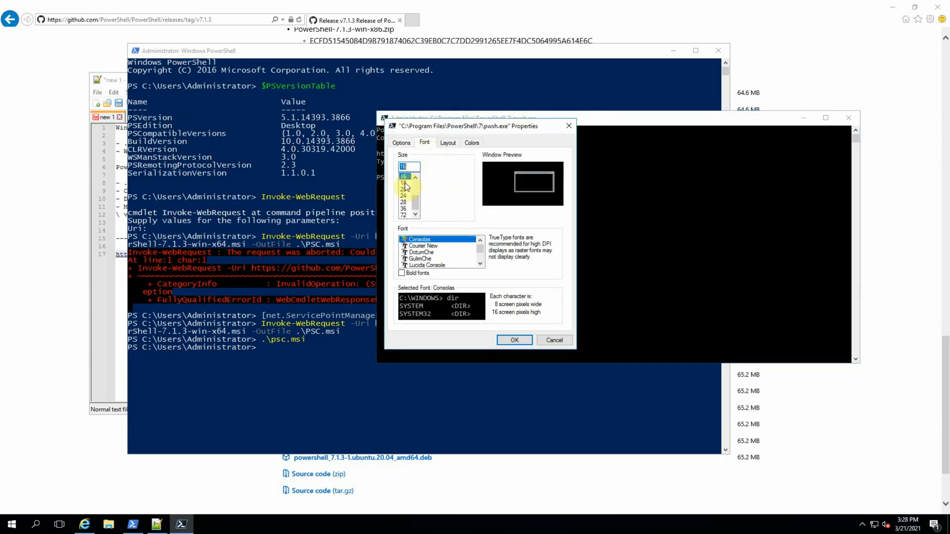
pyautogui.click(515, 340)
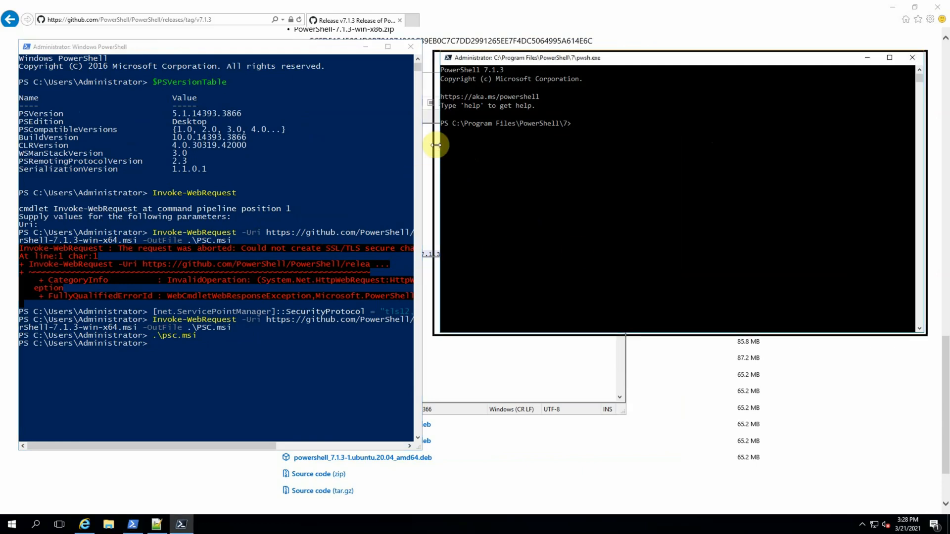
pyautogui.rightClick(182, 525)
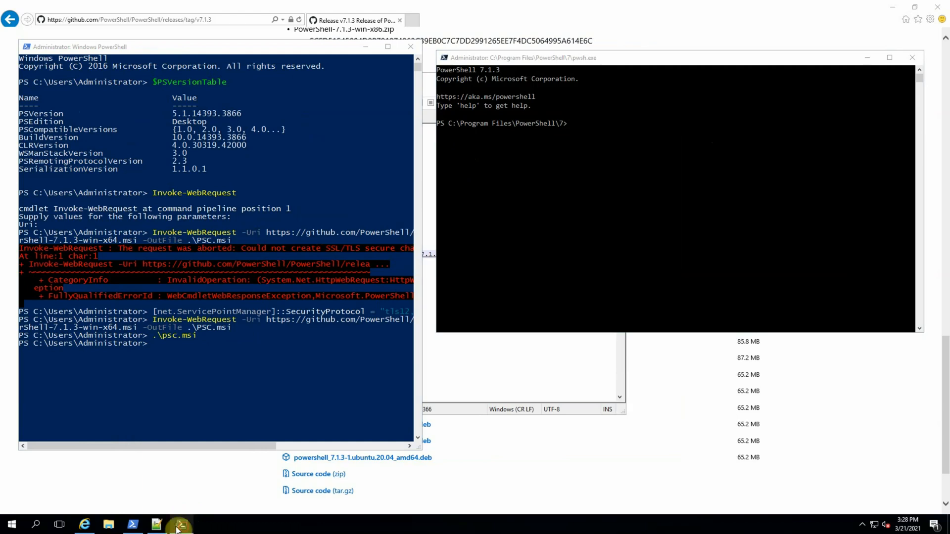
pyautogui.moveTo(236, 494)
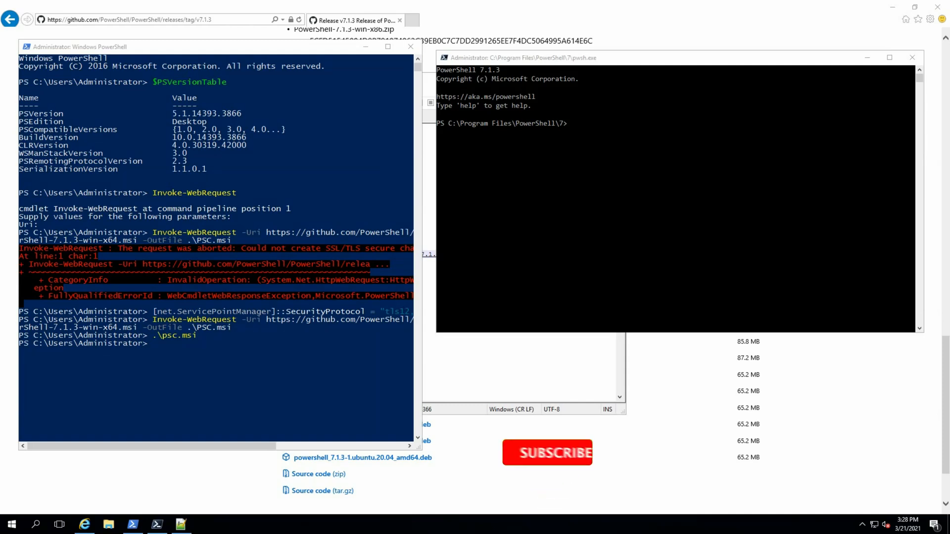
pyautogui.click(547, 452)
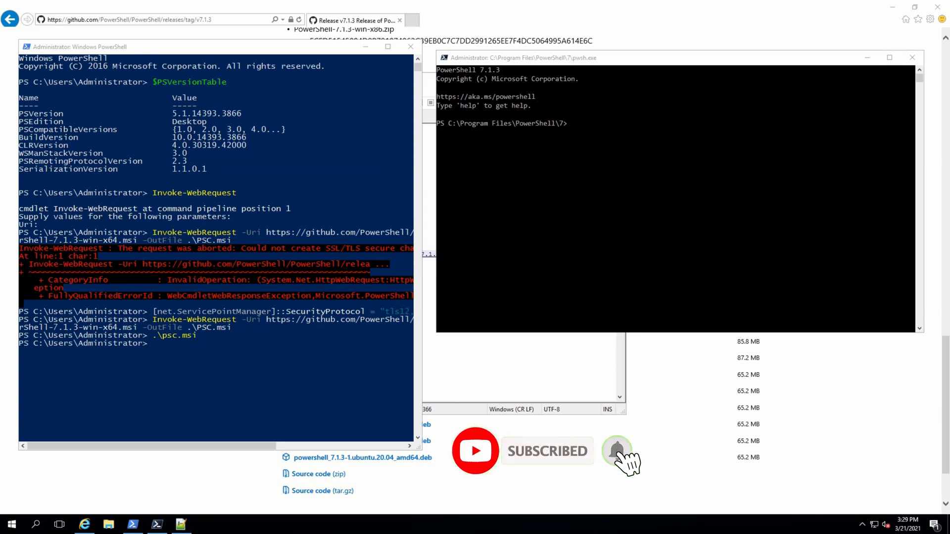